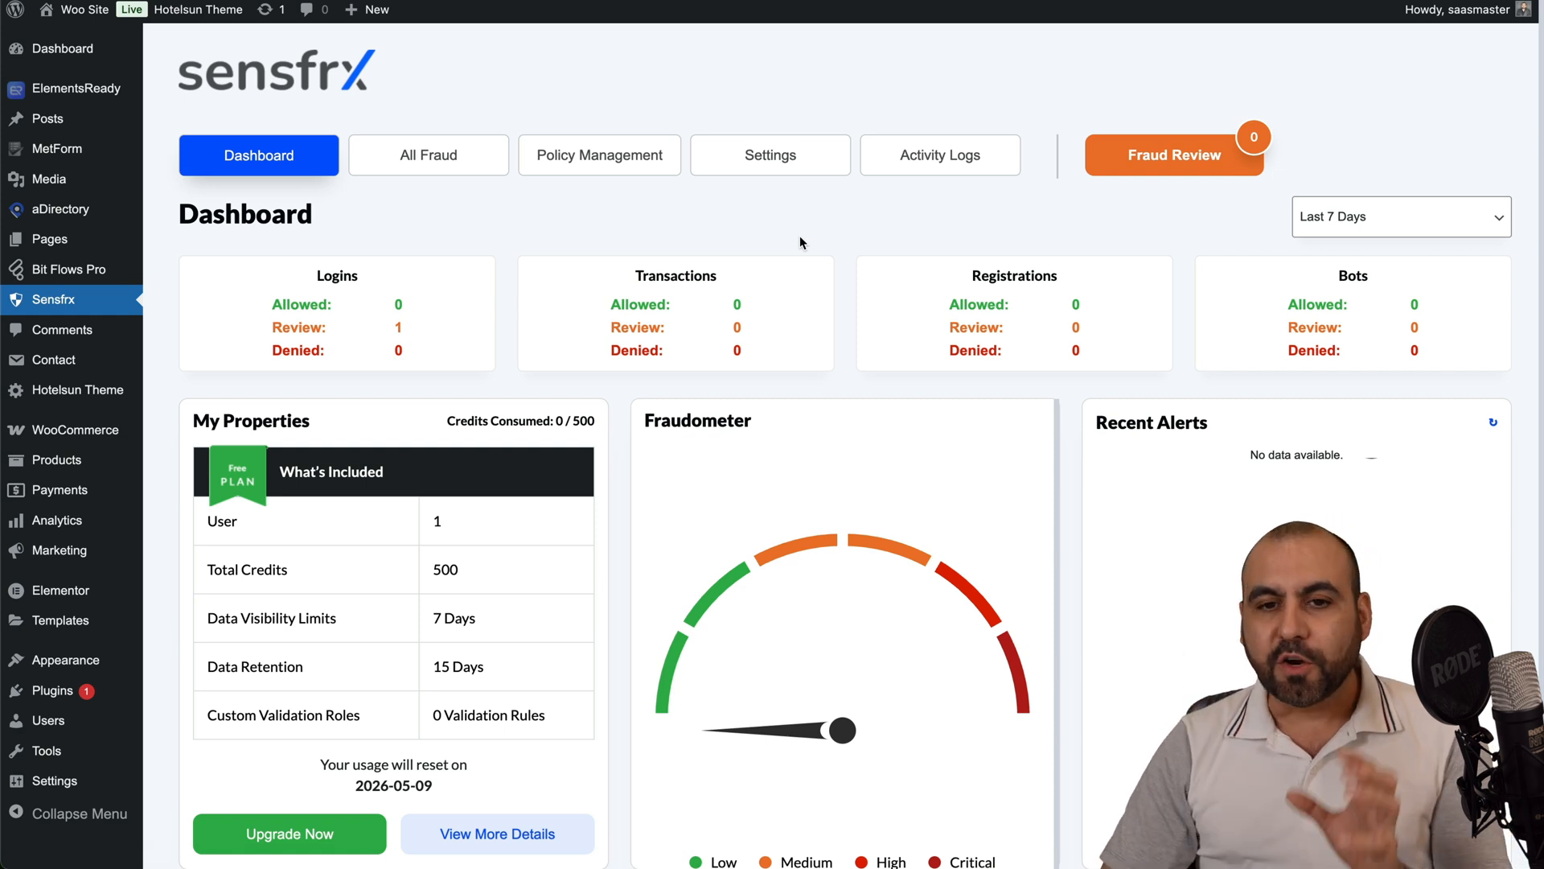
mouse_move(817, 217)
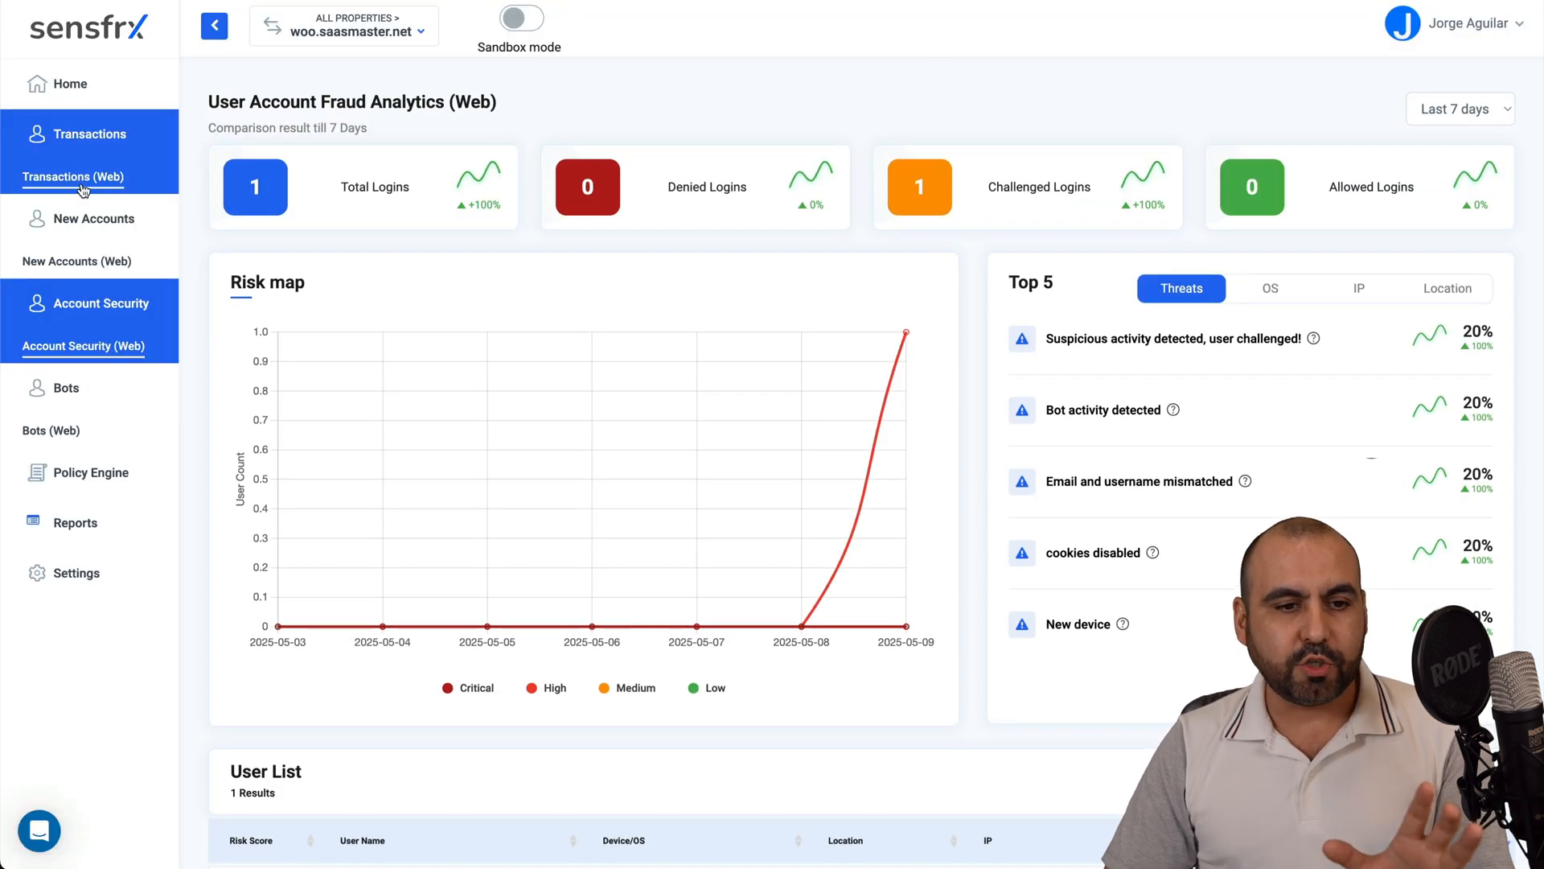
- From the home dashboard, open the highest-risk user's profile with their login activity and devices
left_click(73, 177)
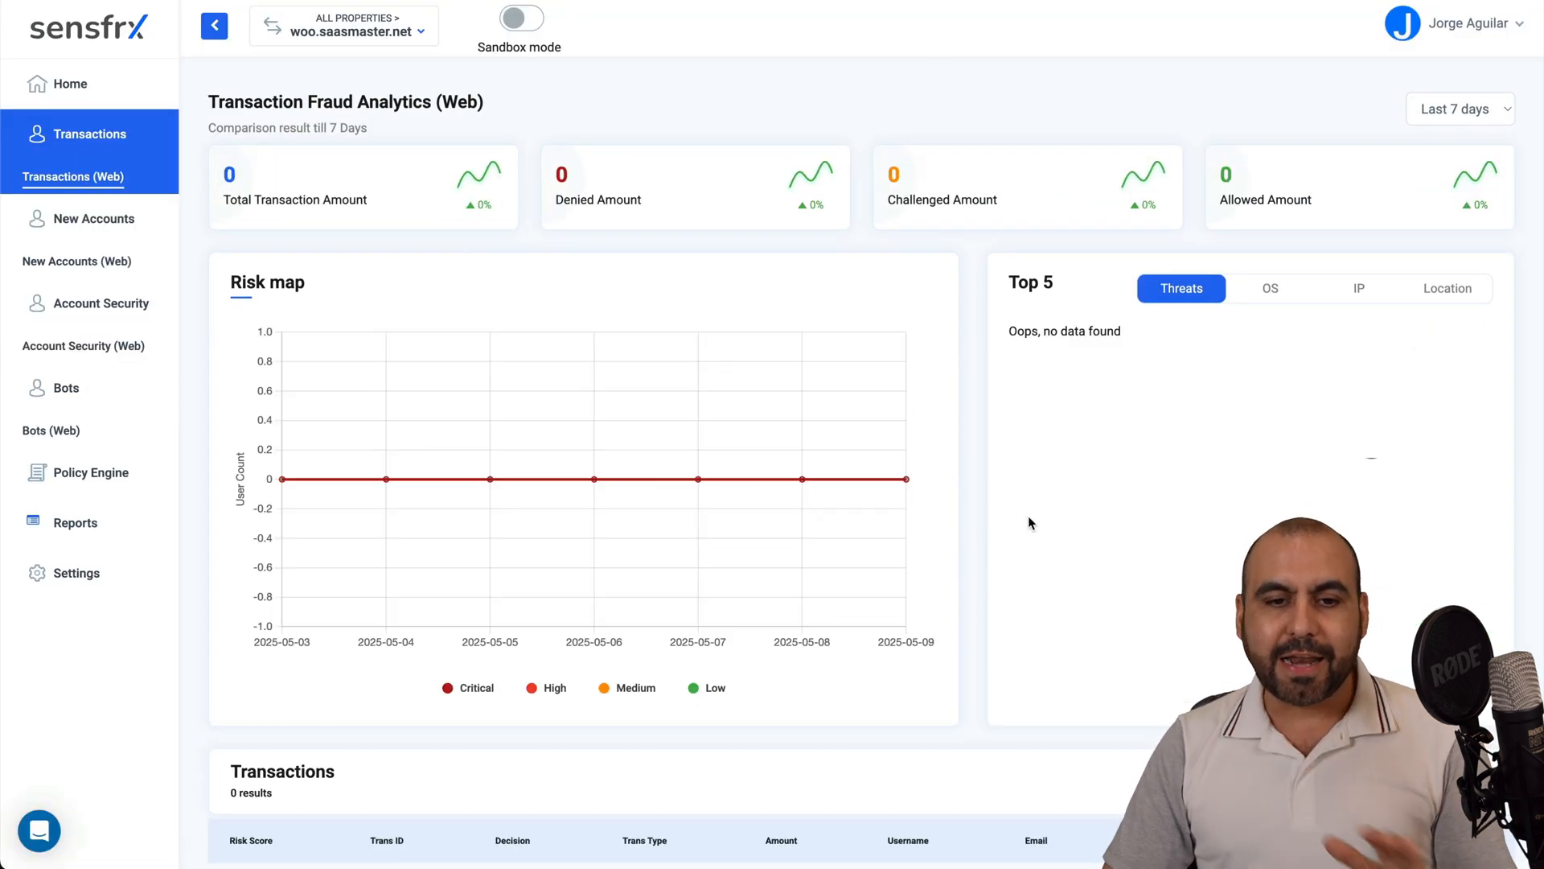
left_click(69, 84)
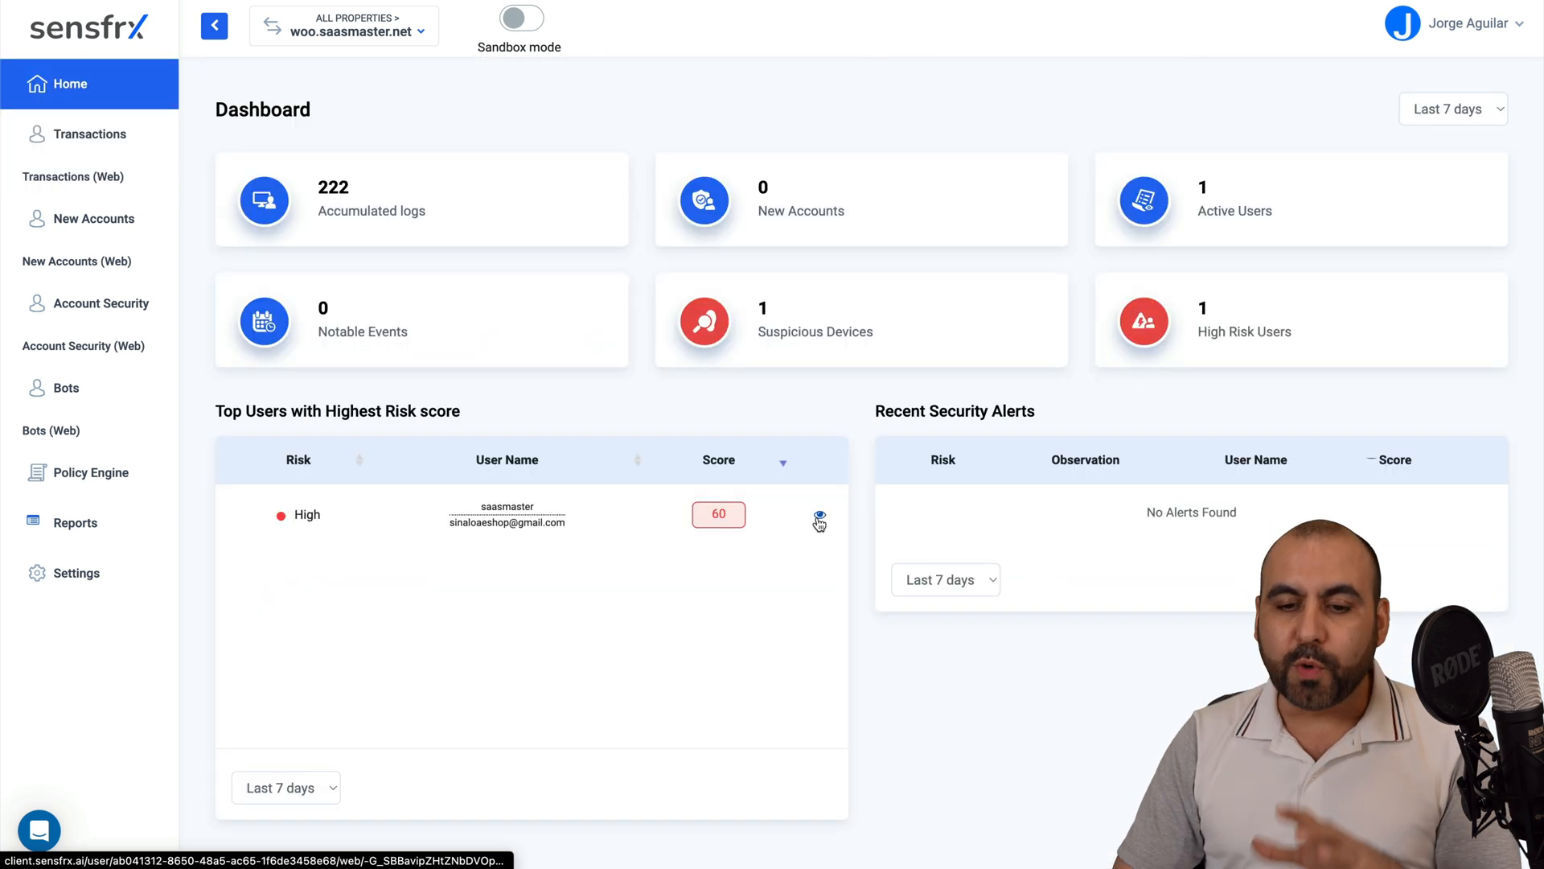
left_click(819, 521)
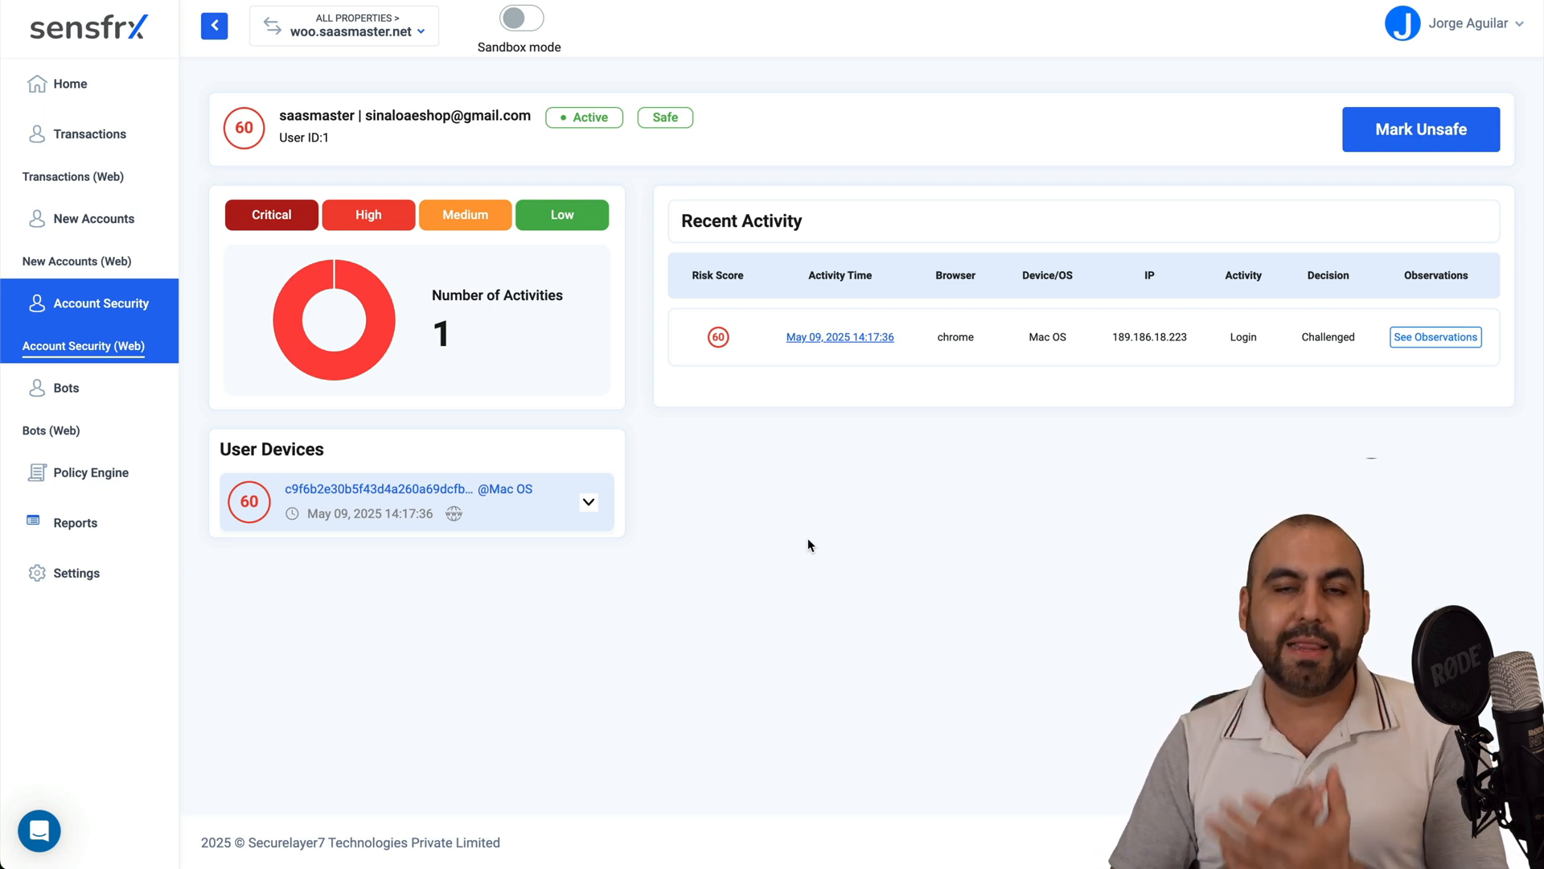
mouse_move(586, 503)
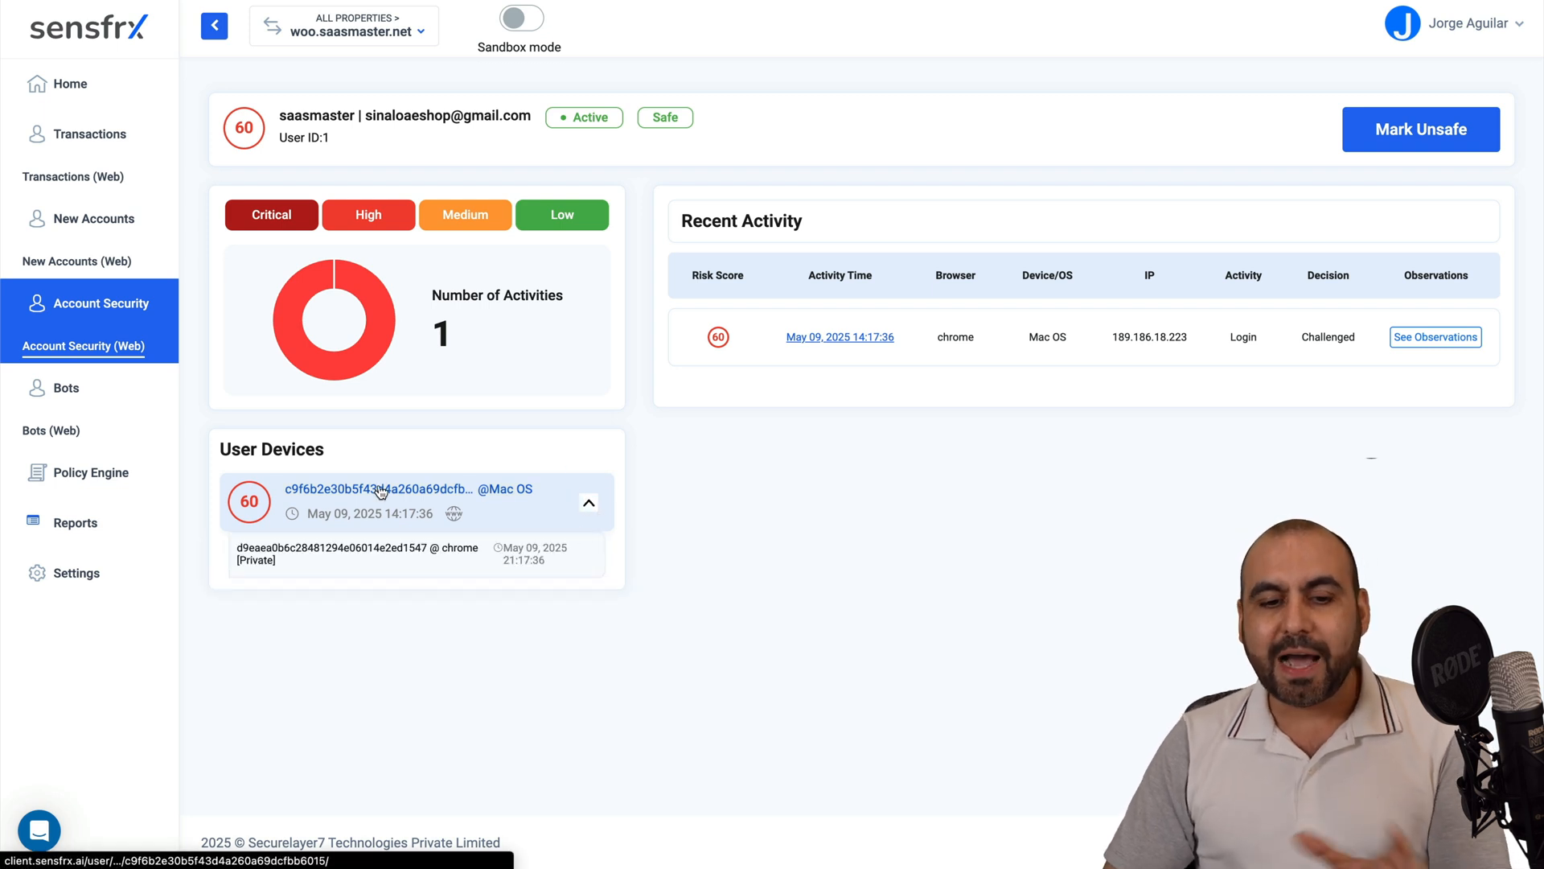
left_click(589, 503)
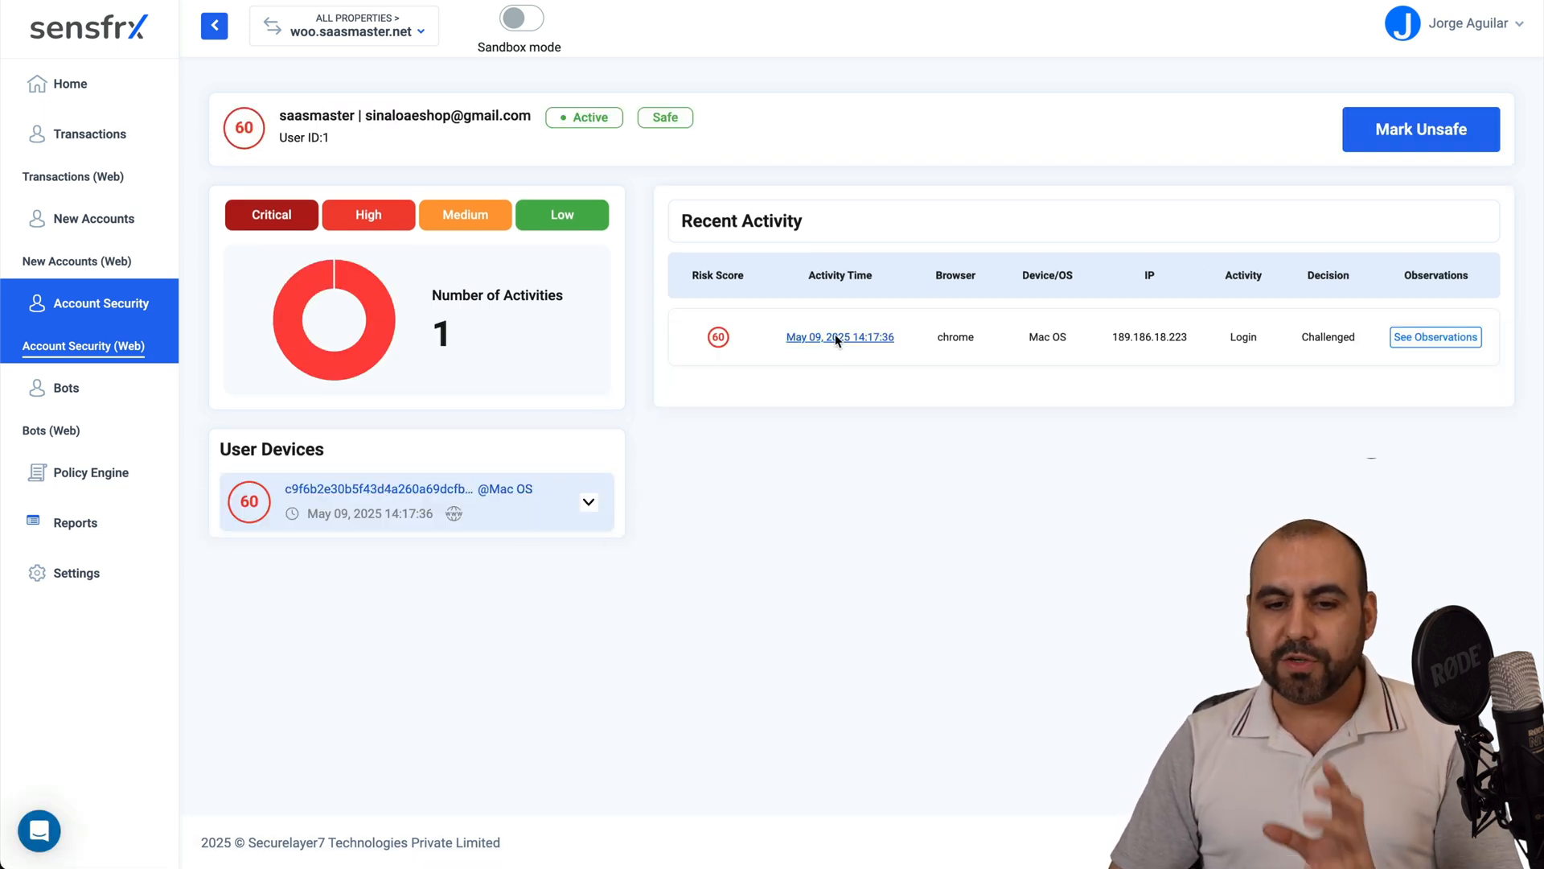
- Review the challenged login's activity log details, then return to the WordPress Sensfrx dashboard
left_click(840, 336)
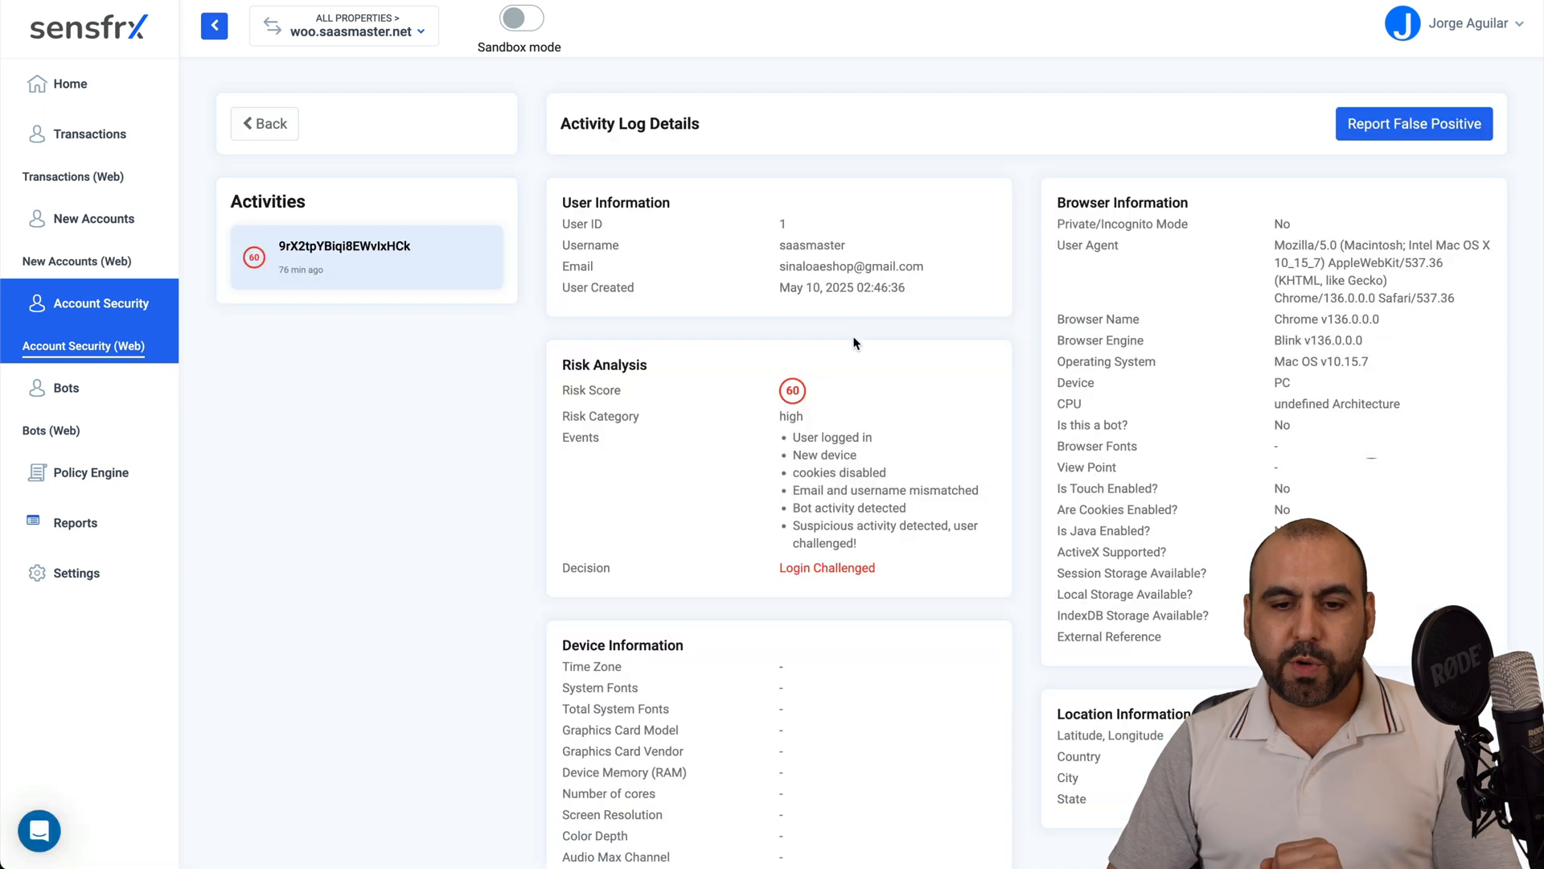
mouse_move(889, 504)
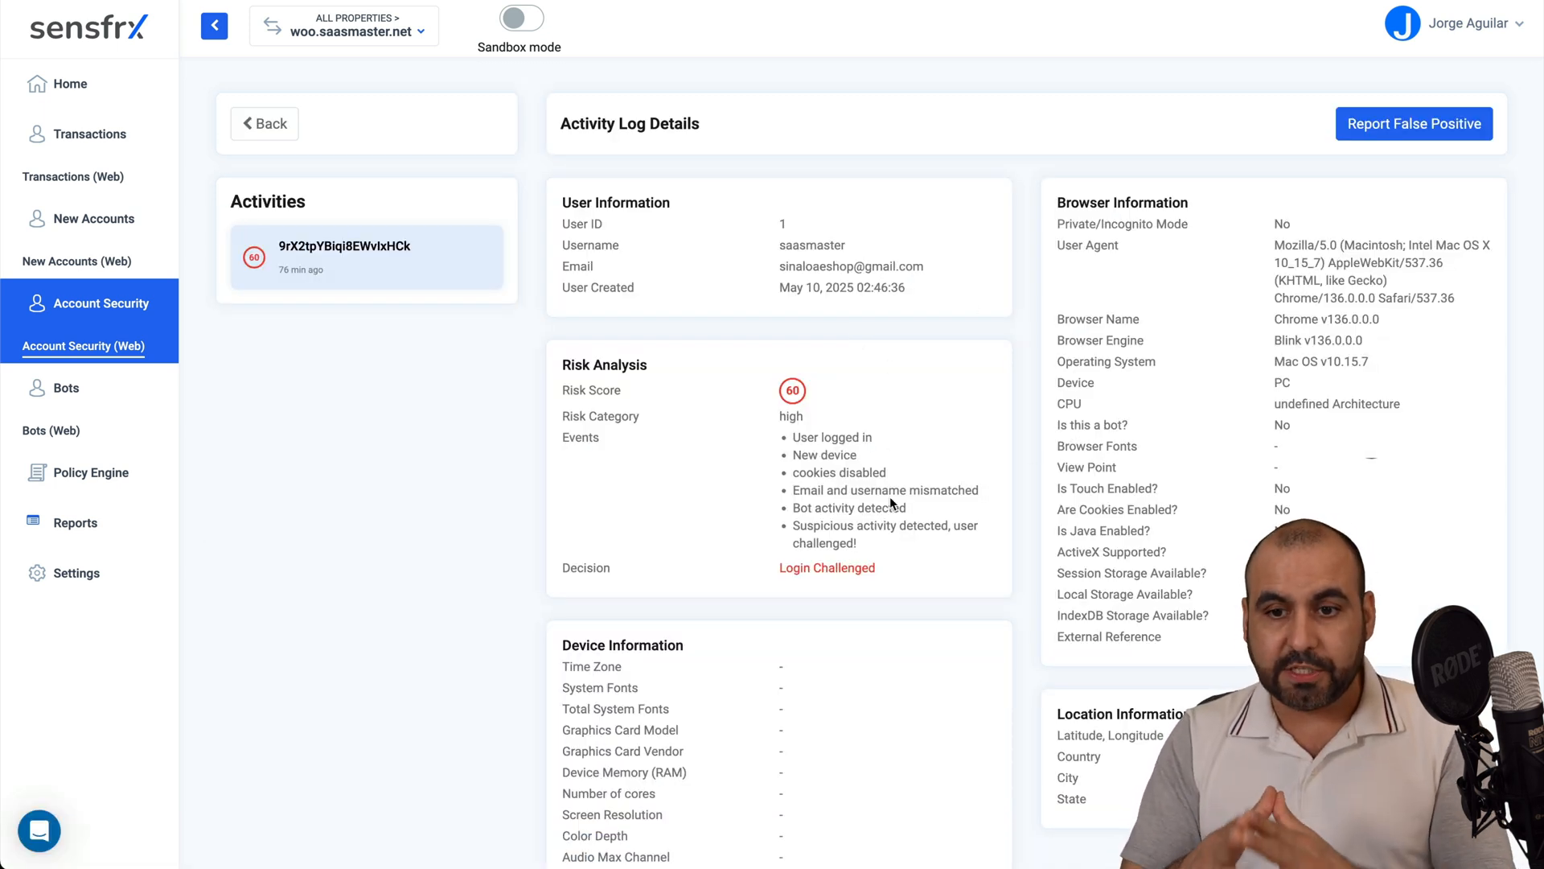
scroll("down", 3)
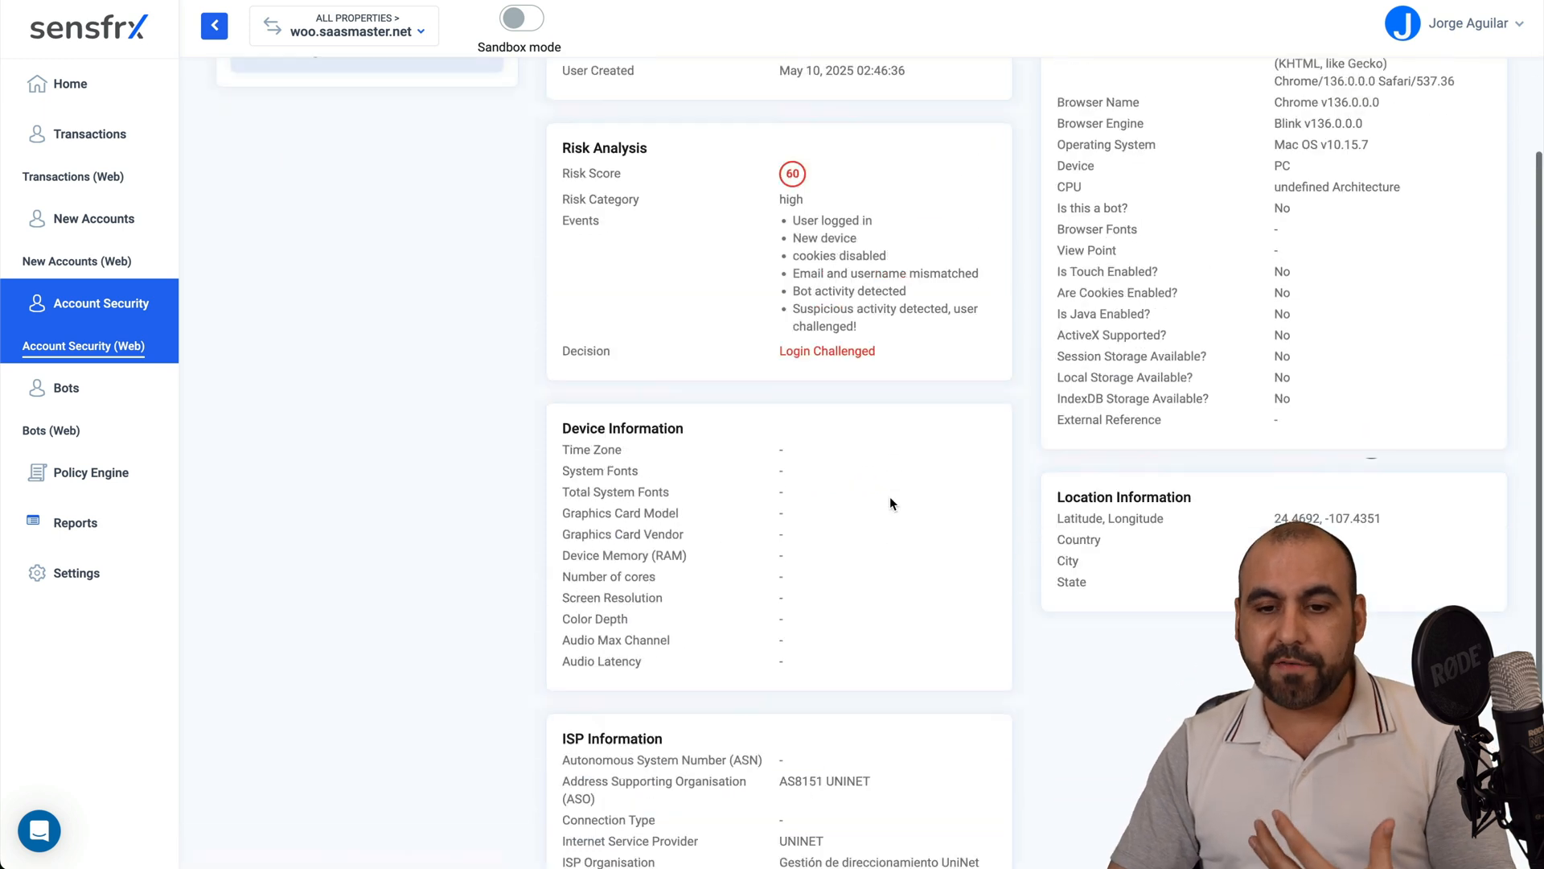
scroll("up", 3)
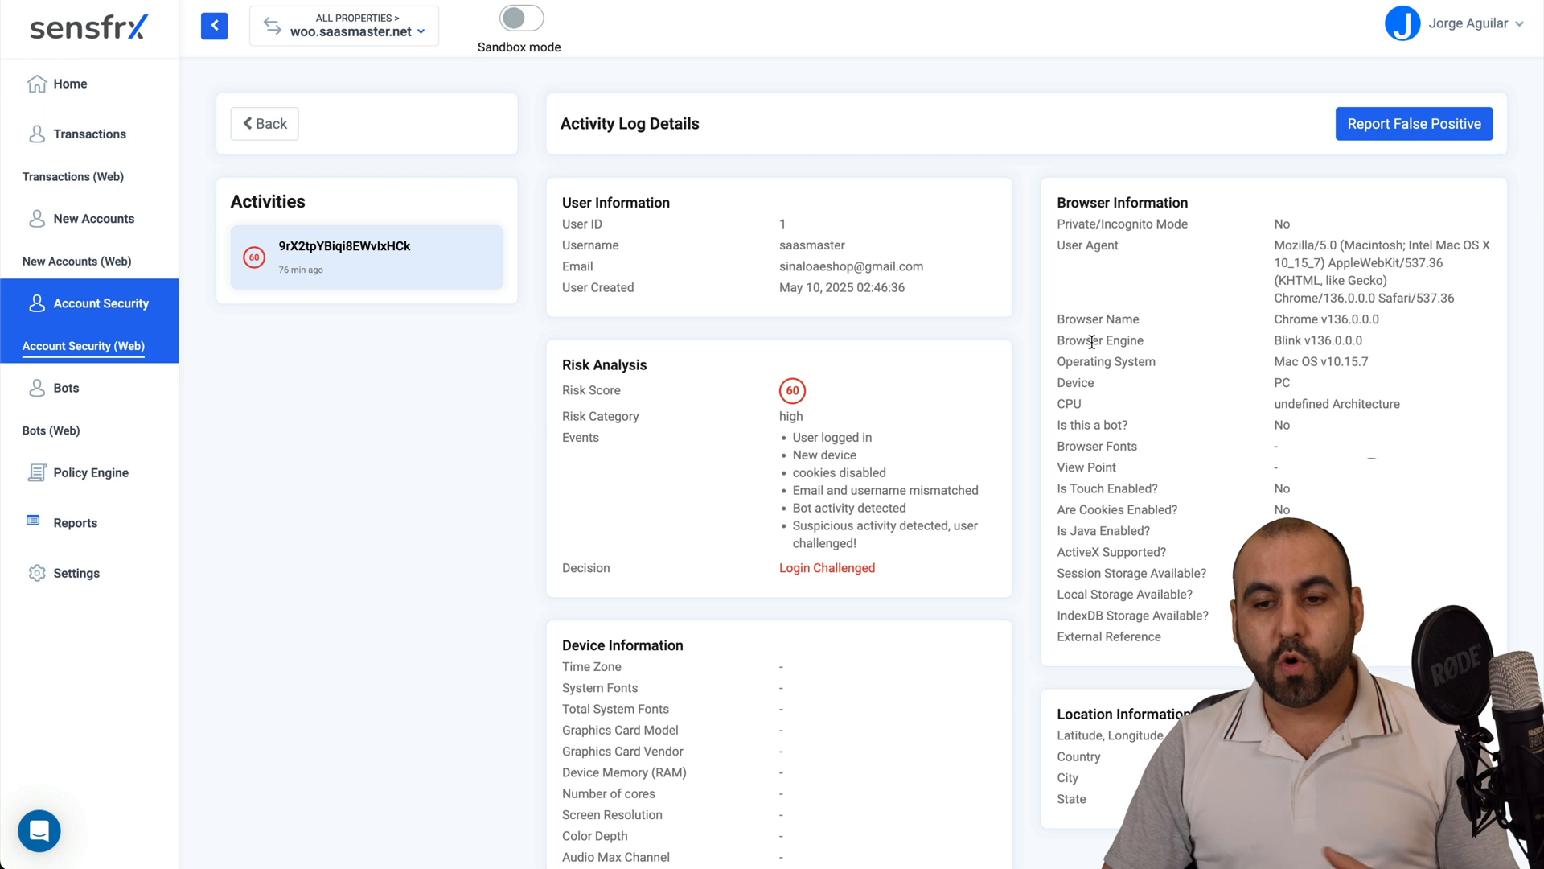
mouse_move(978, 509)
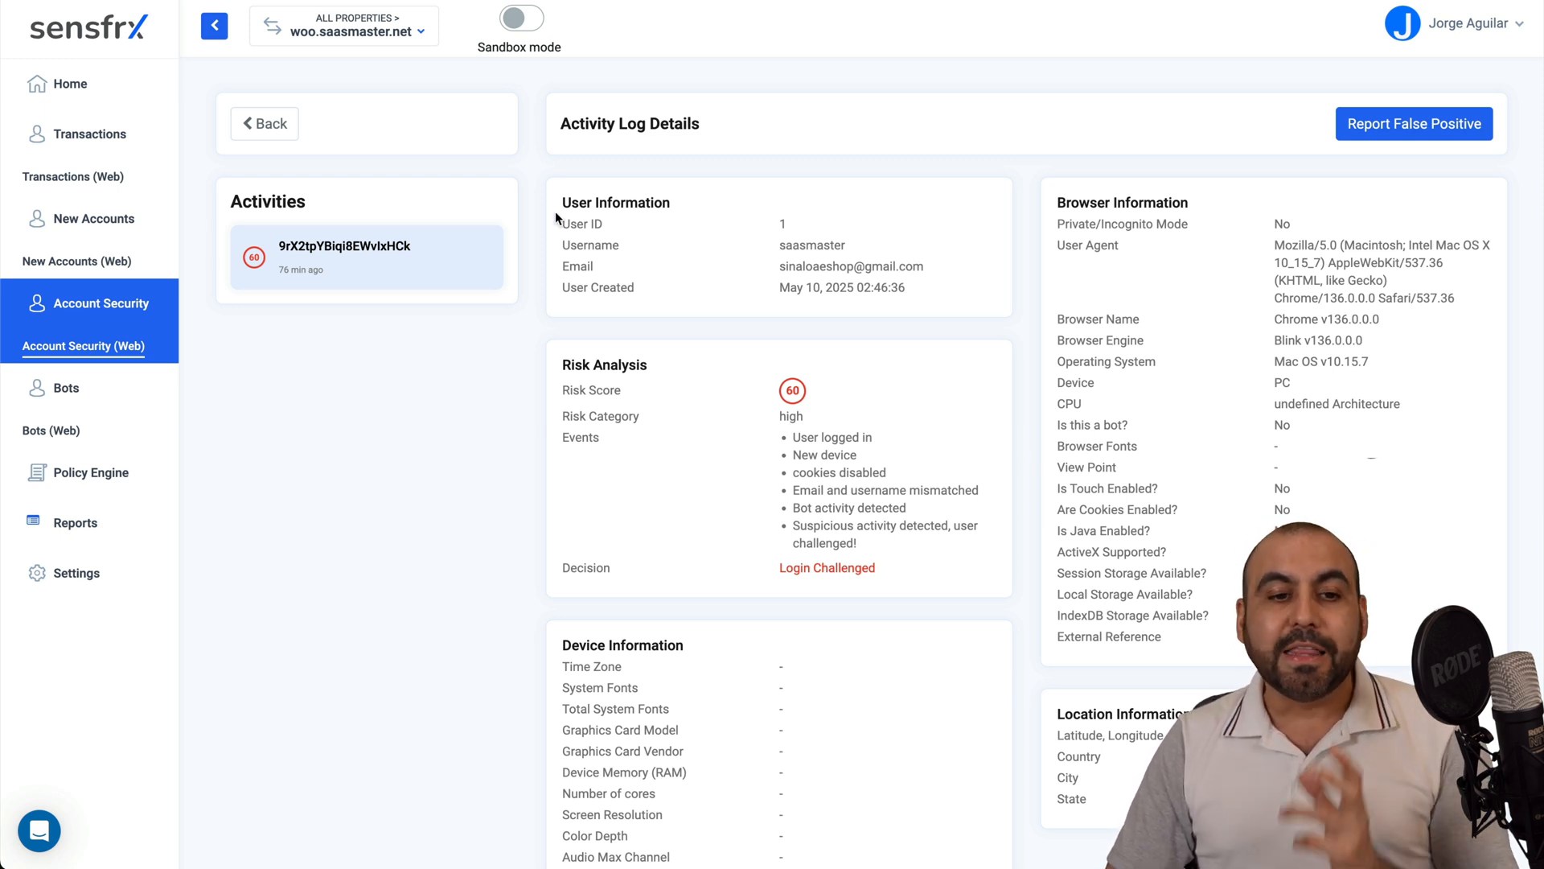
left_click(264, 124)
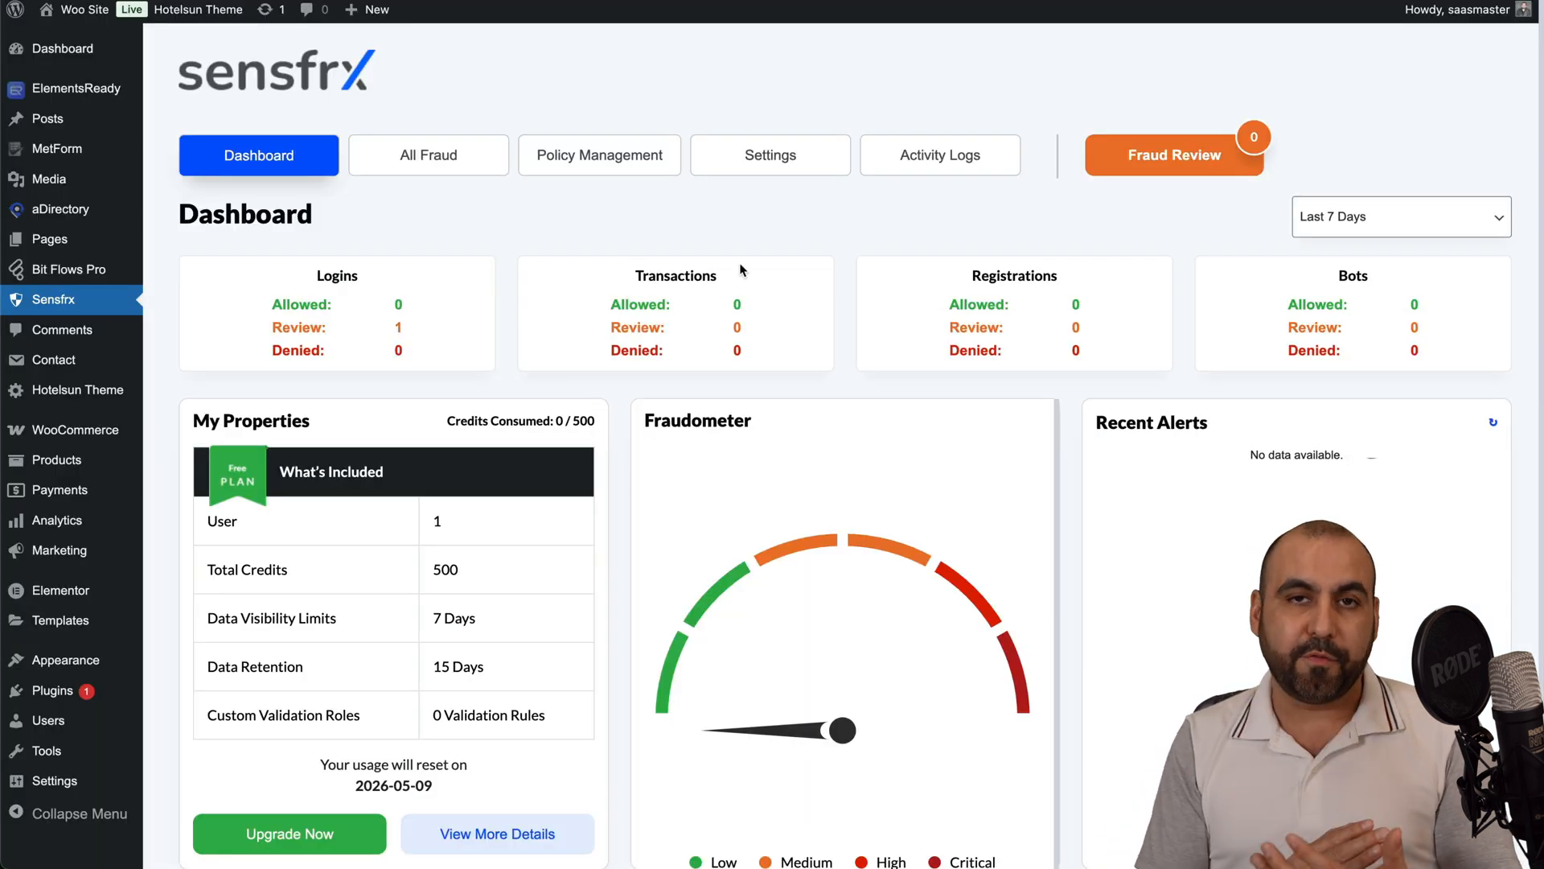
mouse_move(699, 245)
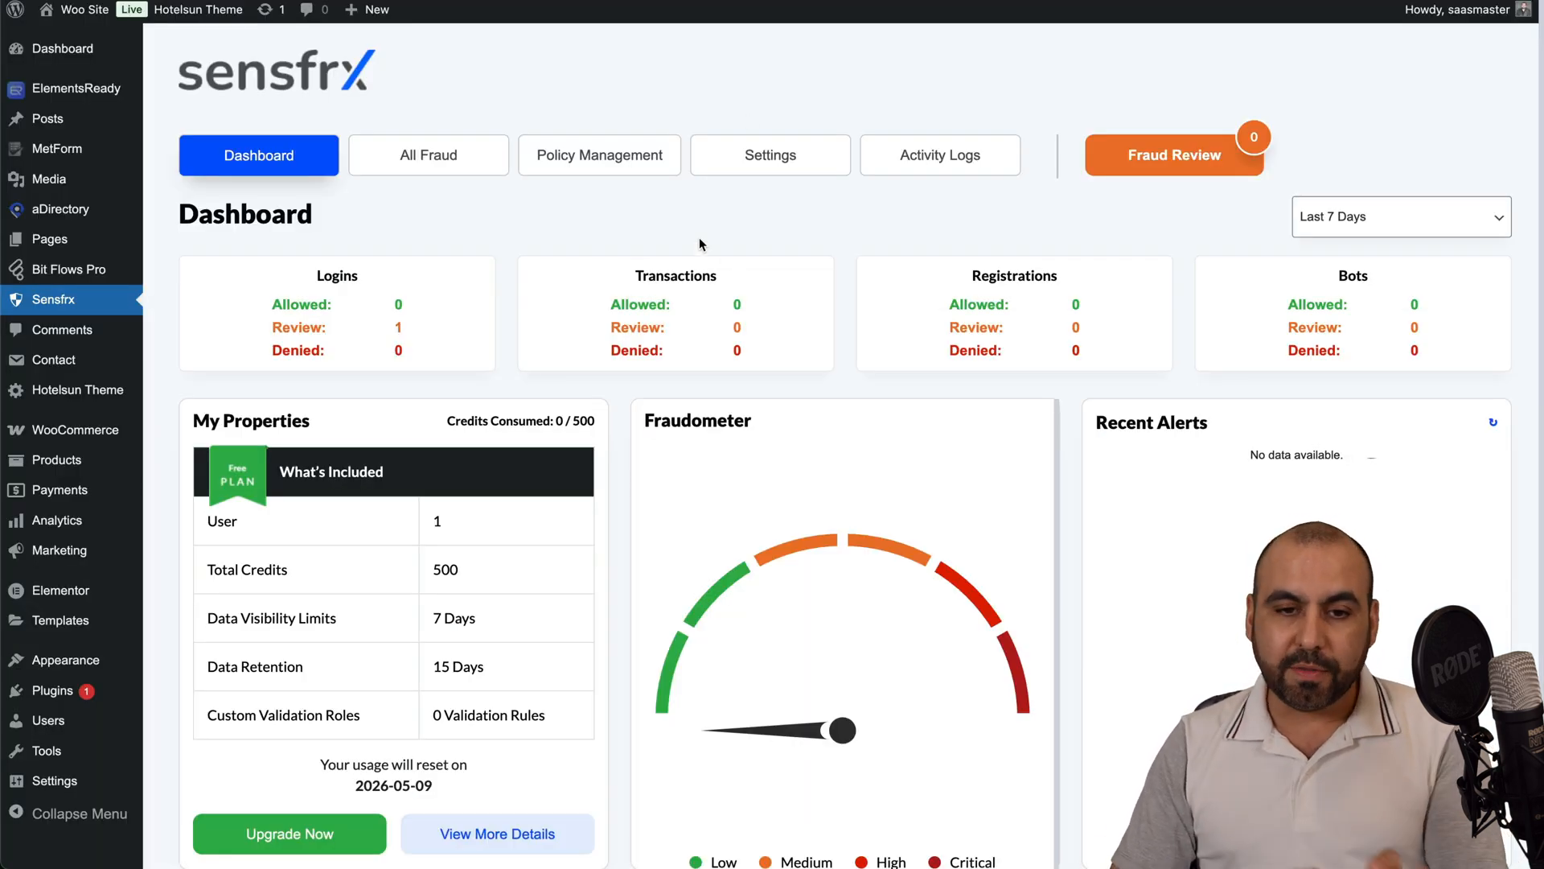
- Bring up Policy Management's default policies table with descriptions, use cases and scores
left_click(599, 154)
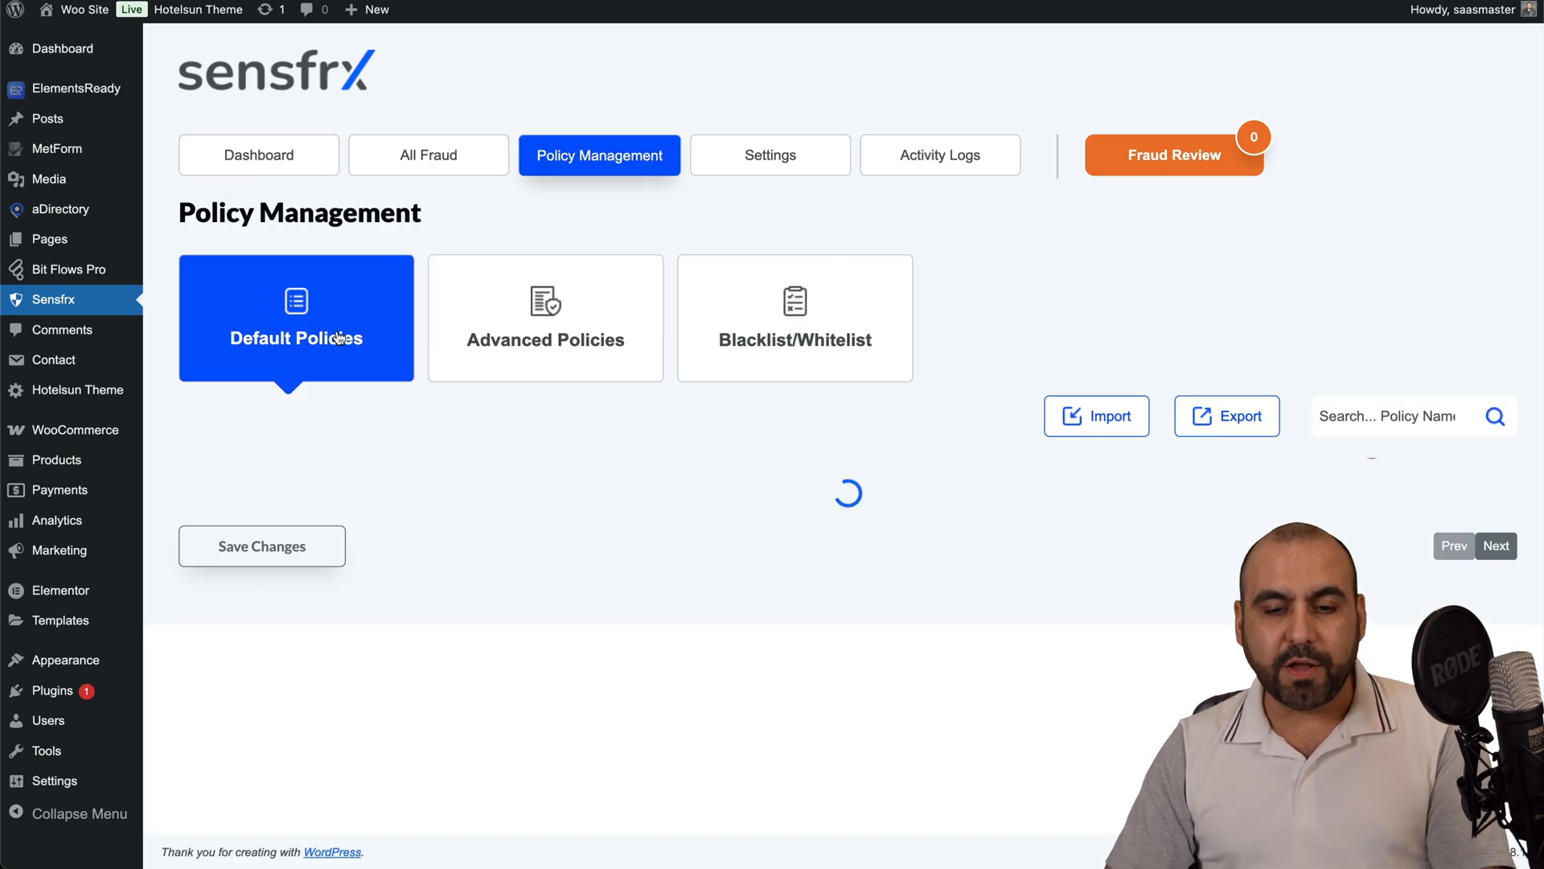
mouse_move(755, 420)
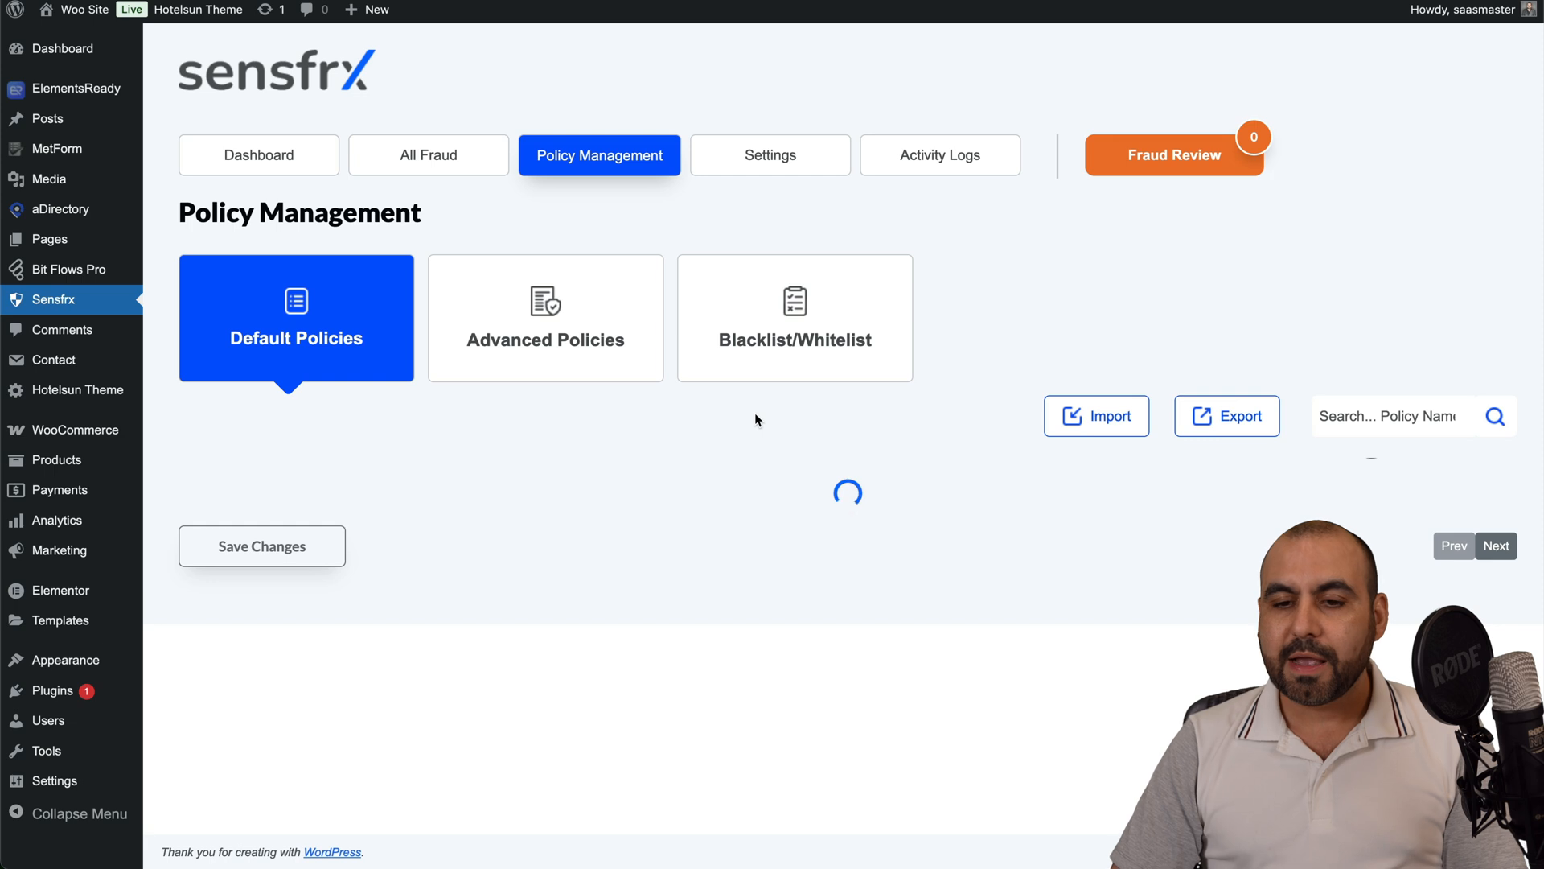
scroll("down", 3)
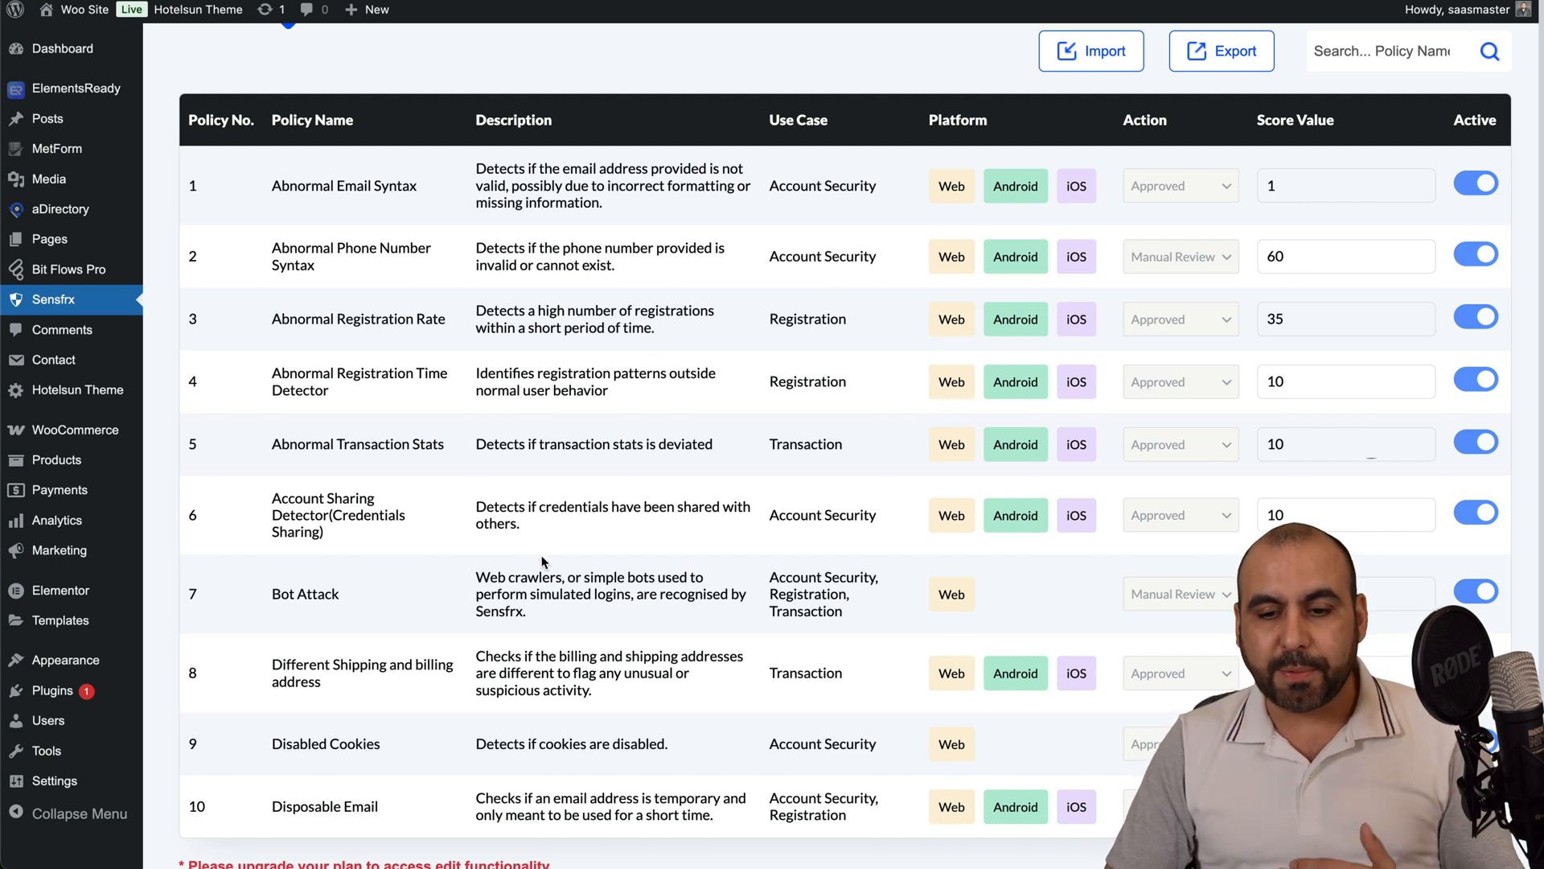
- Move to the second page of fraud policies, from Disposable phone validator to Invalid domain on email
scroll("down", 3)
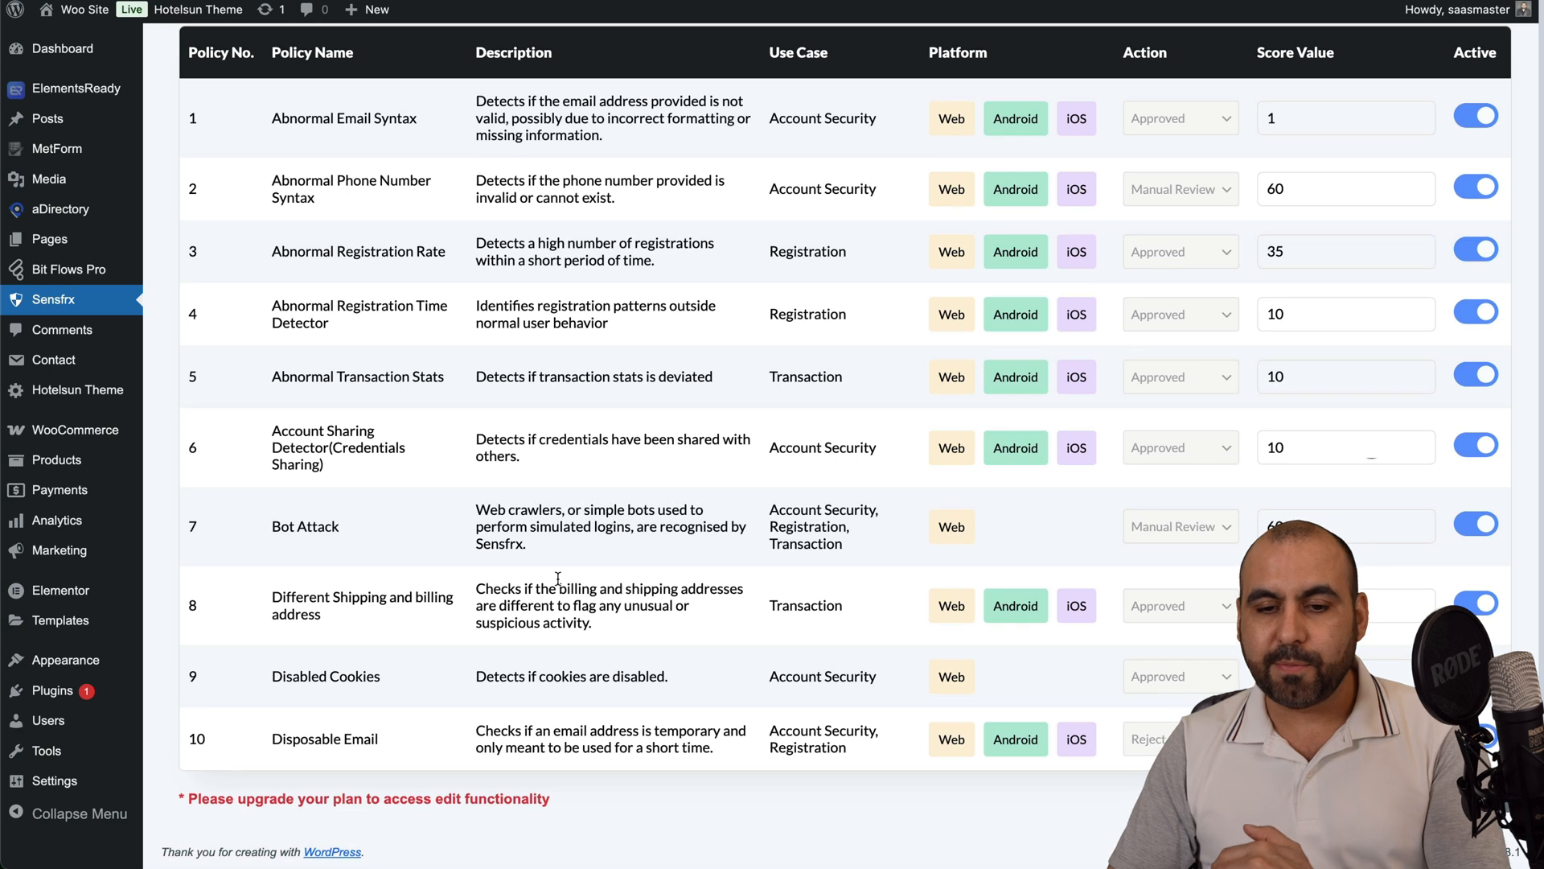
mouse_move(1105, 558)
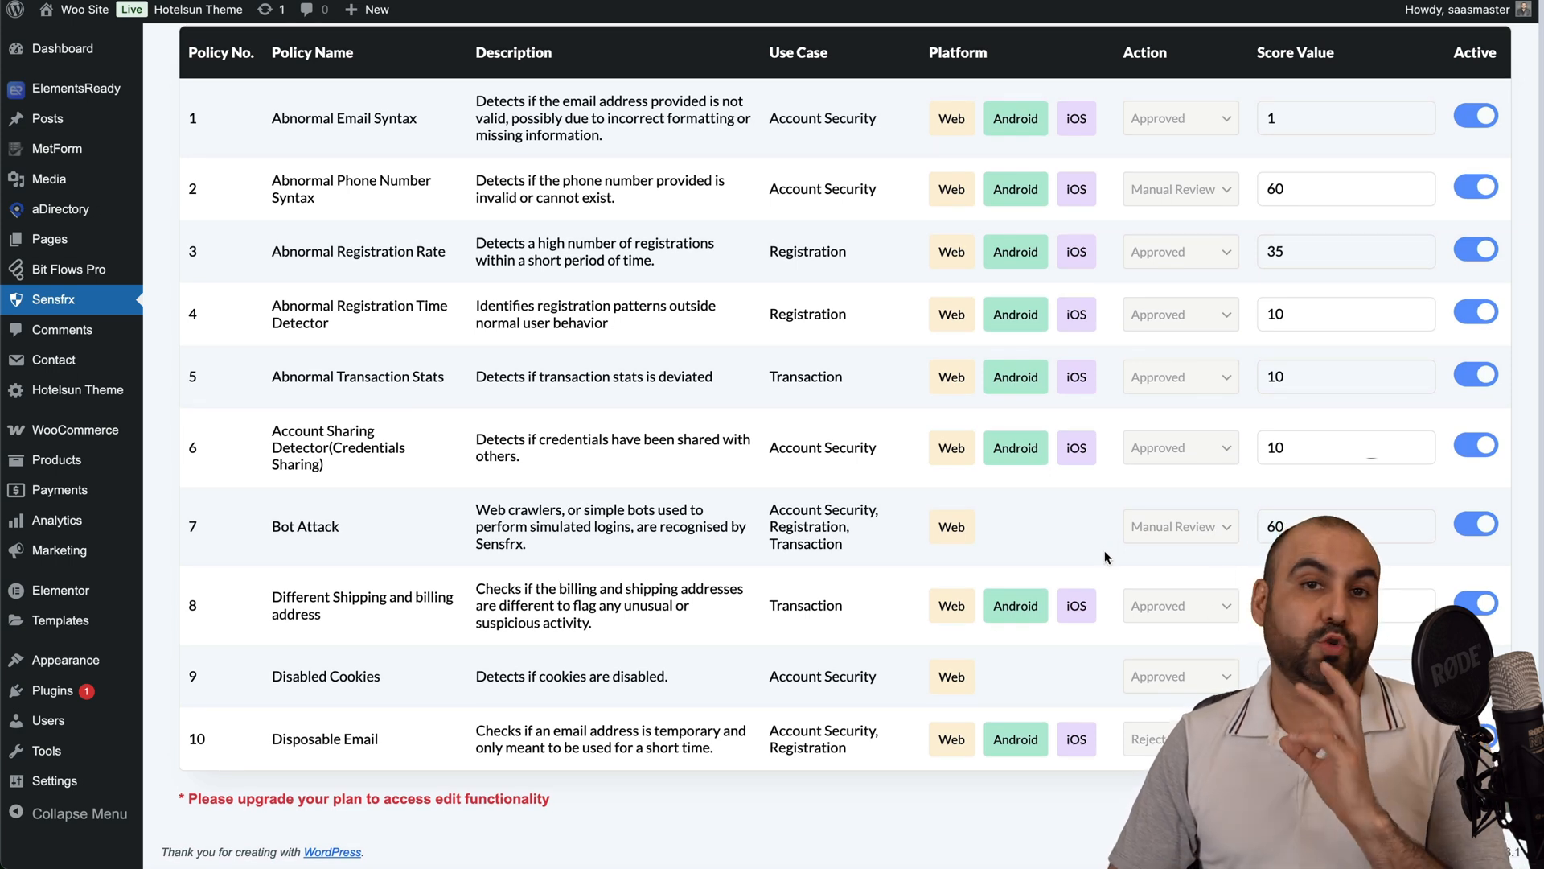
mouse_move(466, 280)
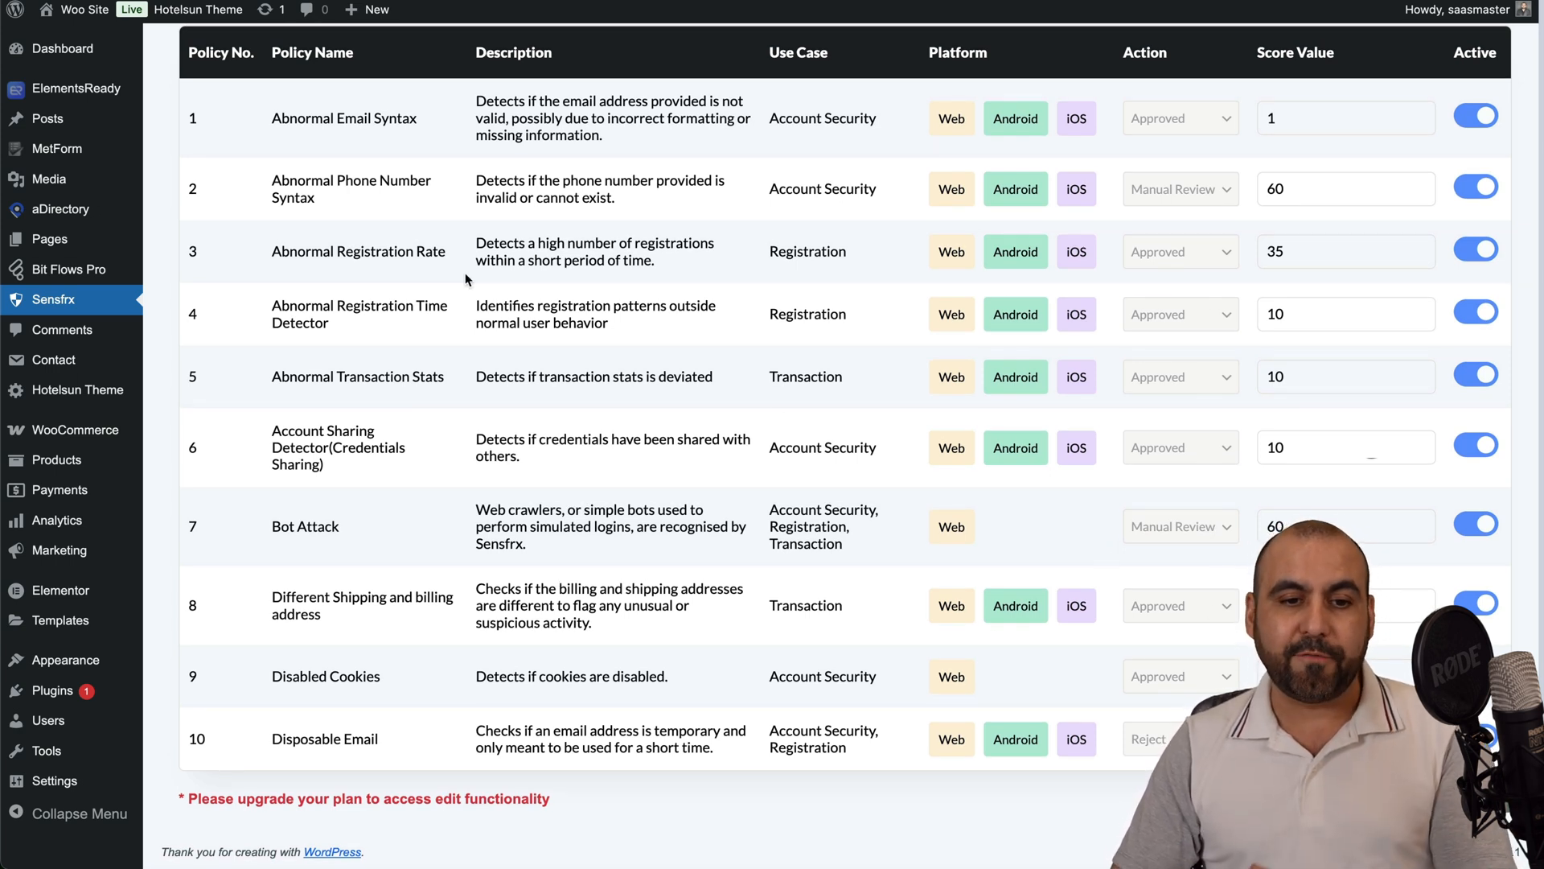
mouse_move(458, 270)
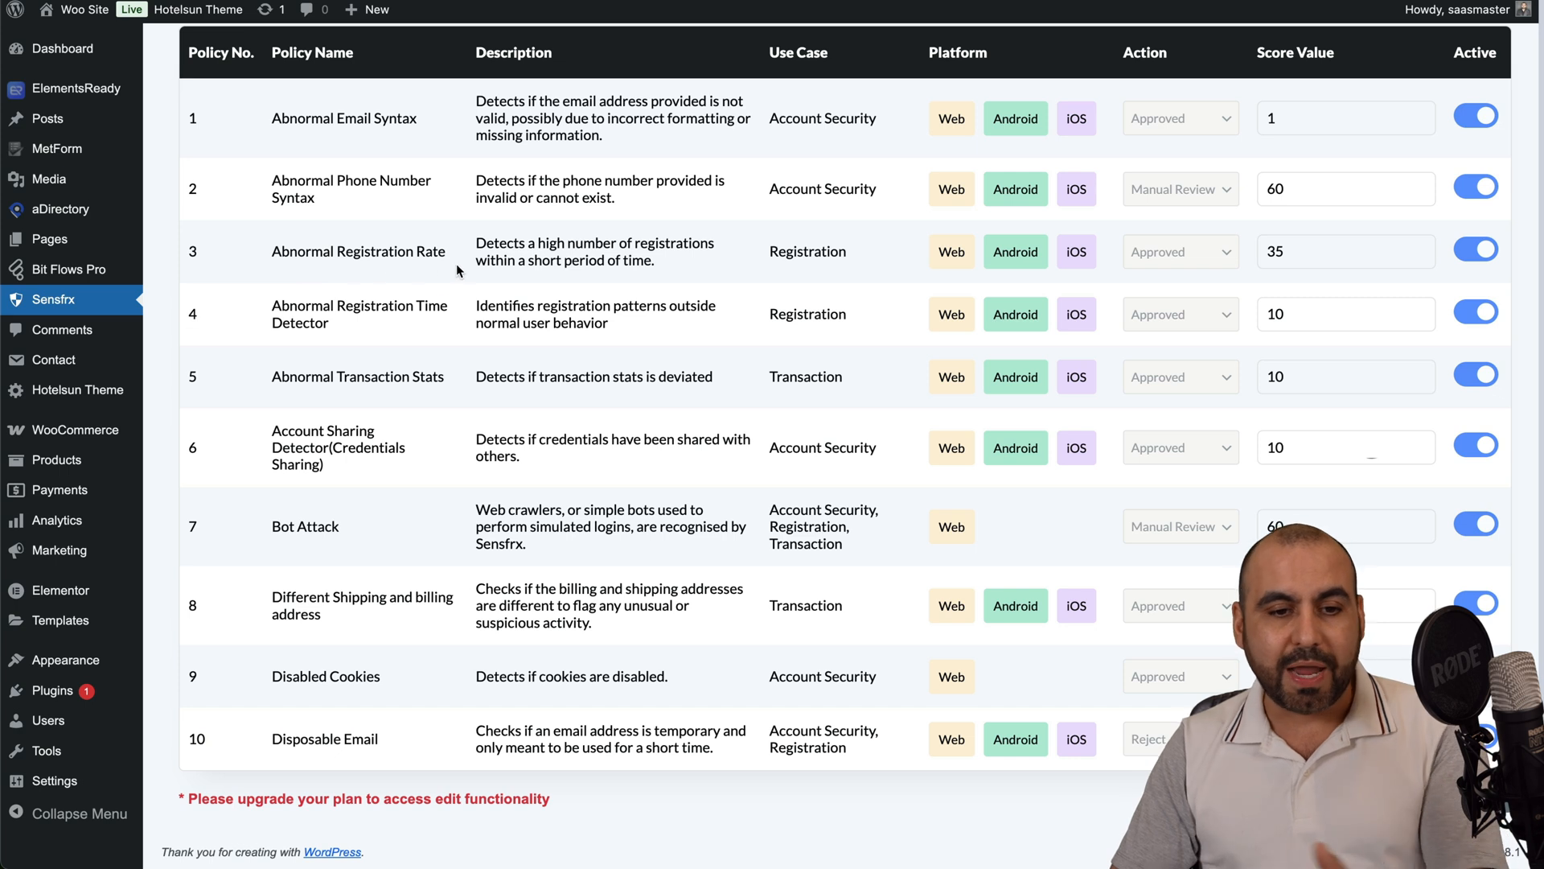
mouse_move(455, 274)
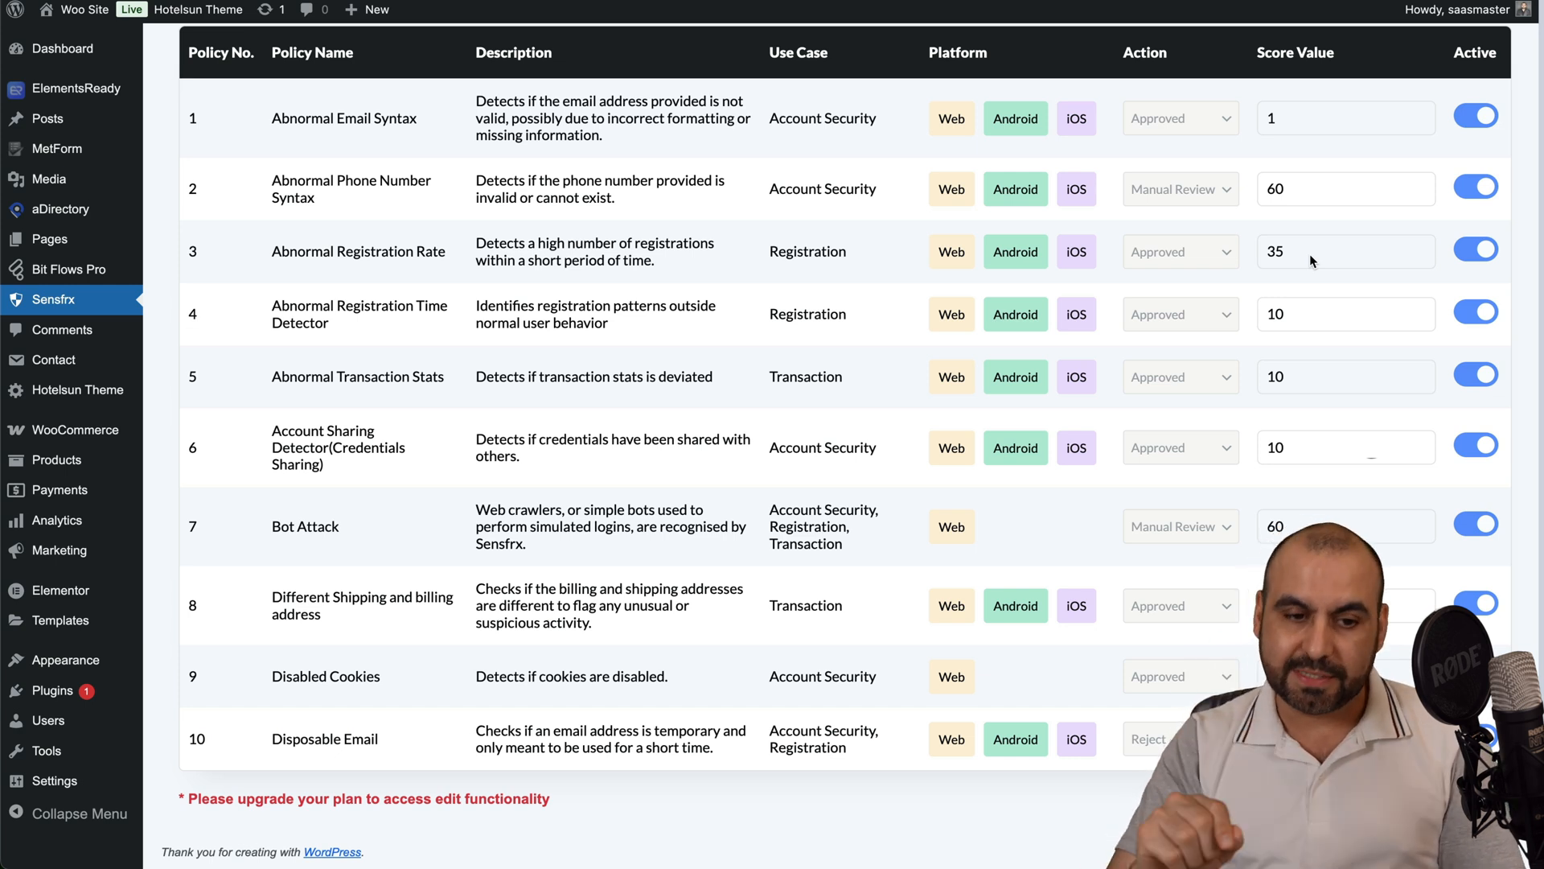
mouse_move(296, 415)
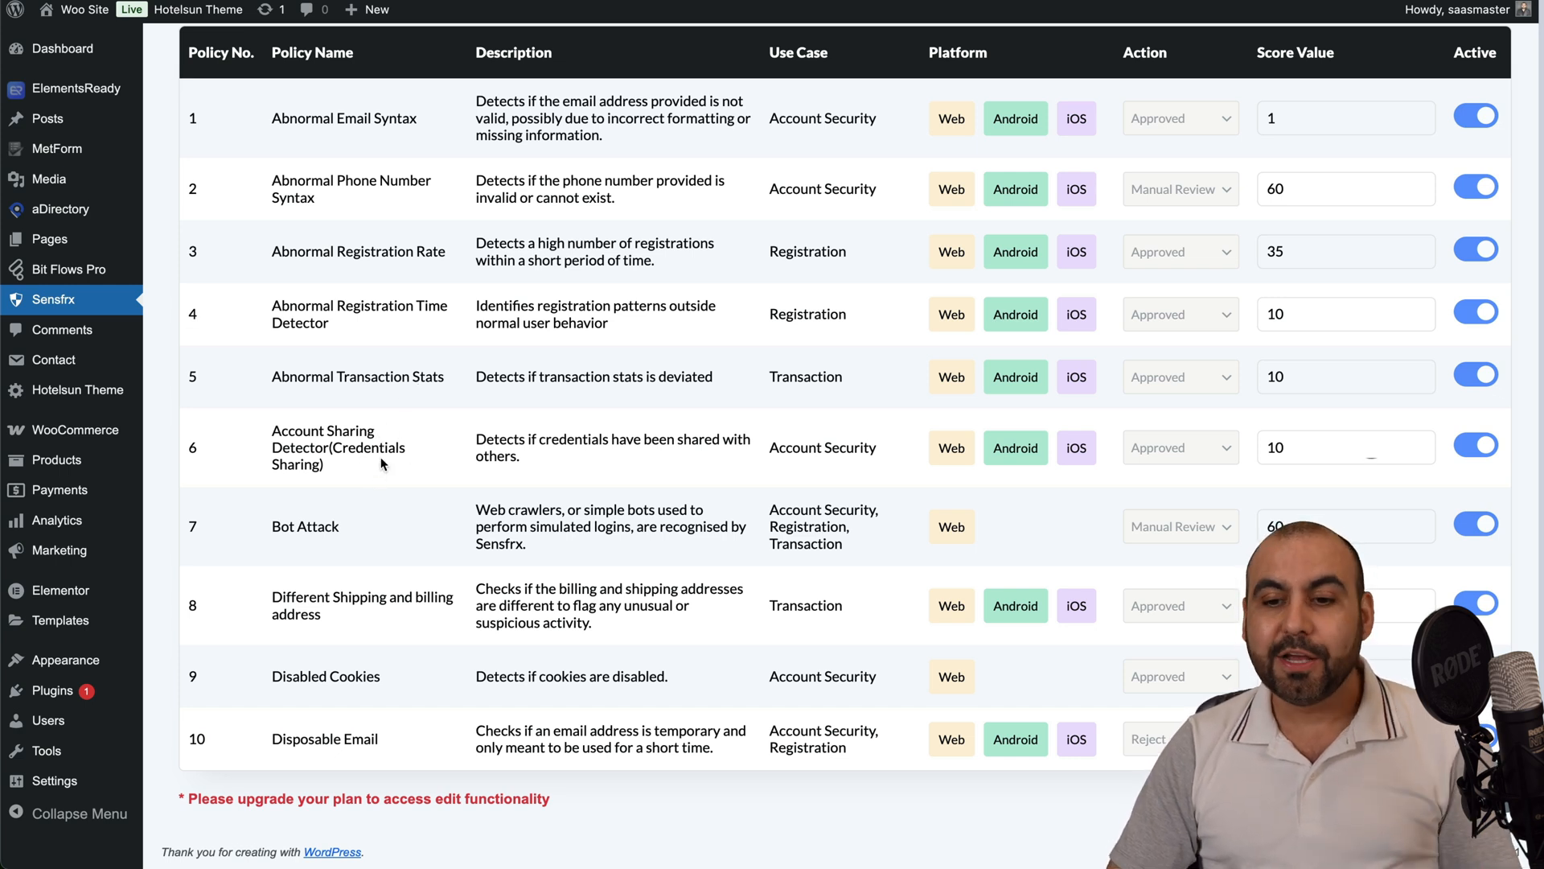
mouse_move(421, 455)
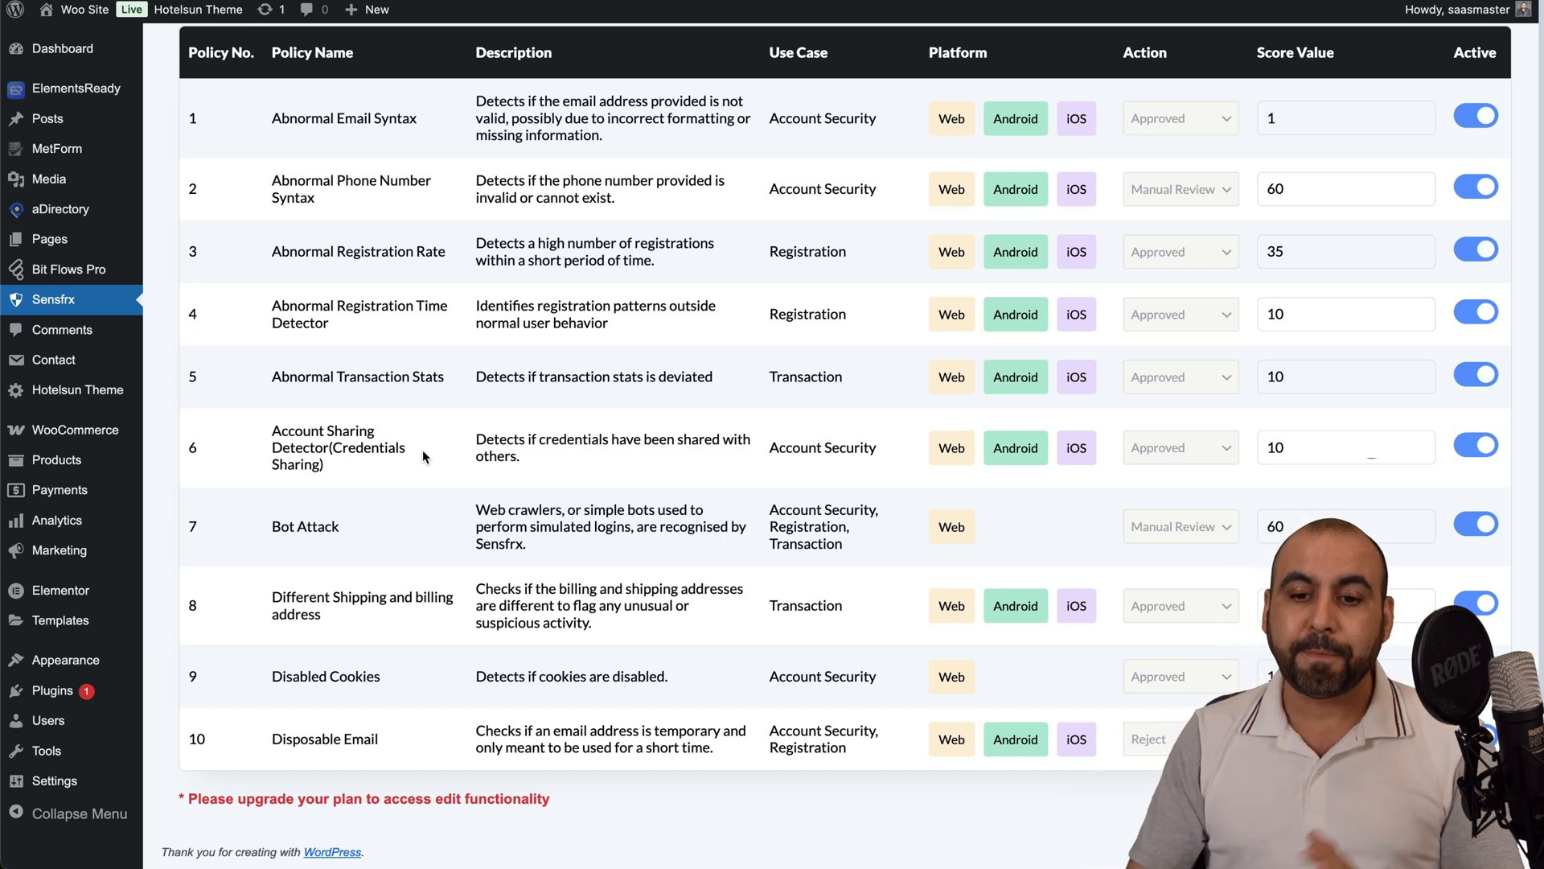
mouse_move(413, 506)
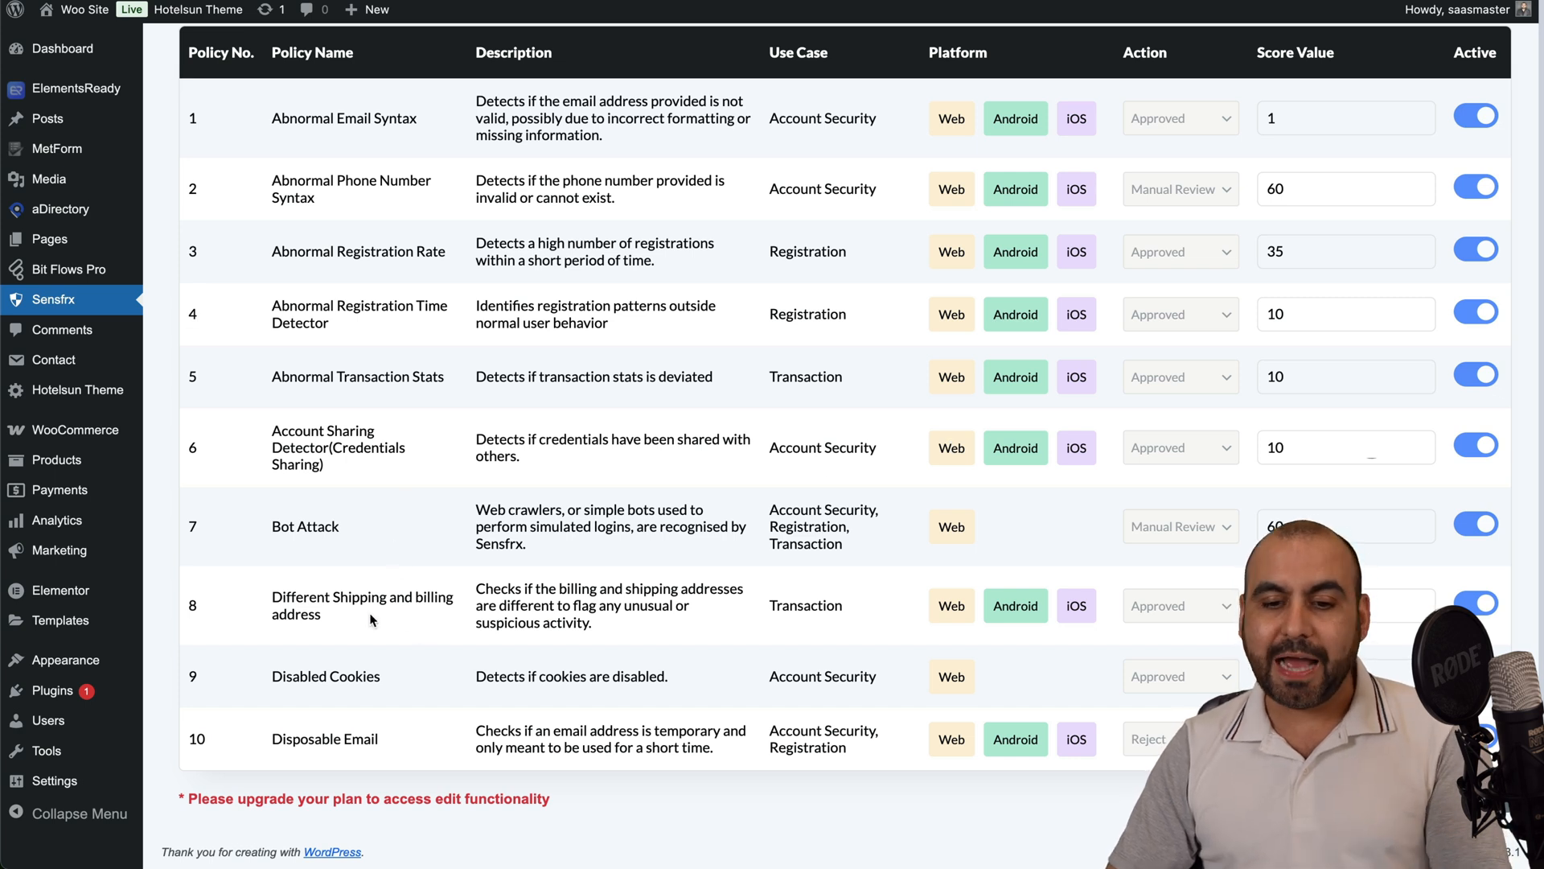
mouse_move(592, 580)
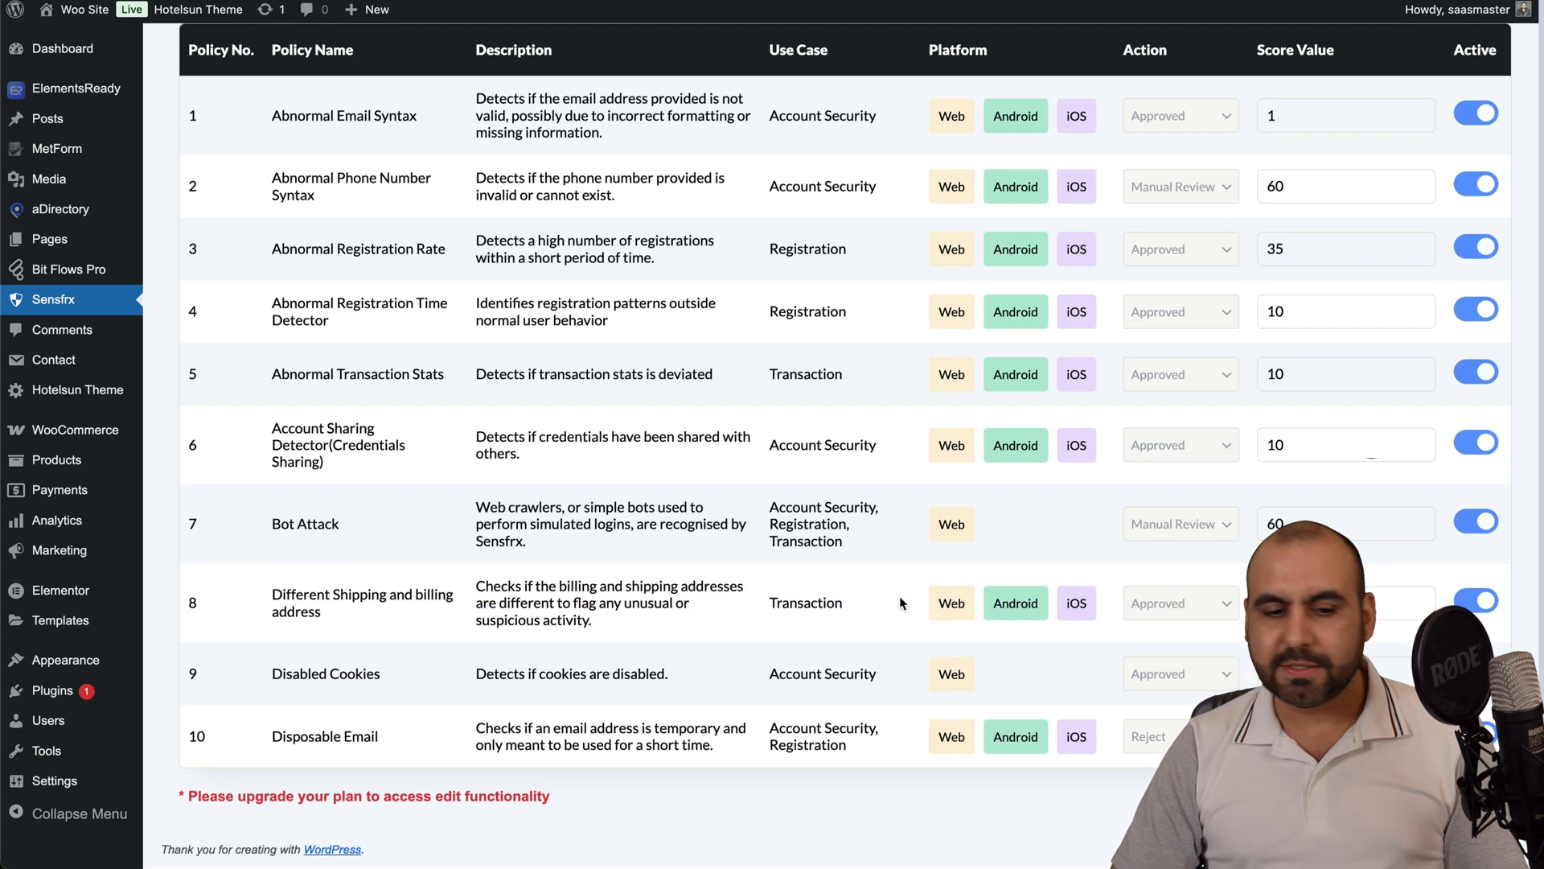
double_click(325, 676)
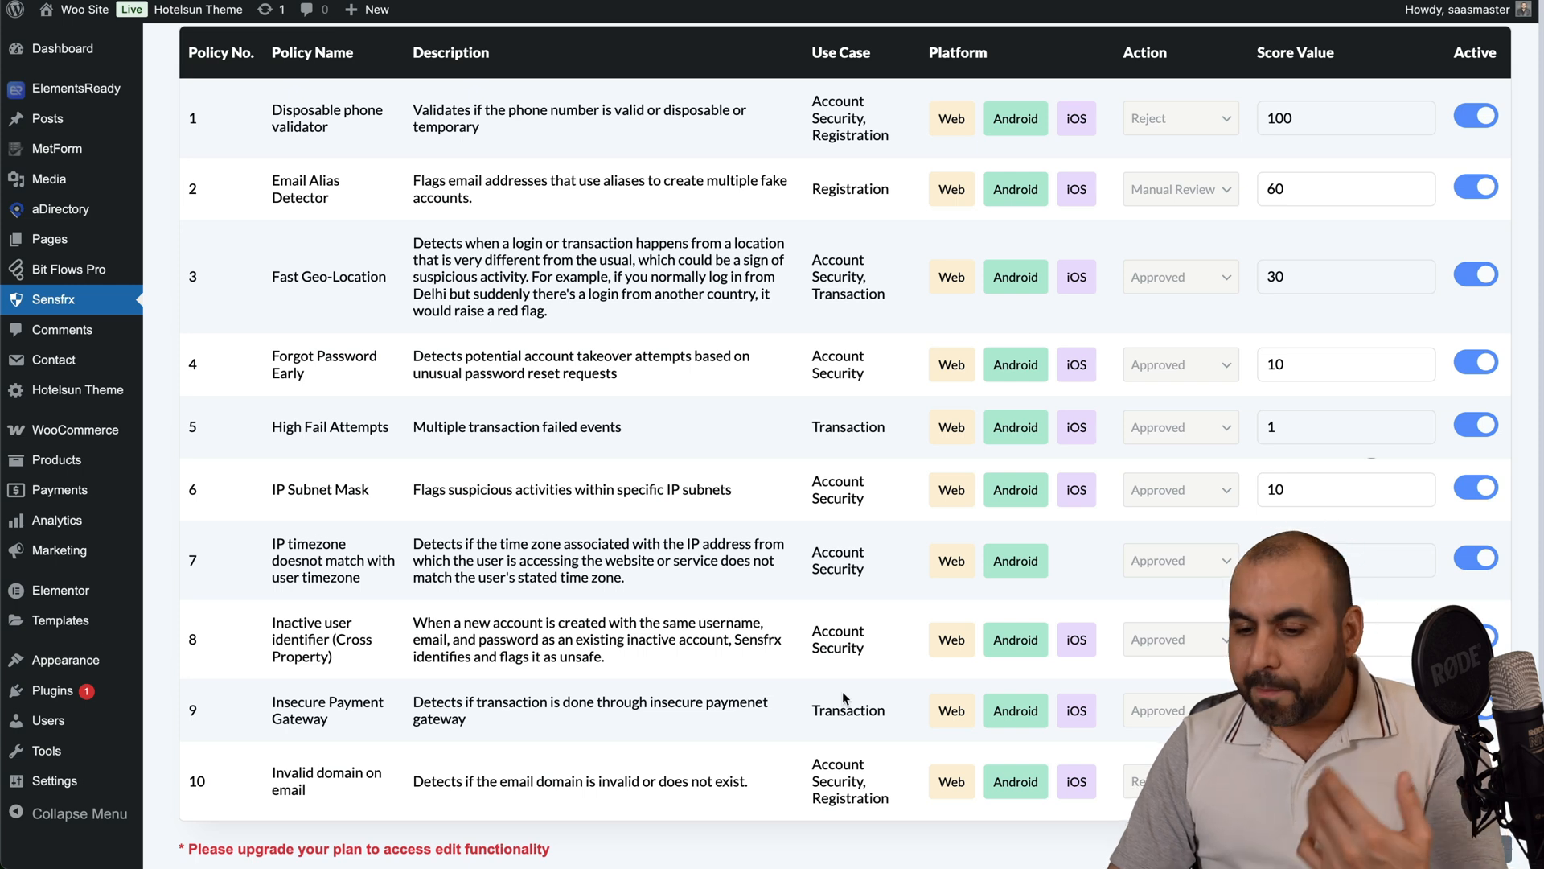
- Scroll the risk-60 user's profile to review the single challenged login
scroll("up", 3)
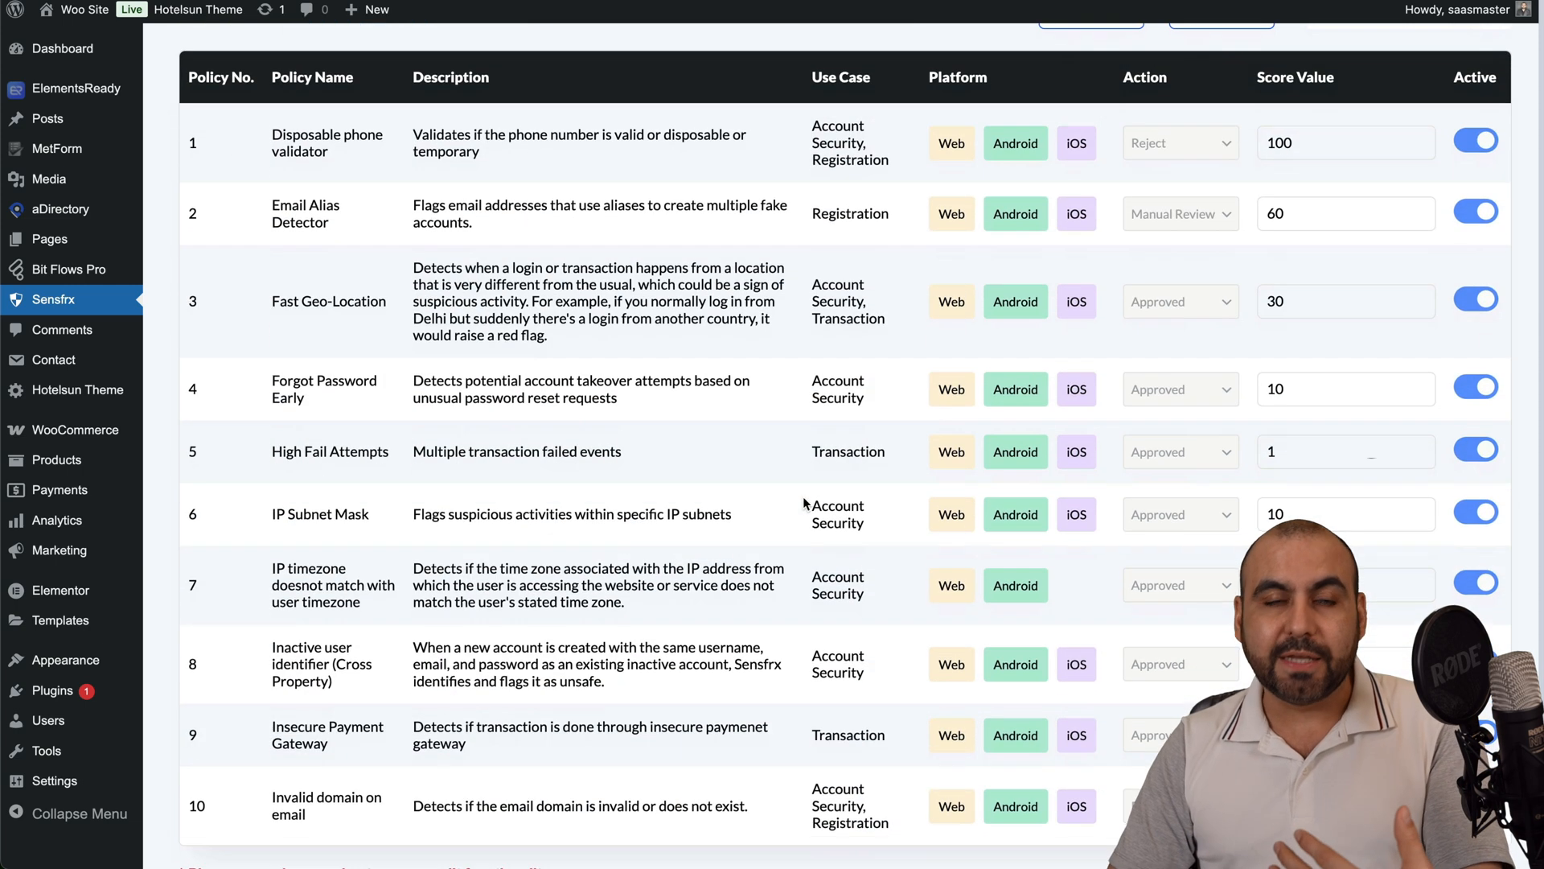
scroll("down", 3)
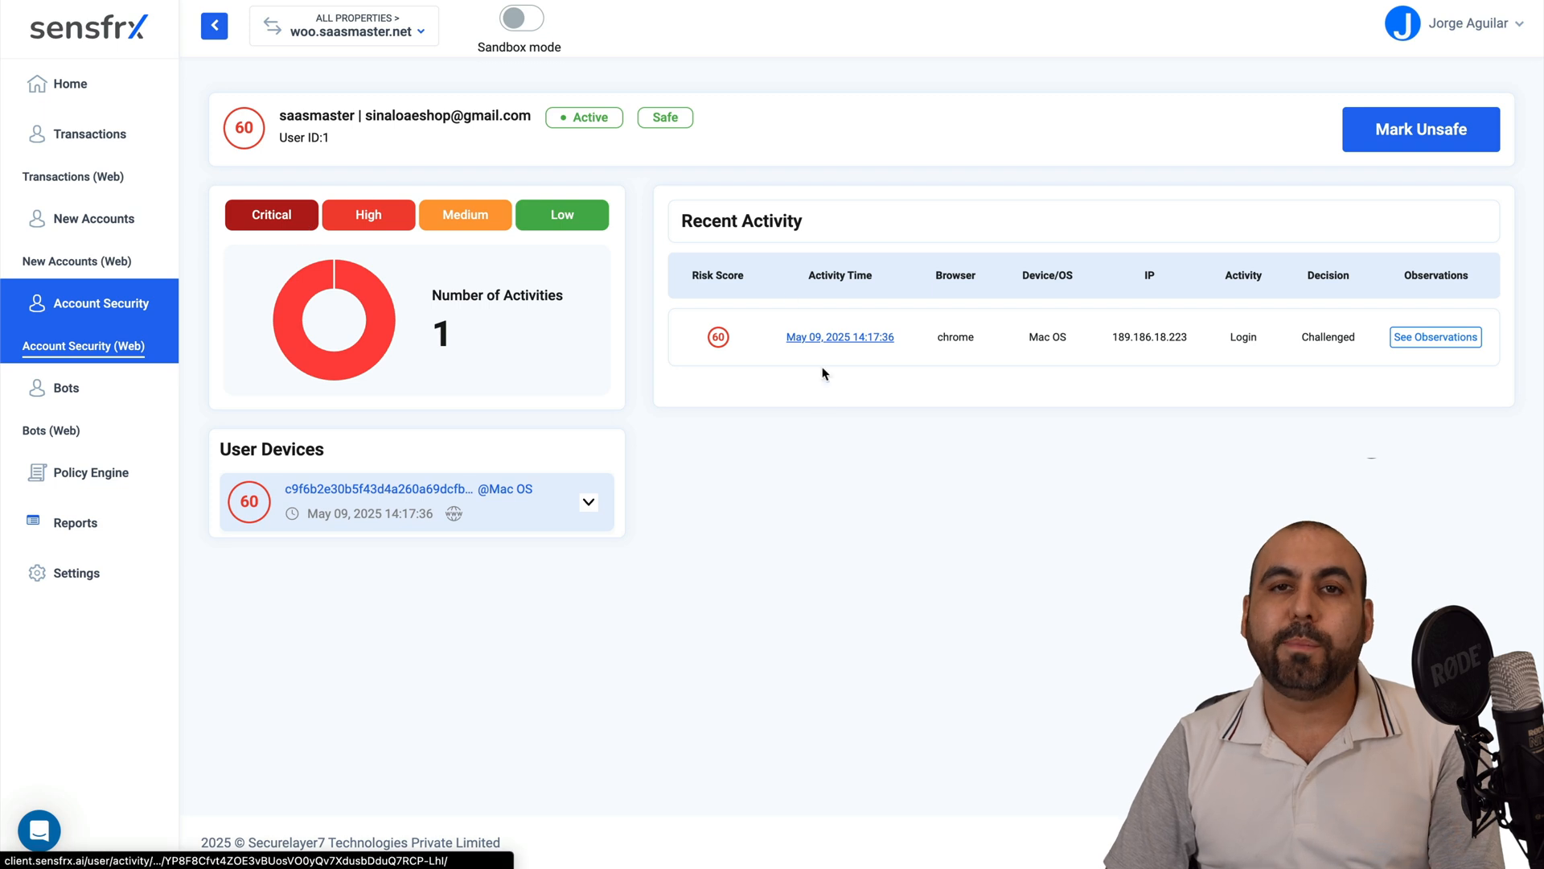
mouse_move(837, 479)
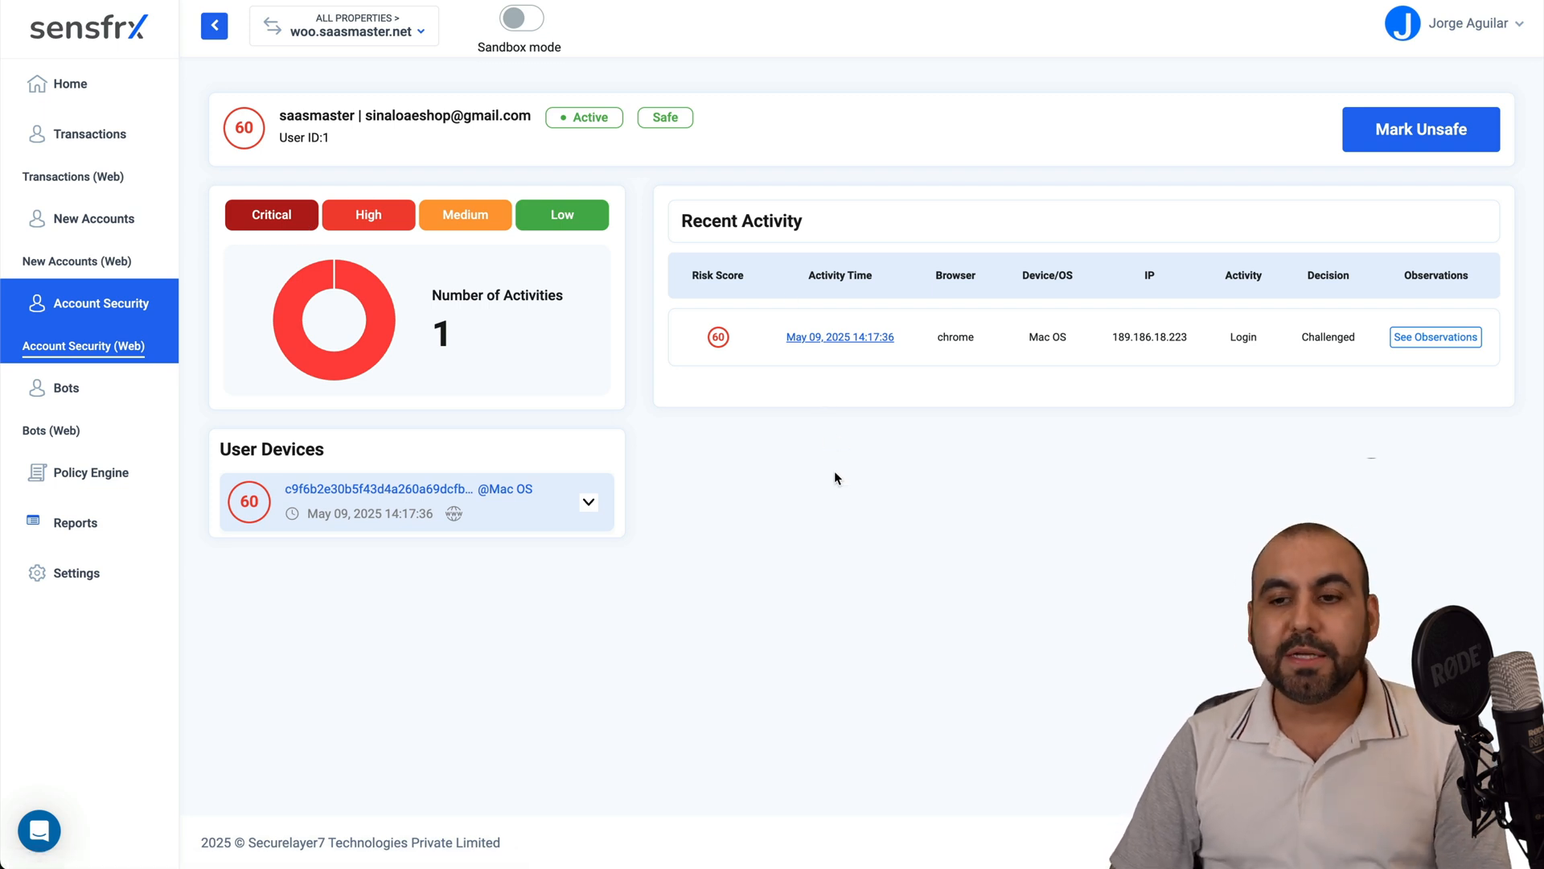
mouse_move(70, 84)
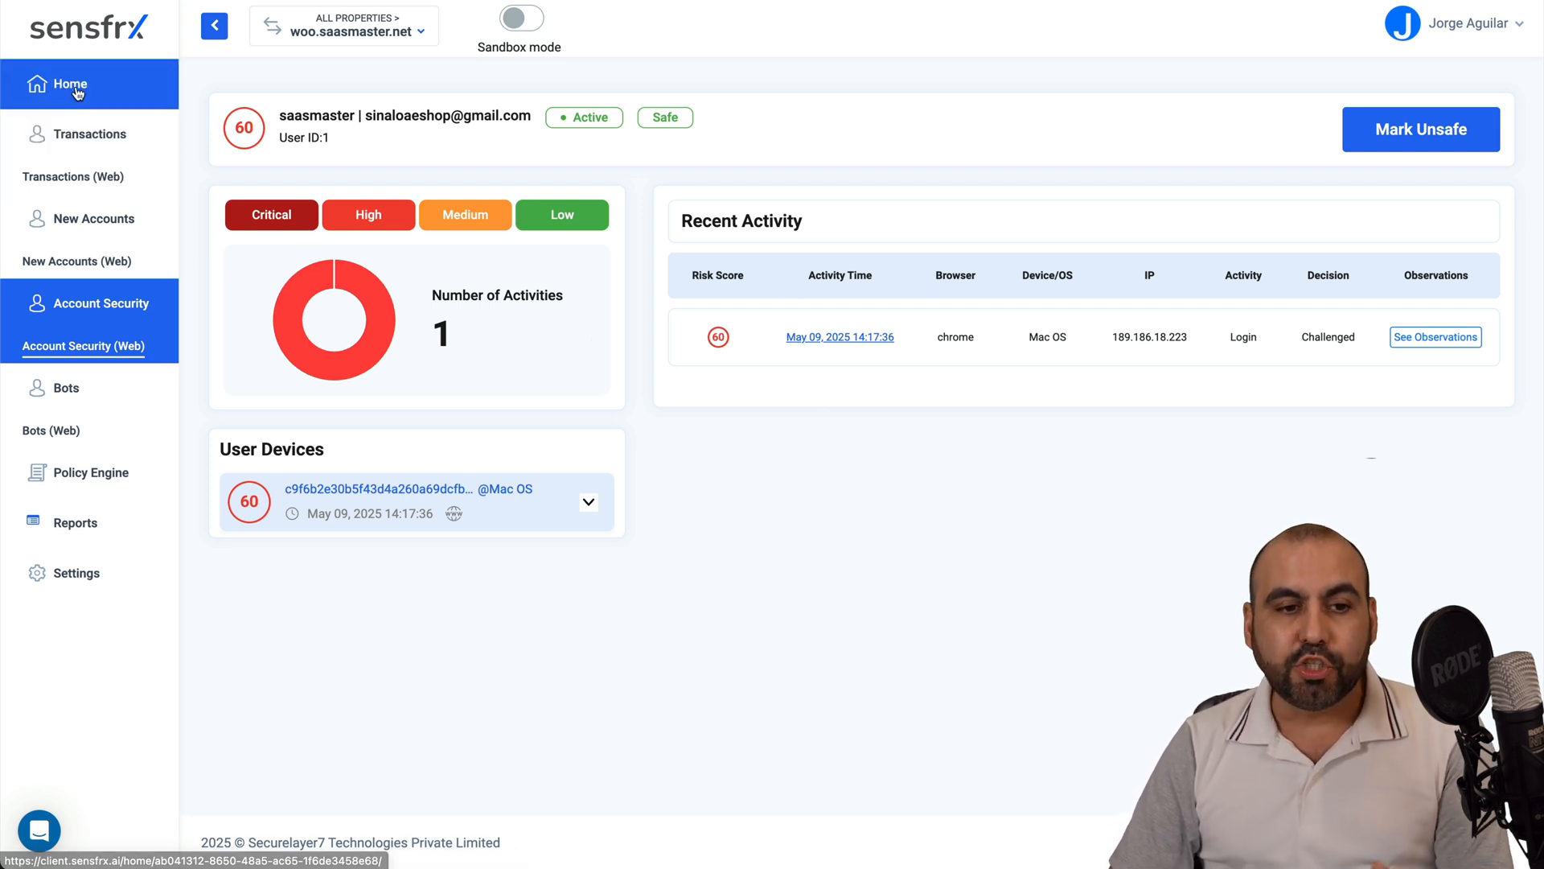
- Return to the home dashboard and scroll through its cards and the Login Attempts chart
left_click(69, 84)
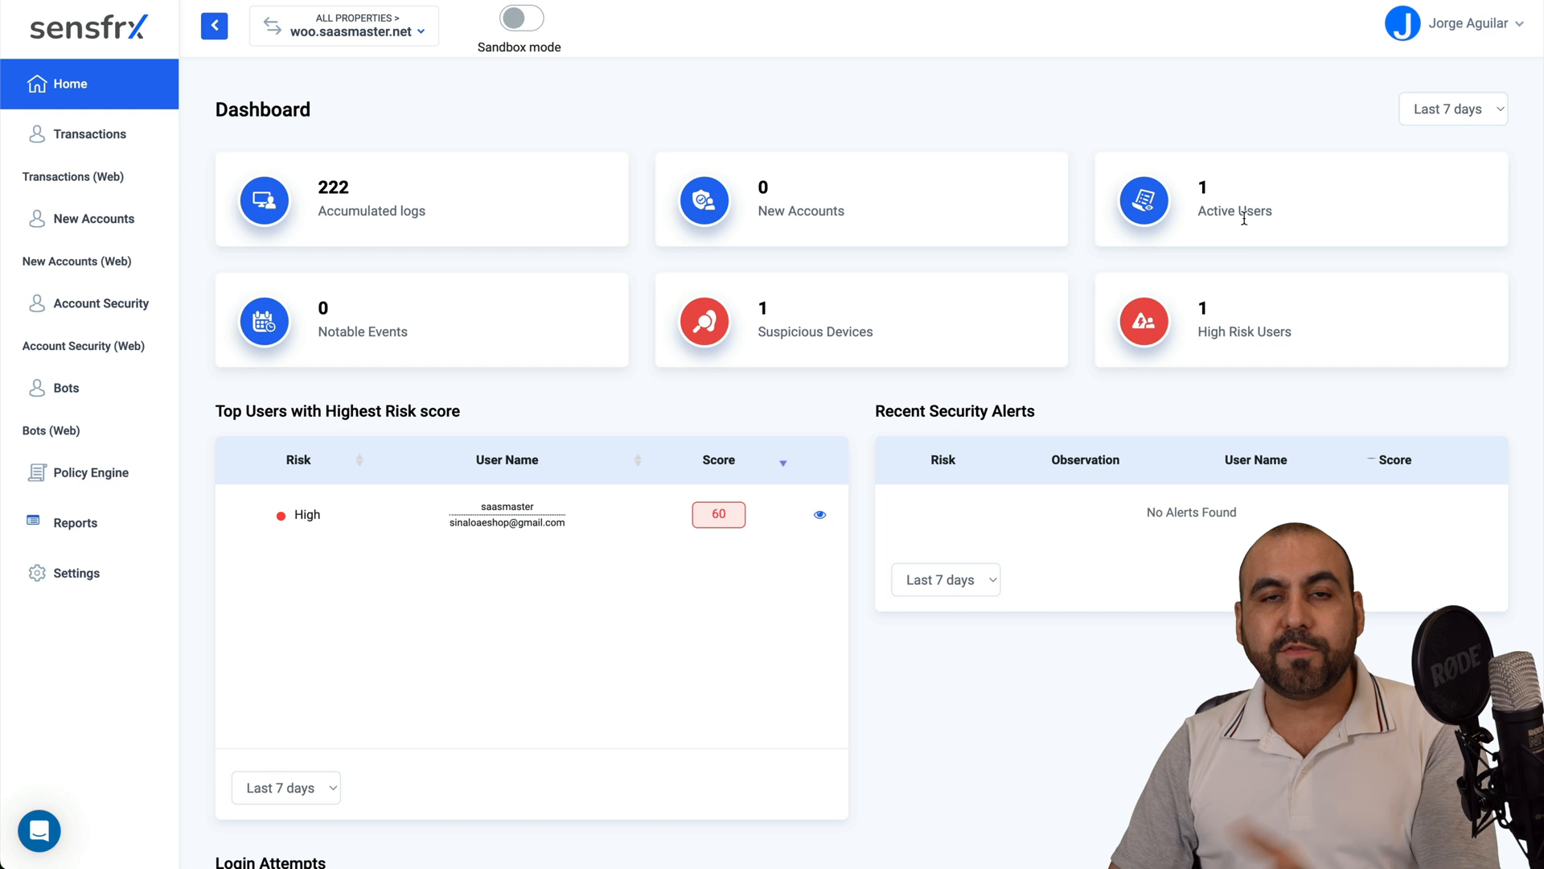
mouse_move(788, 298)
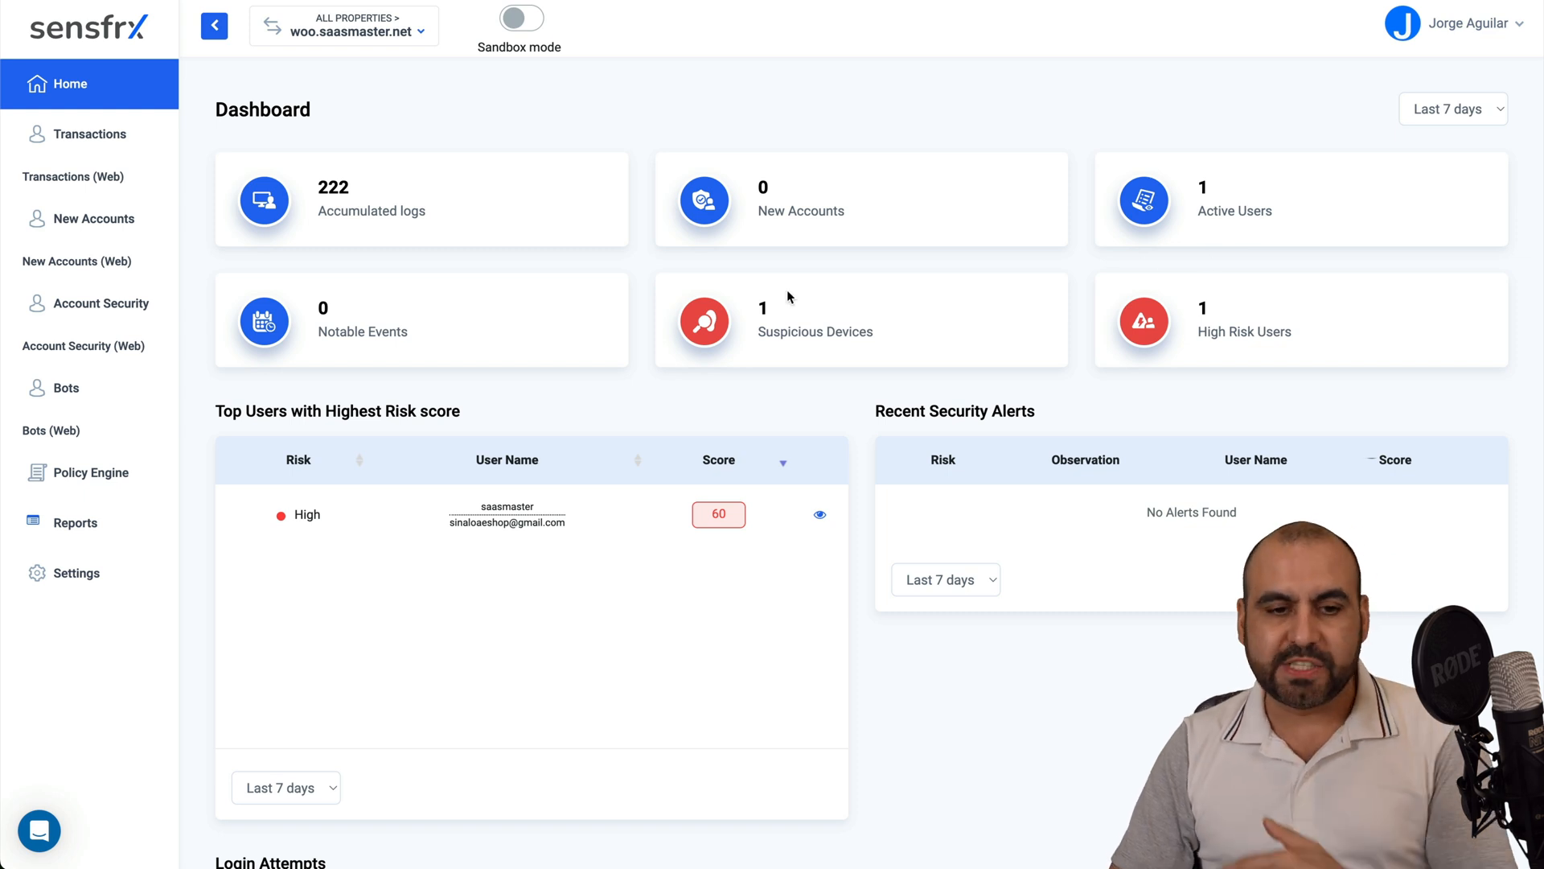
mouse_move(867, 334)
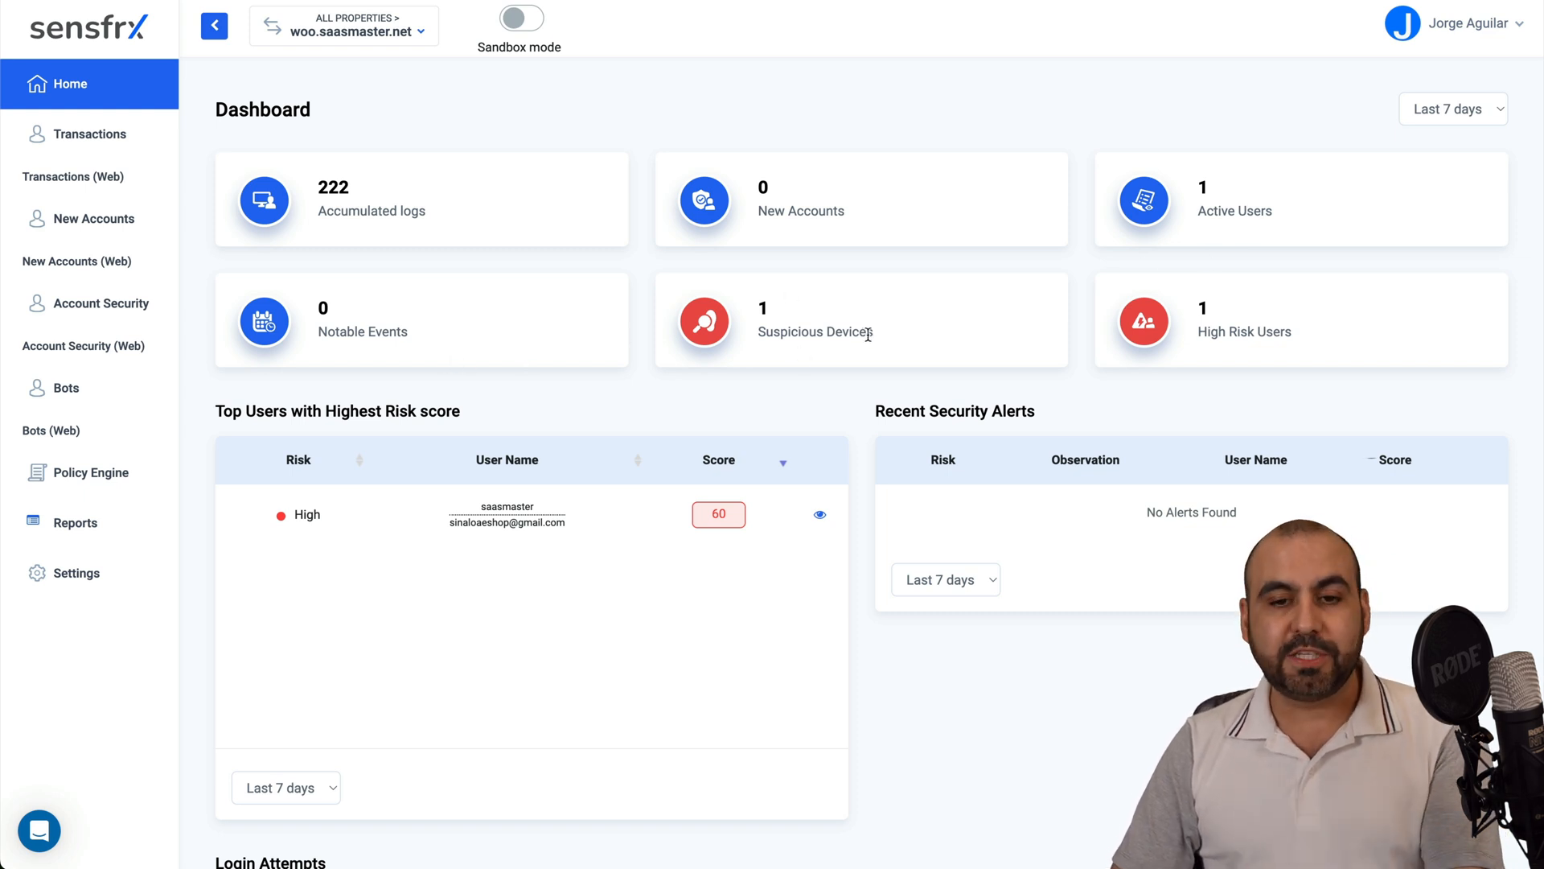
mouse_move(1261, 328)
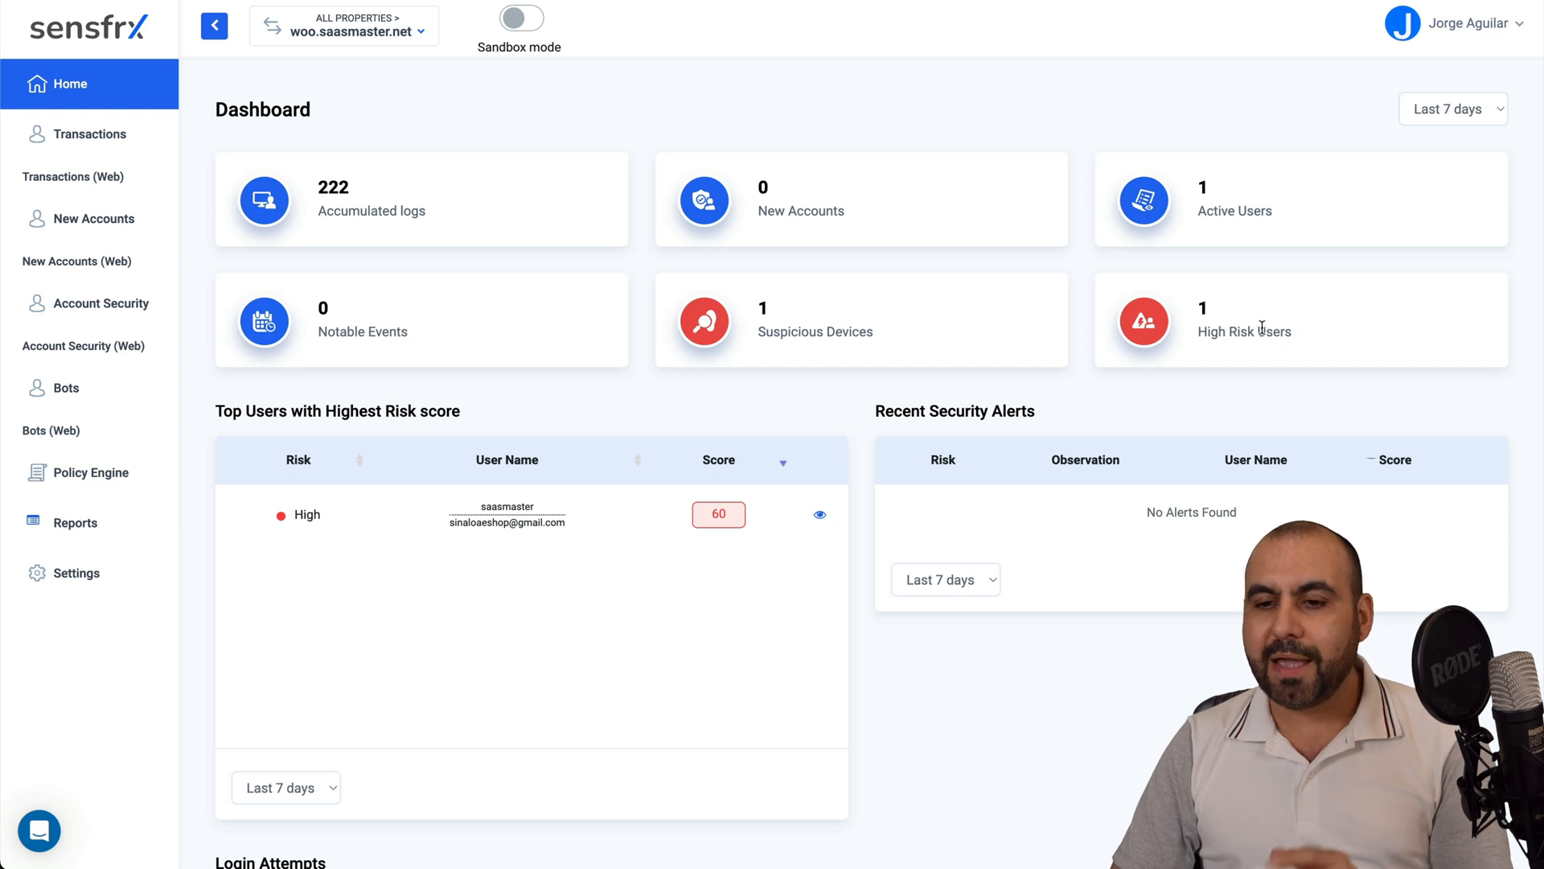
mouse_move(708, 503)
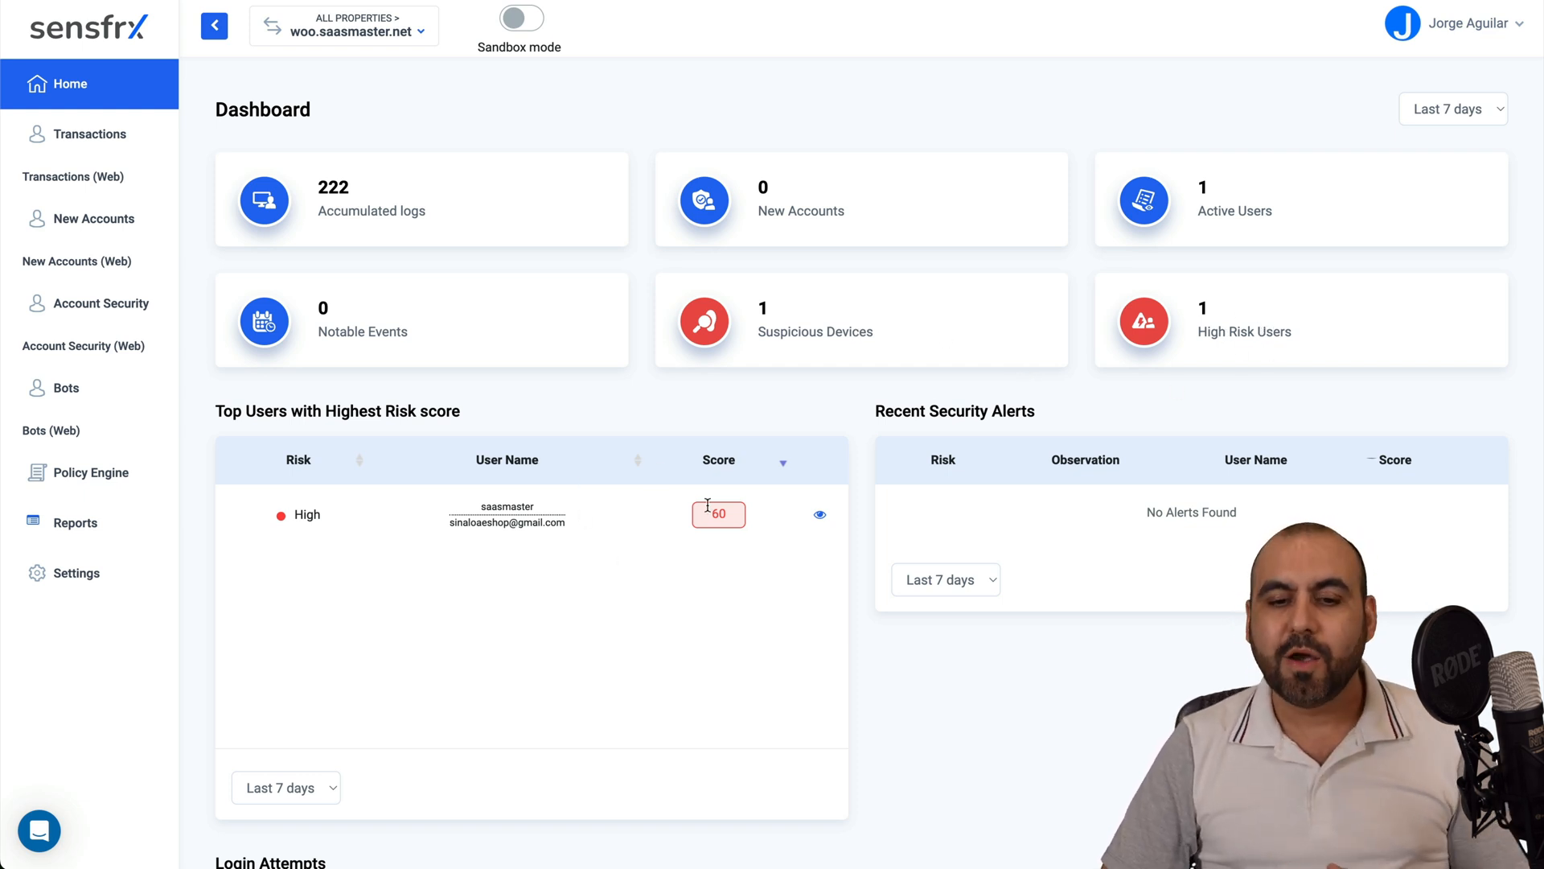
scroll("down", 3)
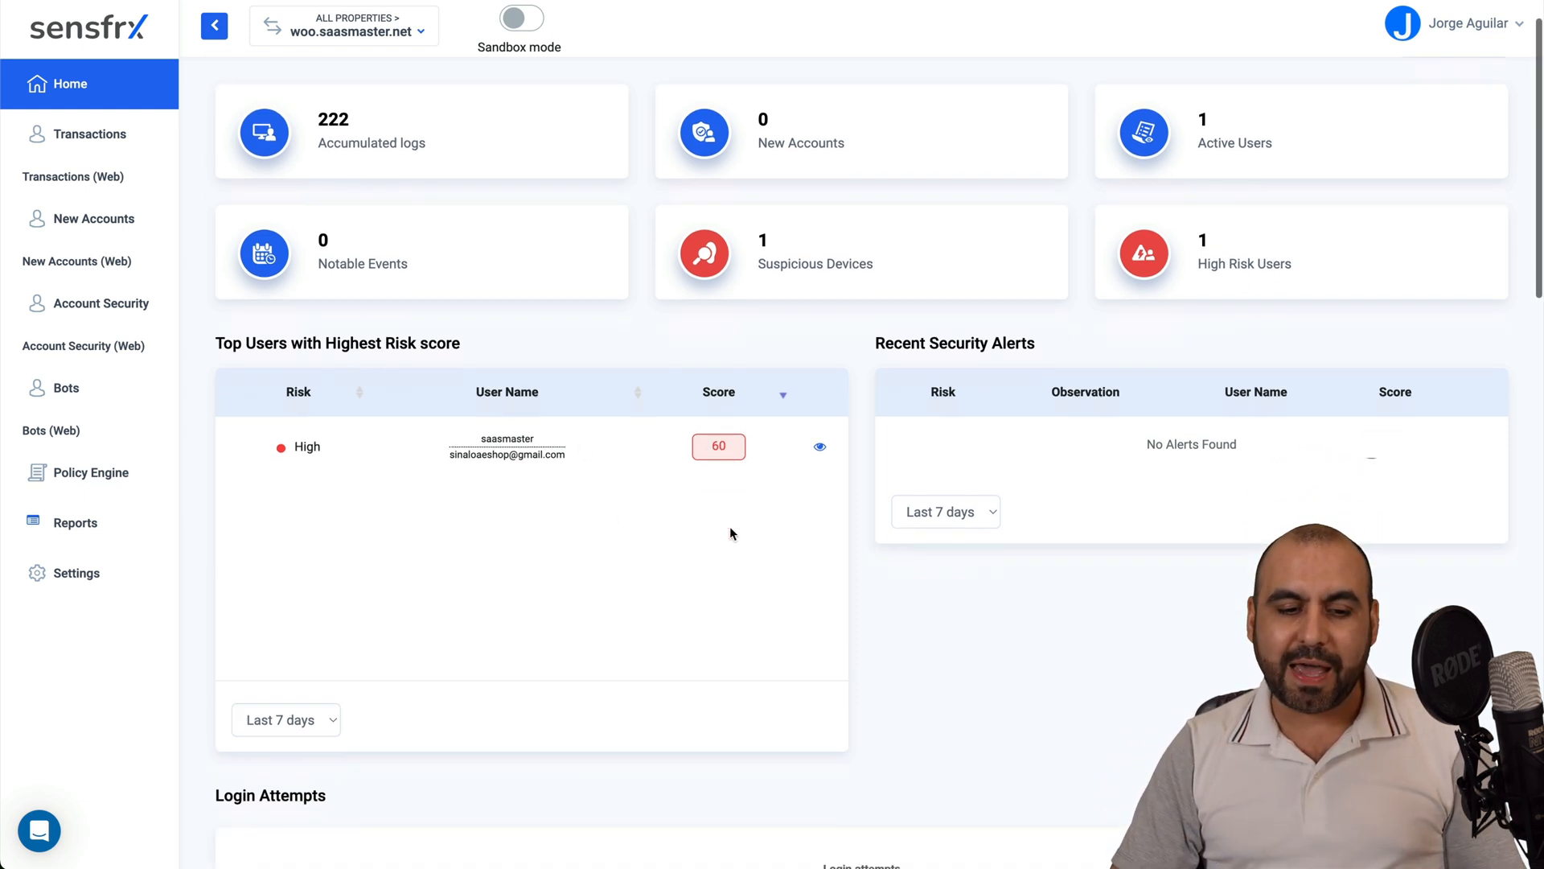
scroll("down", 3)
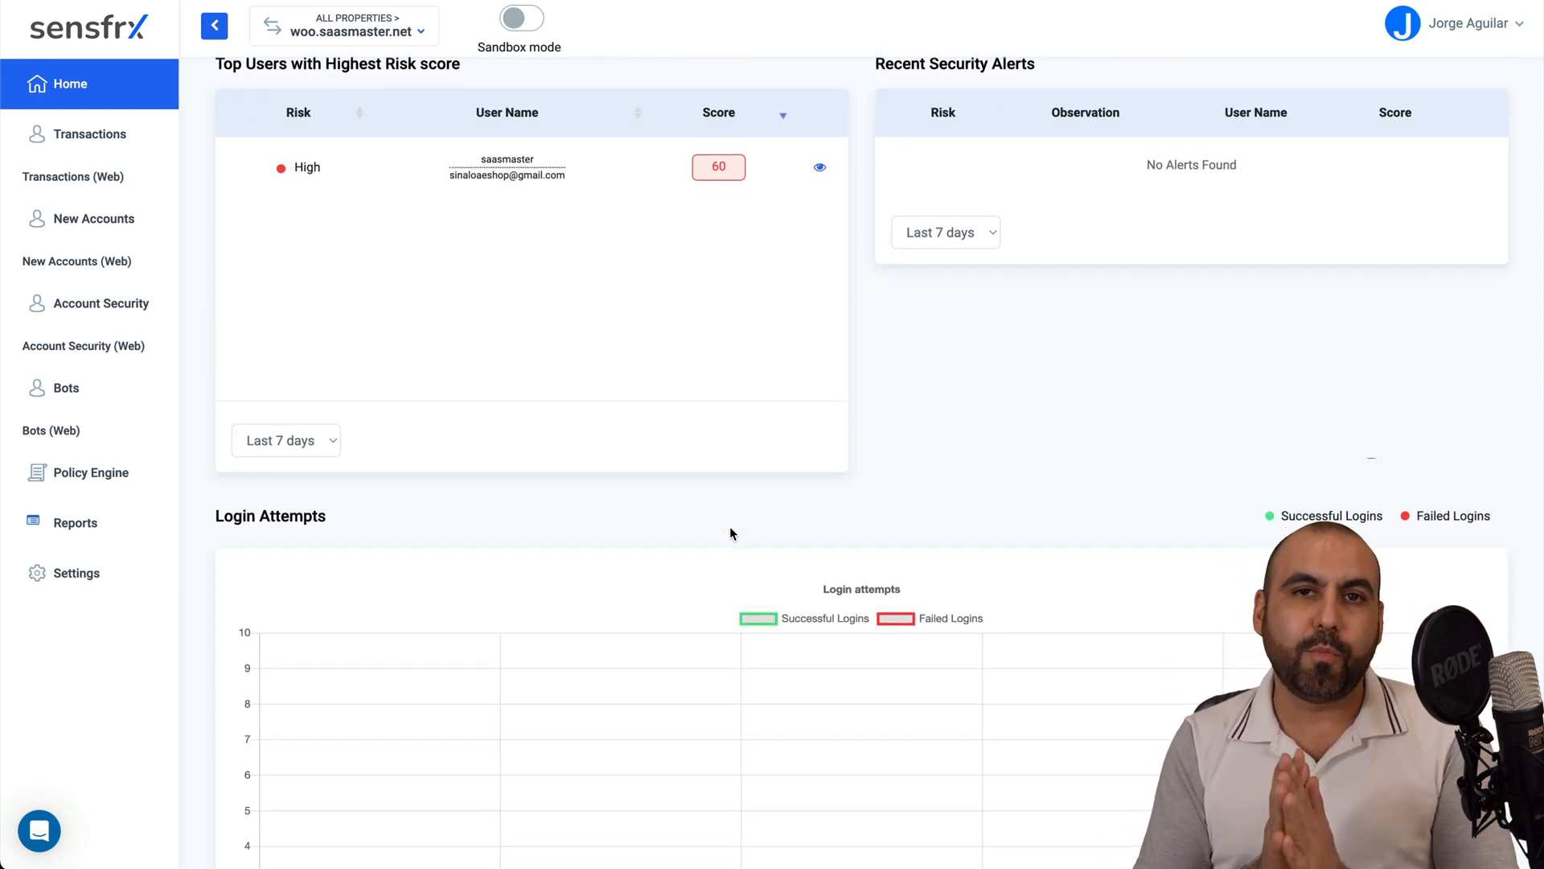
scroll("down", 3)
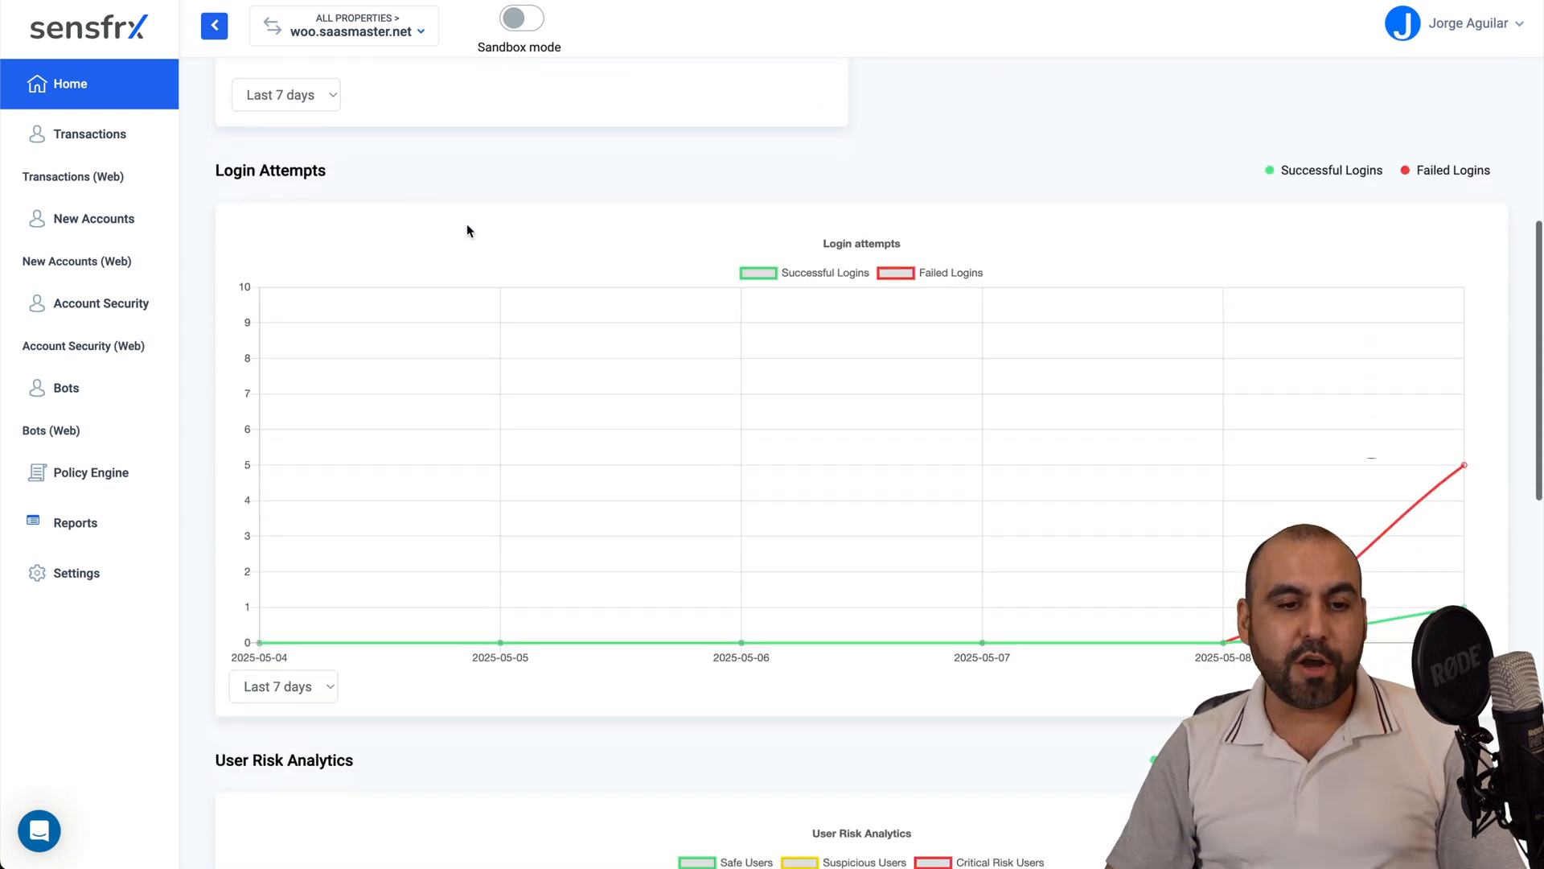
mouse_move(1463, 466)
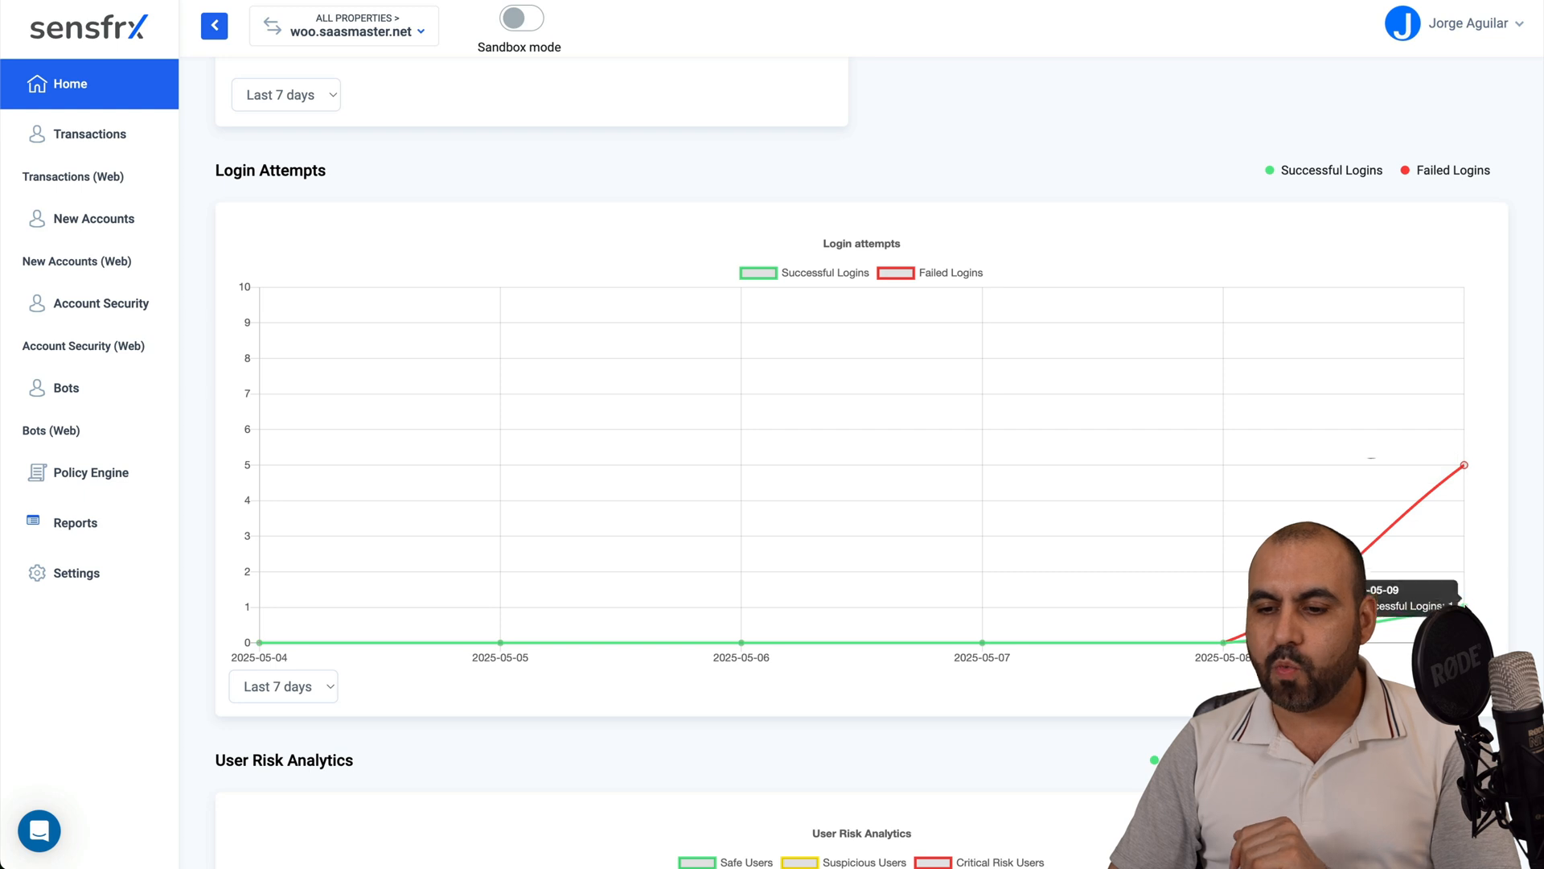
scroll("up", 3)
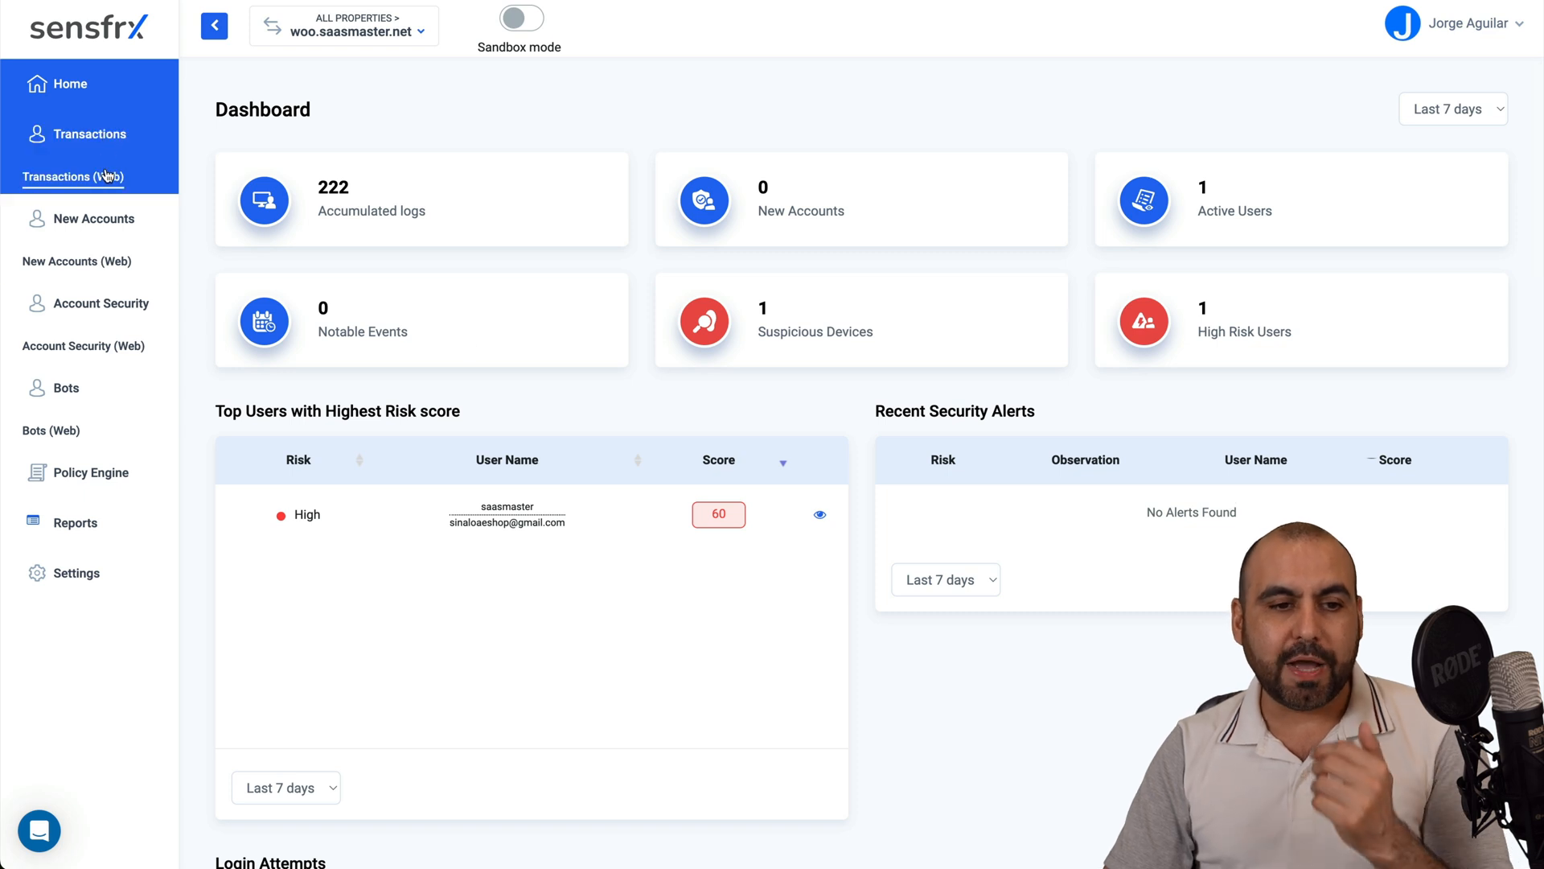
- Browse the Transactions, New Accounts and Account Security web fraud analytics pages
left_click(72, 177)
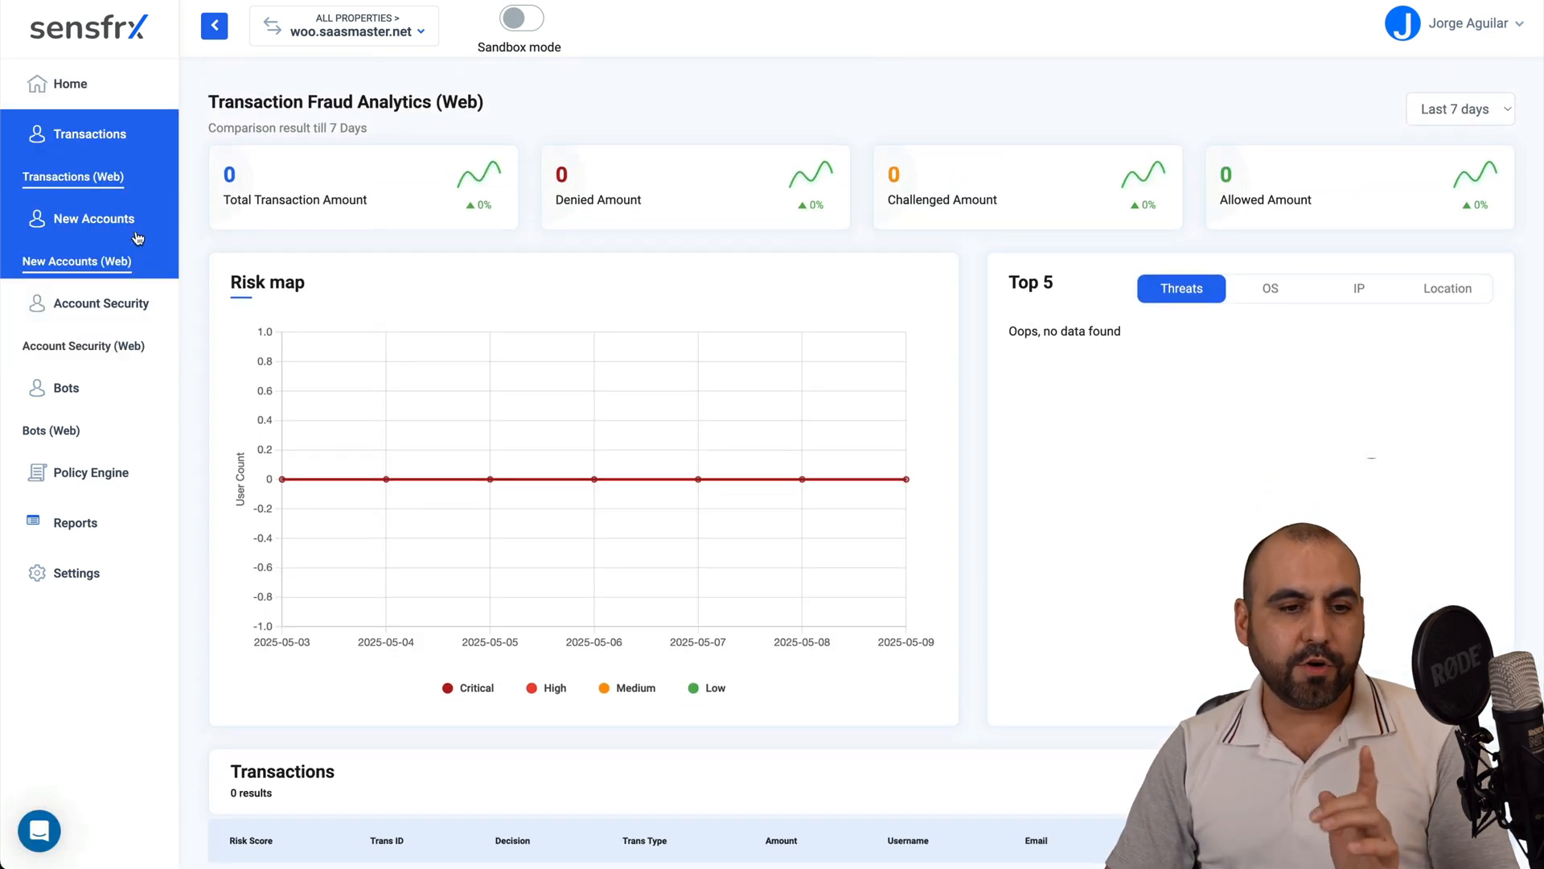
left_click(76, 261)
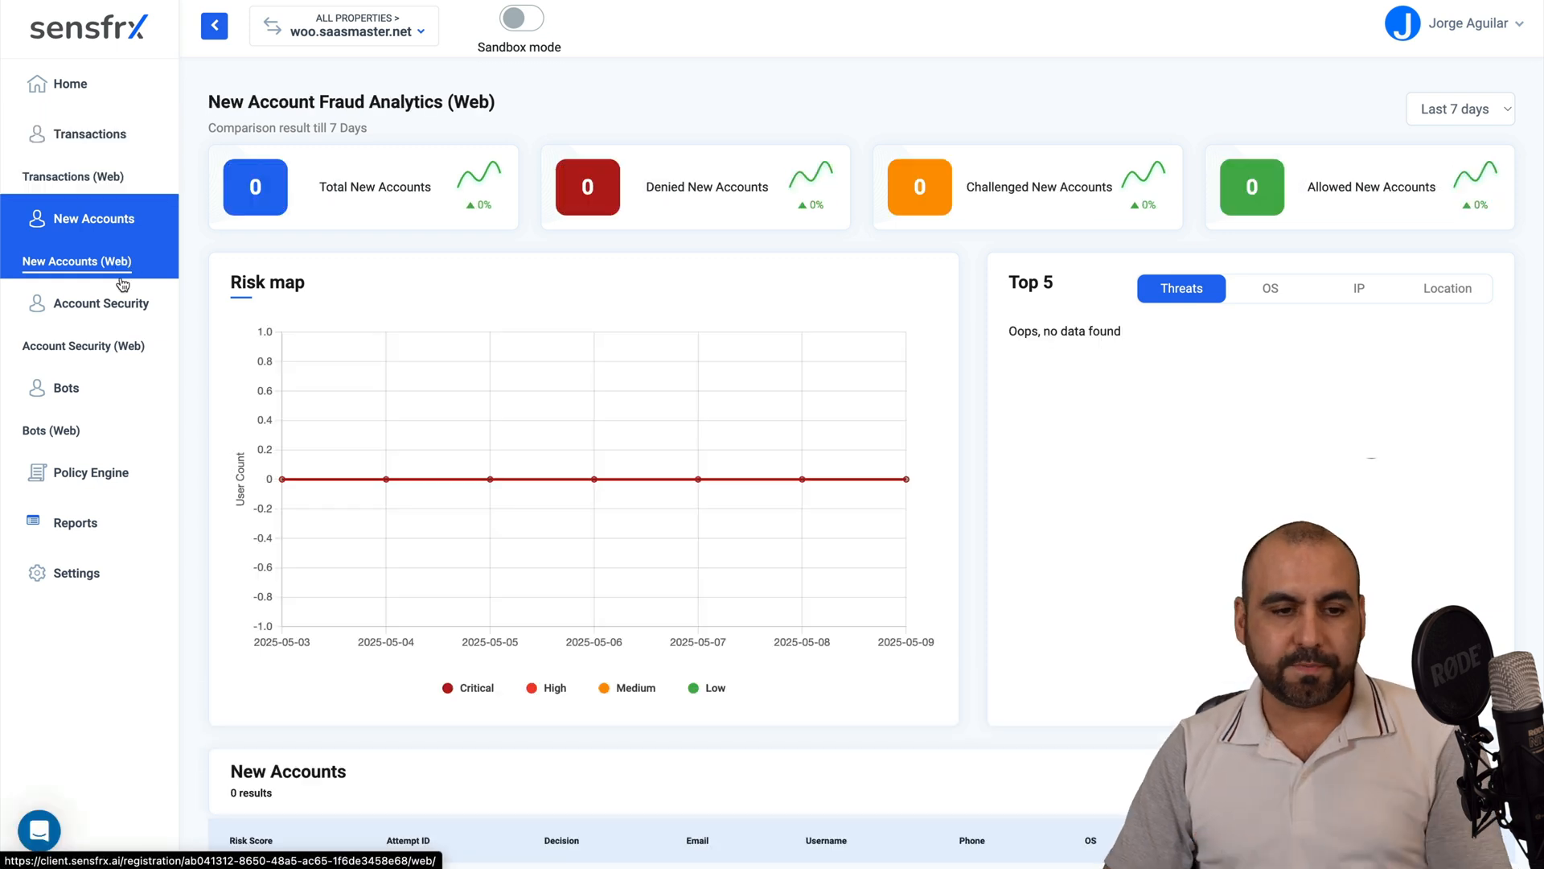
left_click(83, 345)
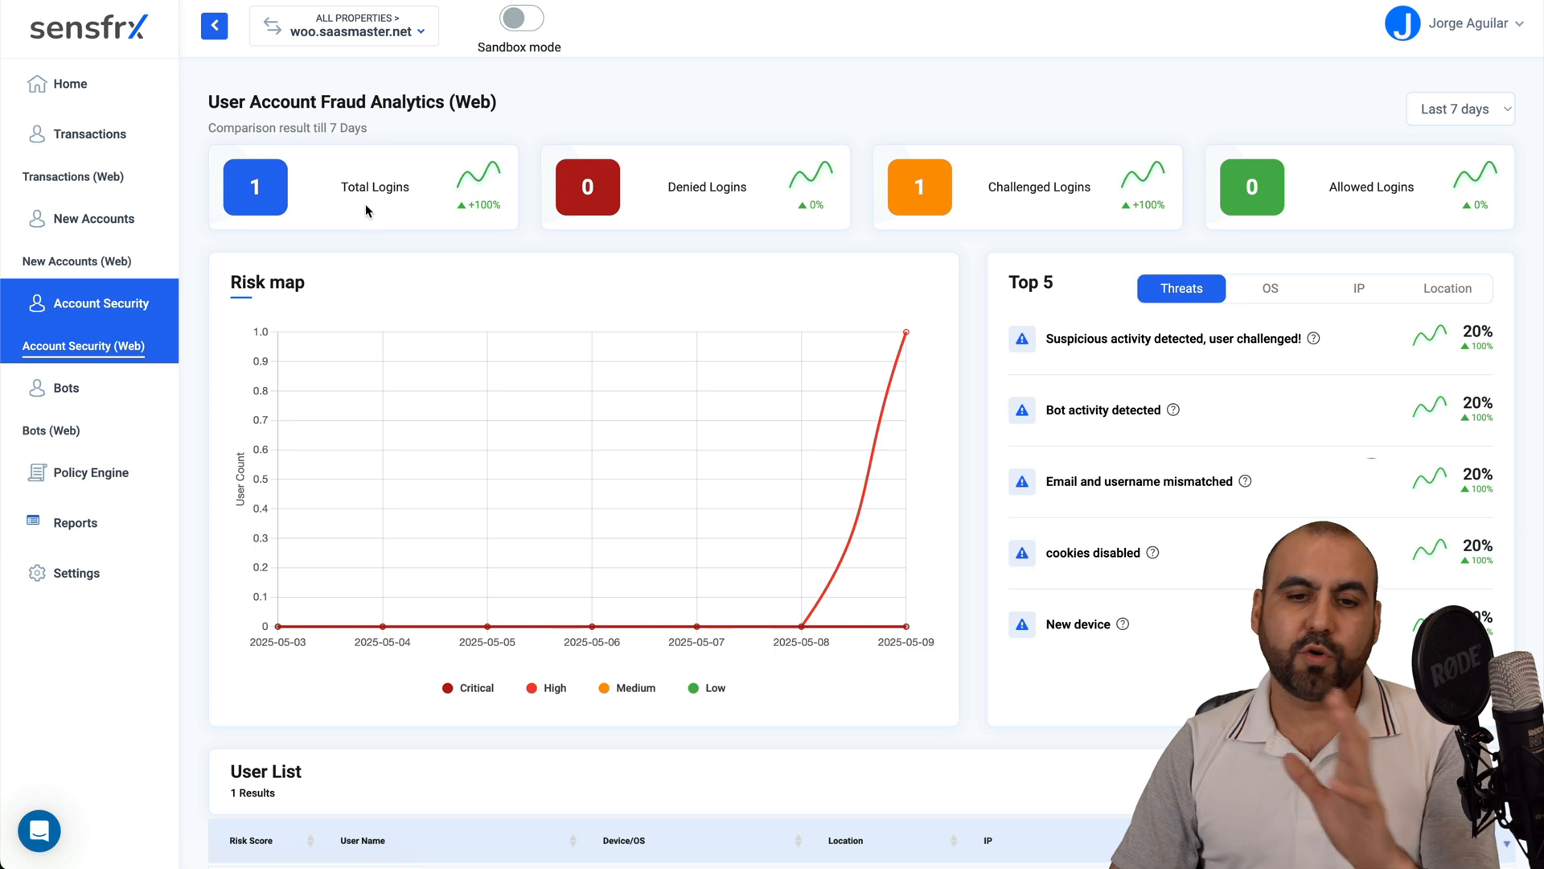
mouse_move(1217, 227)
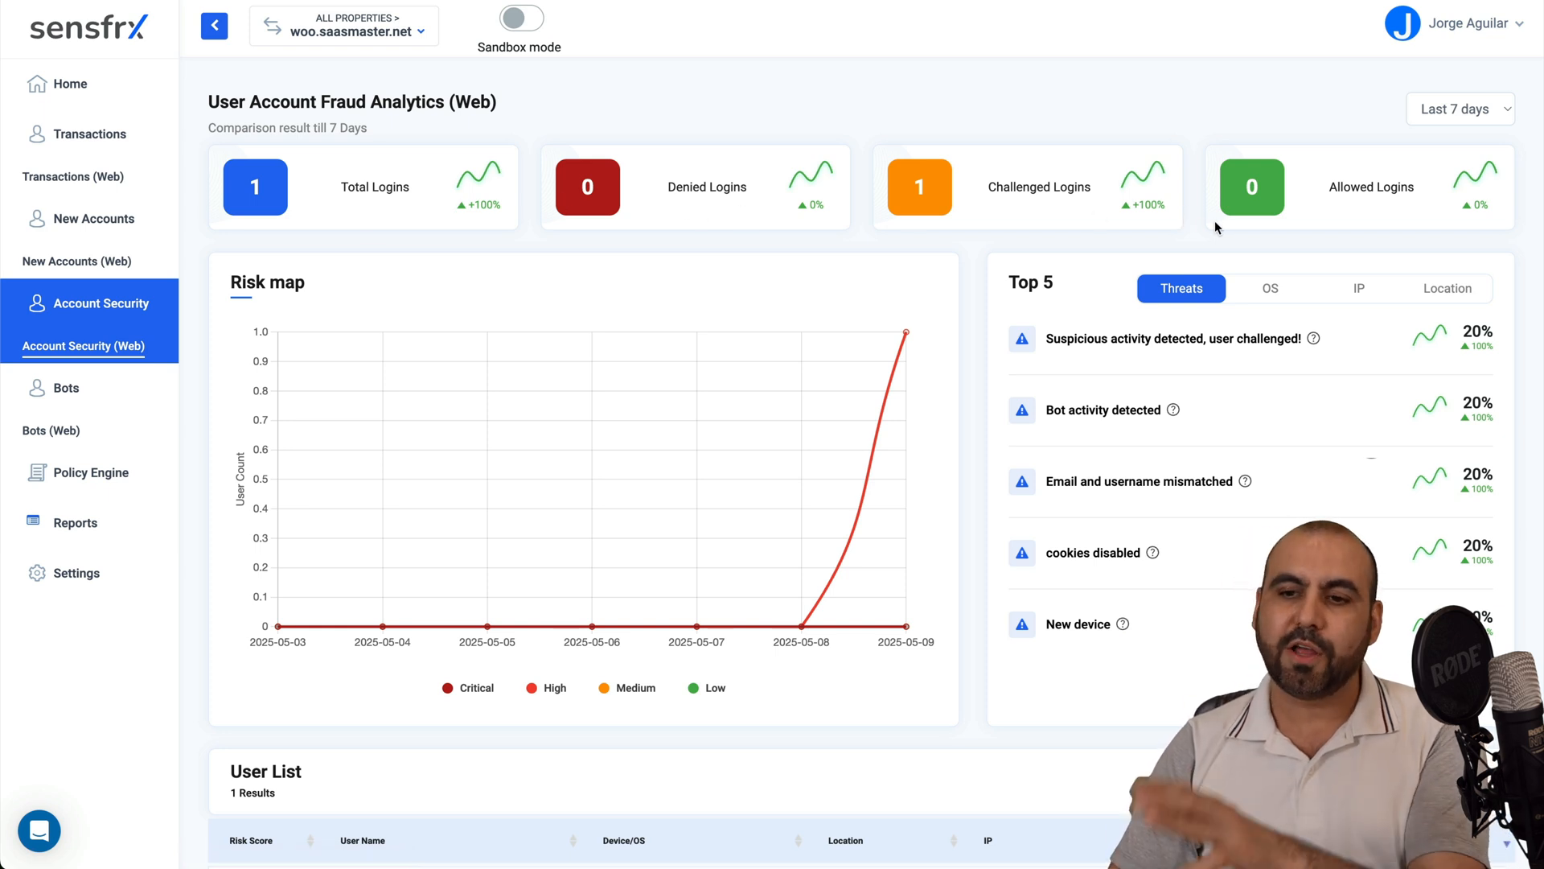
- Switch the Top 5 panel through OS, Location and Threats breakdowns behind logins
scroll("down", 3)
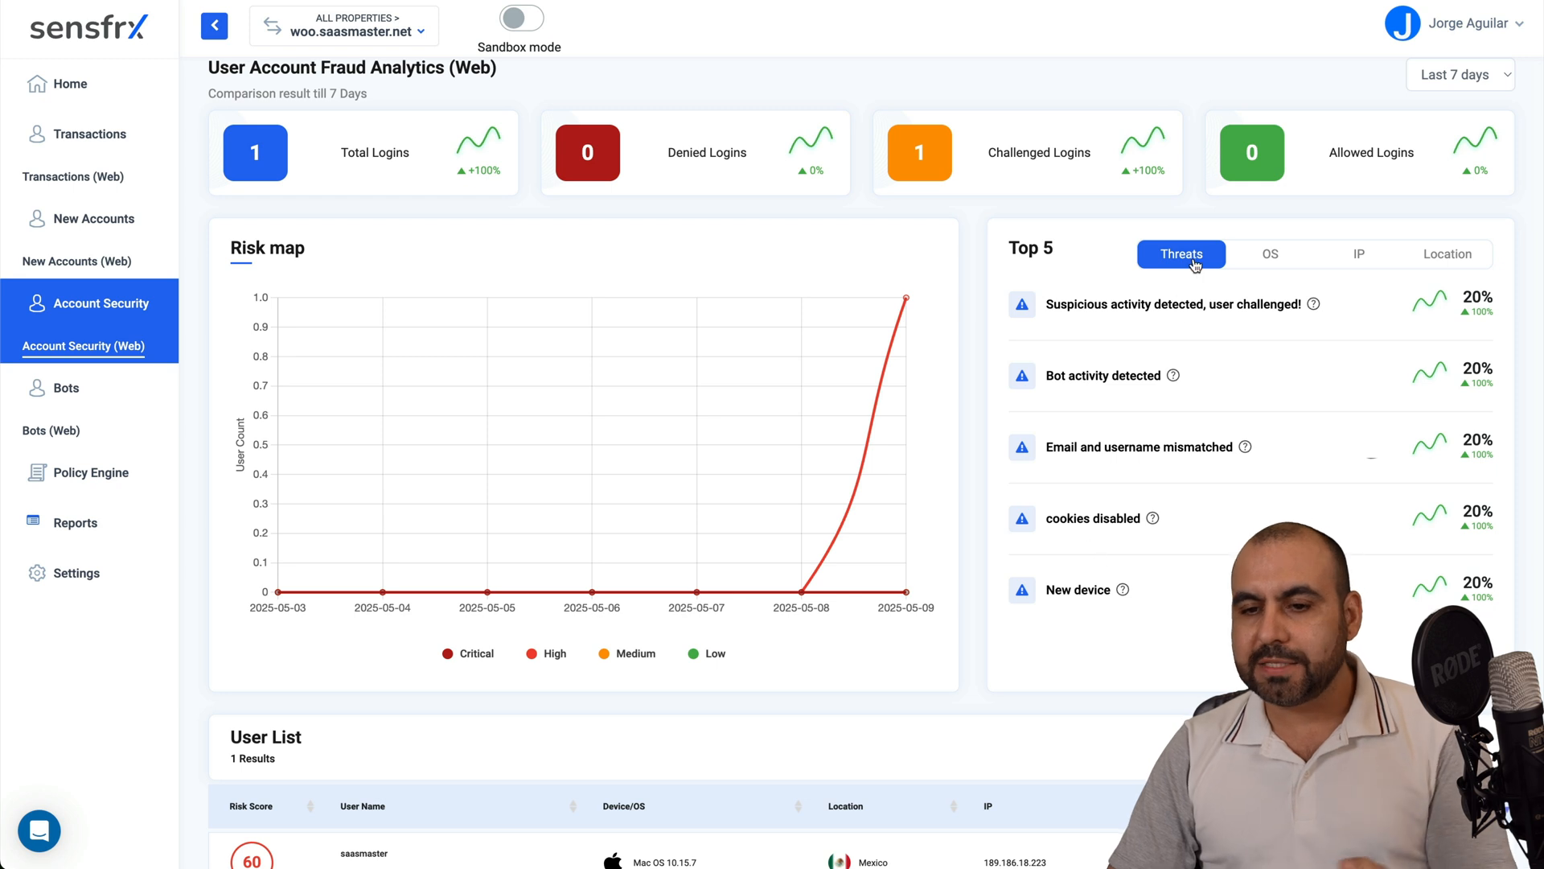
left_click(1269, 254)
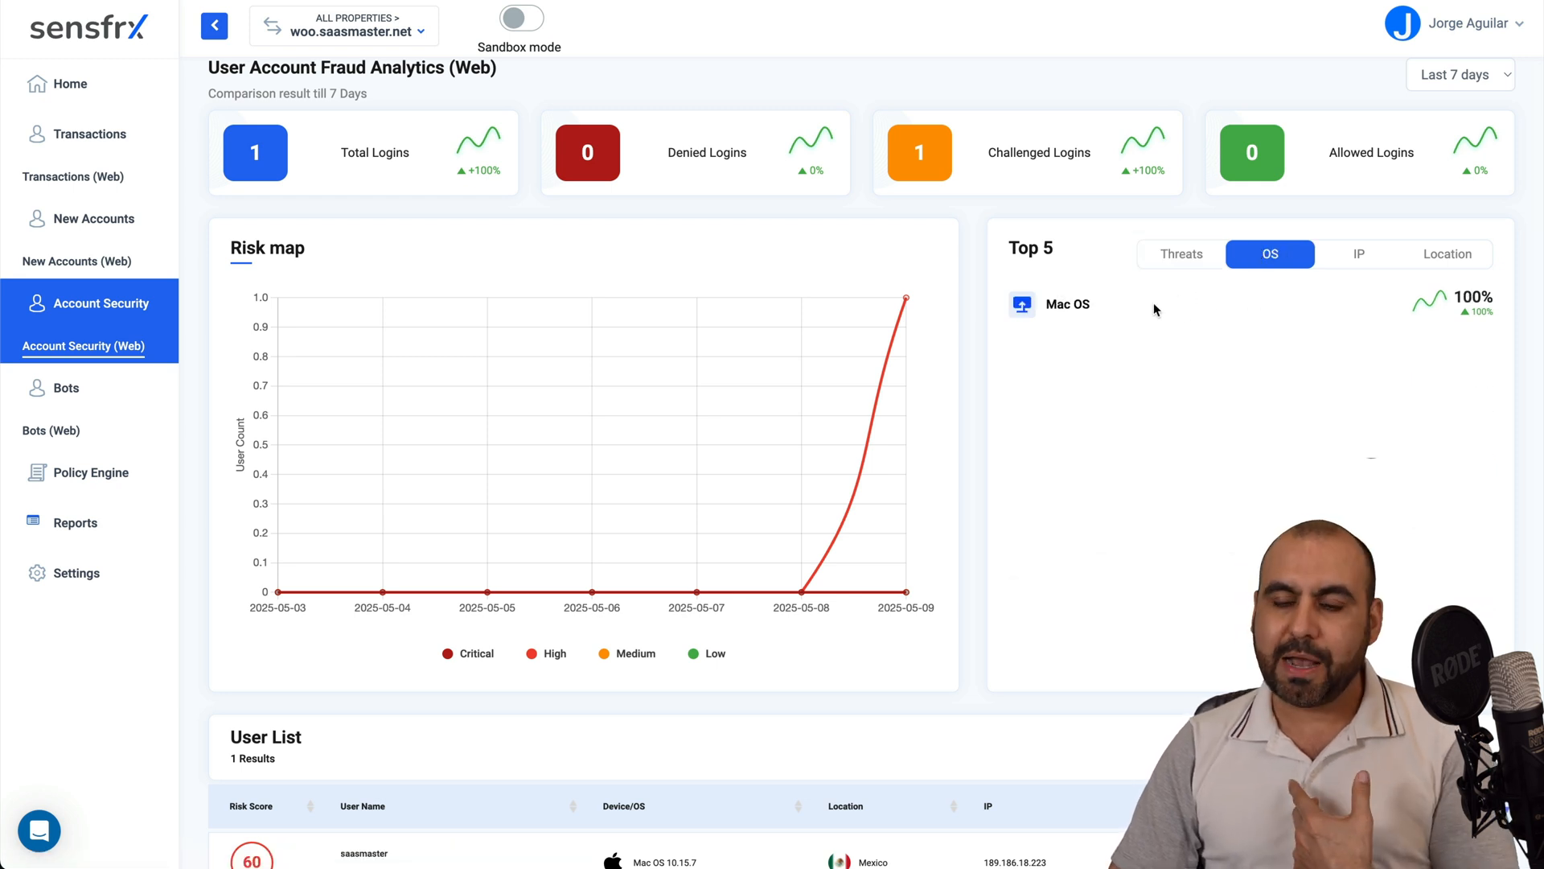
left_click(1447, 252)
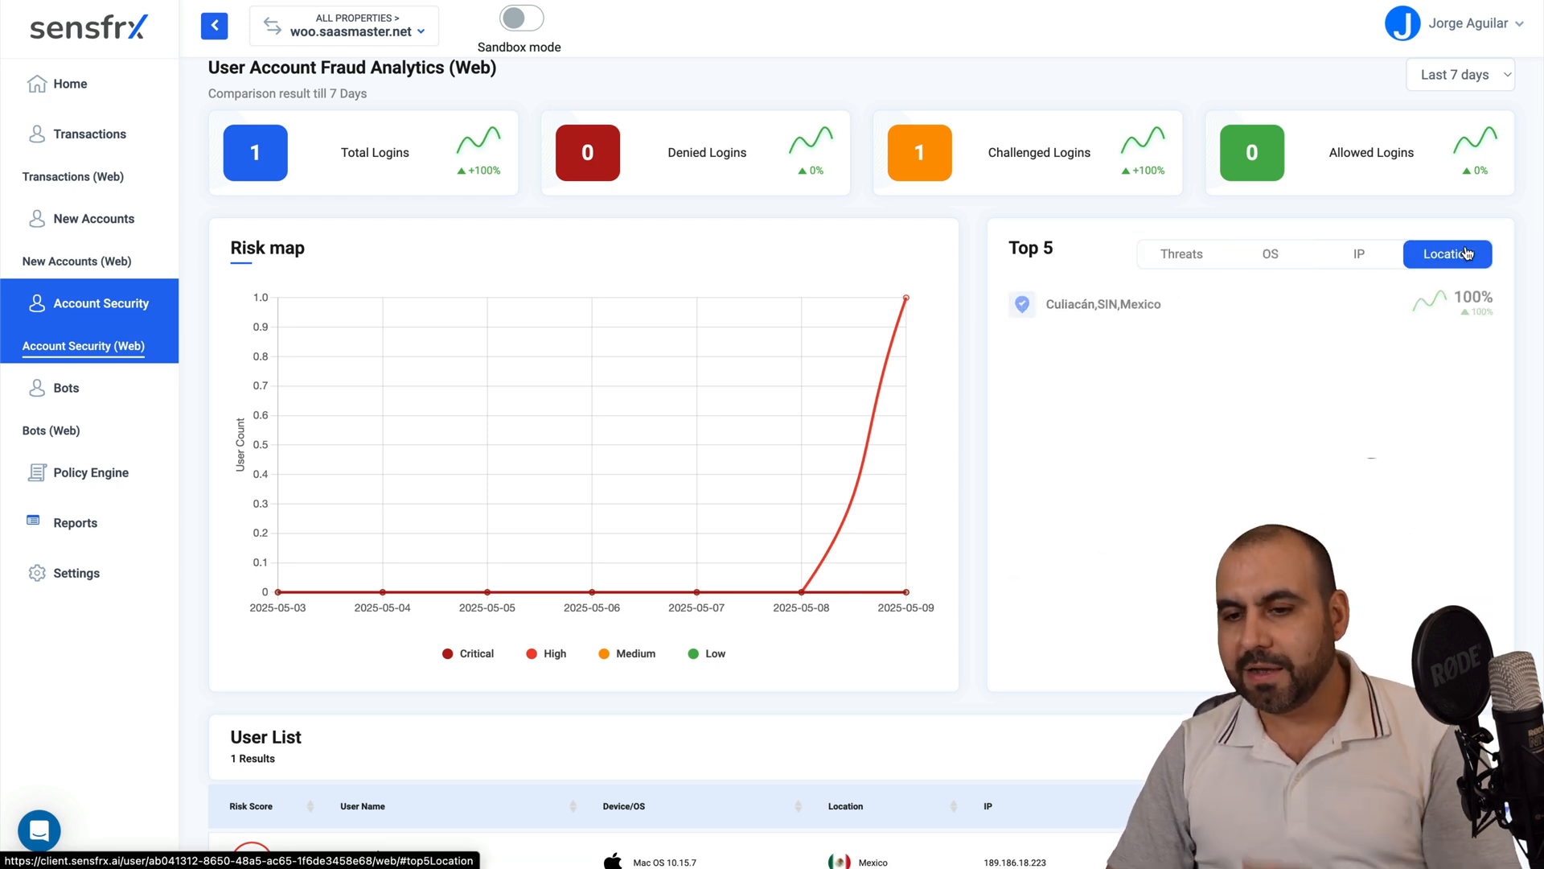
left_click(1179, 254)
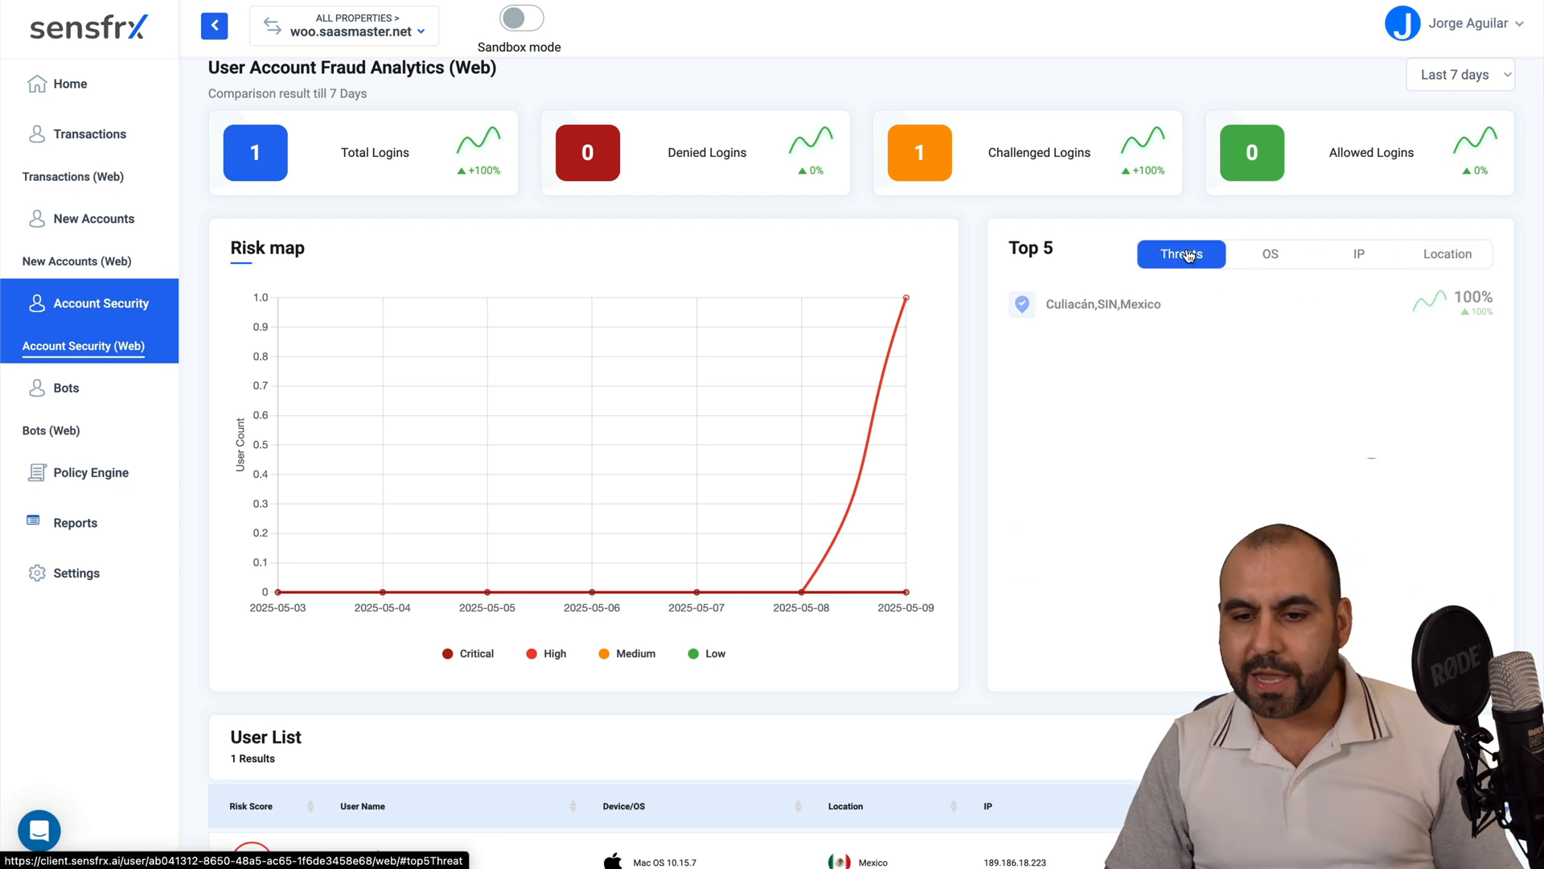
scroll("down", 3)
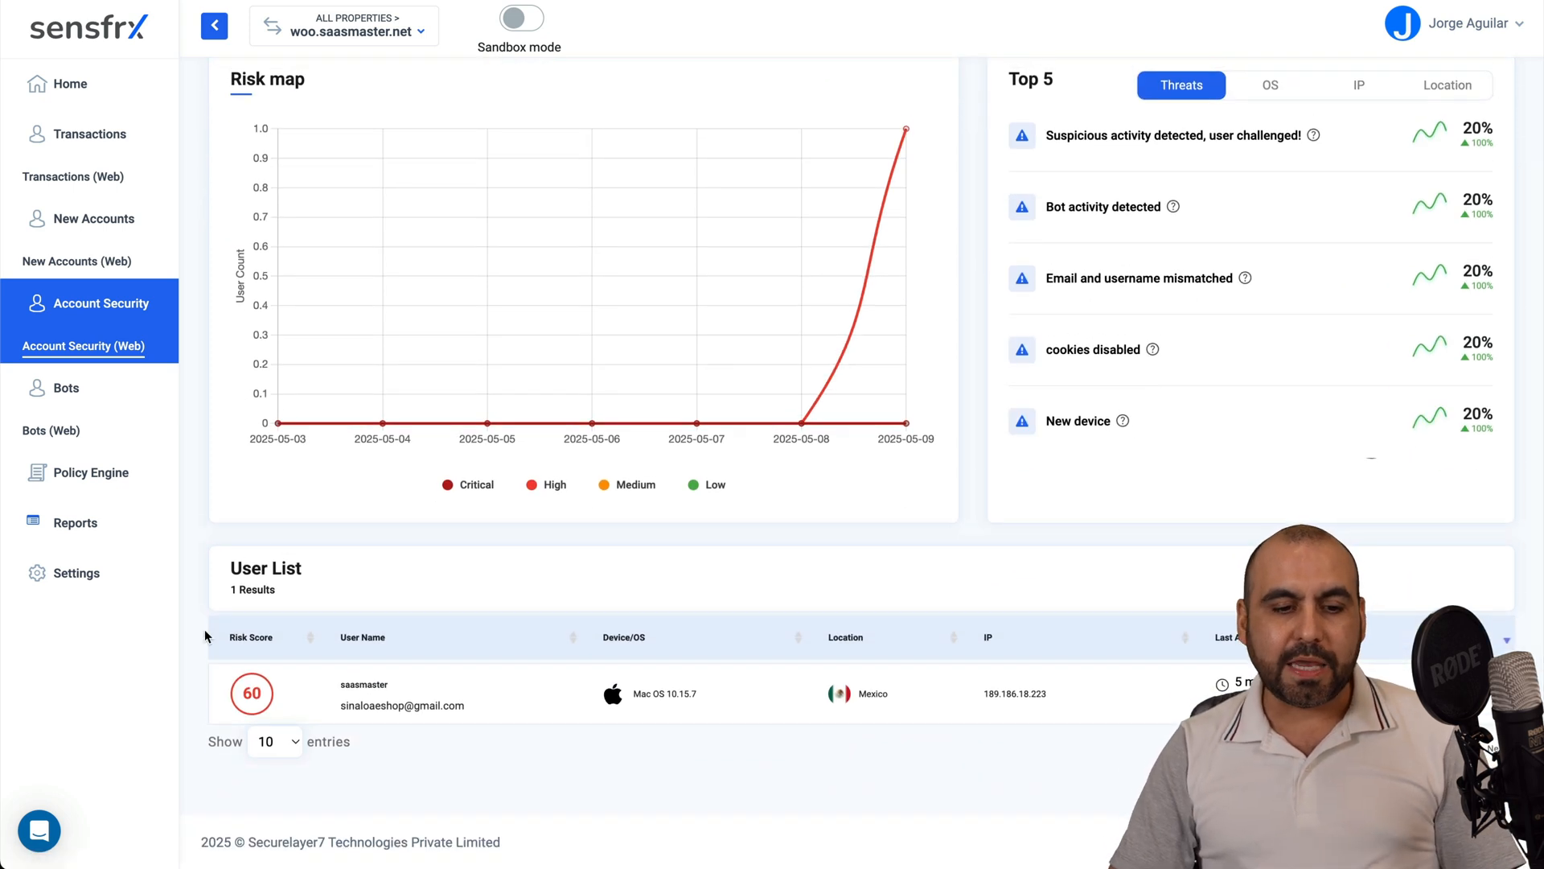
mouse_move(1078, 706)
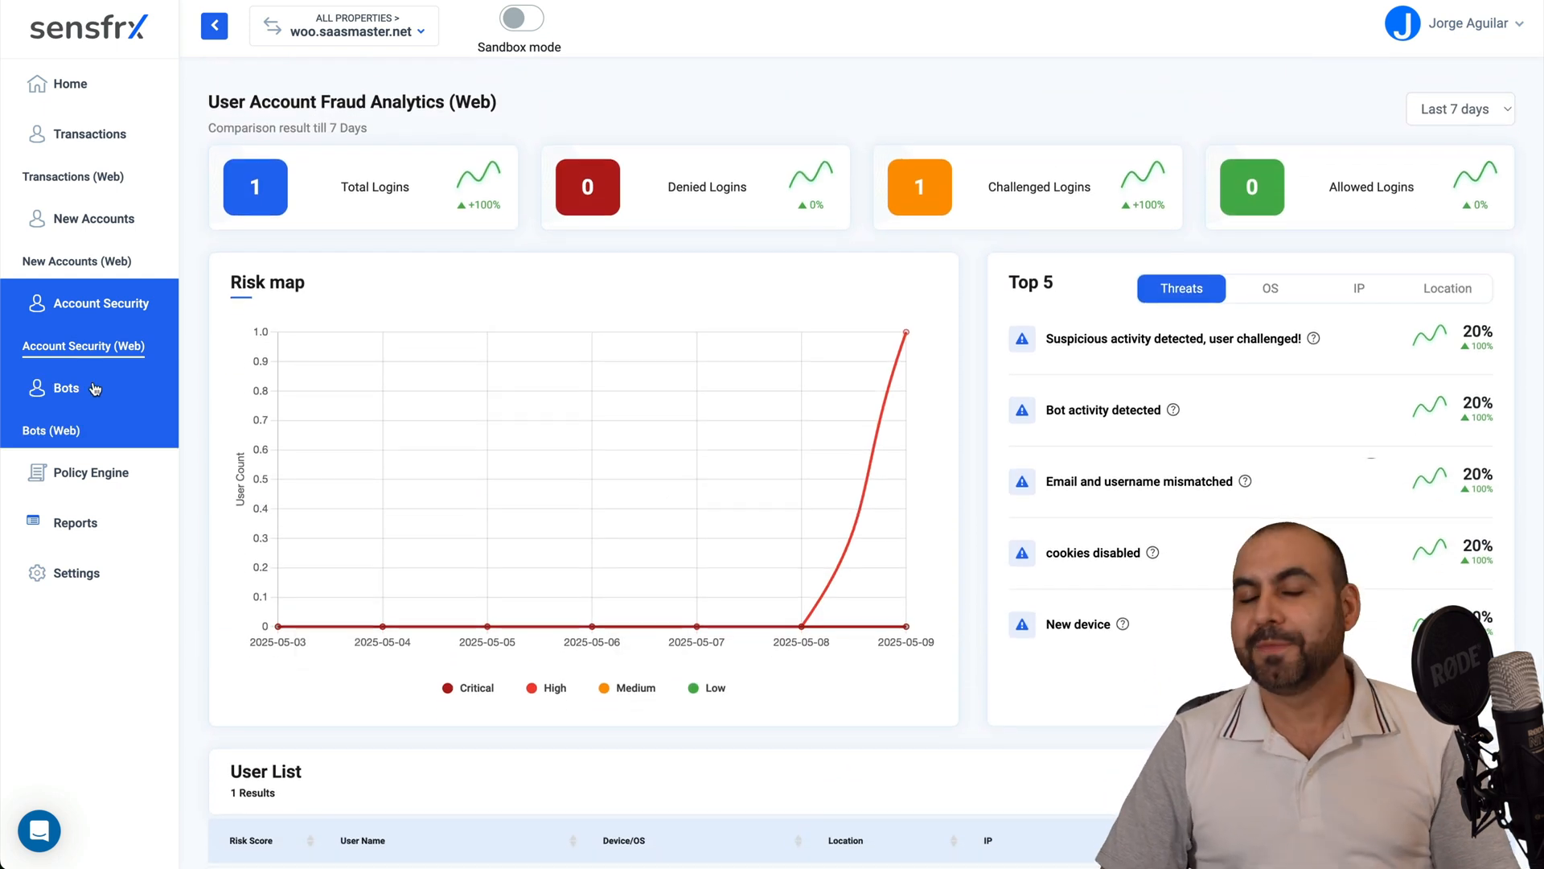
- Review the empty Bots analytics page, then bring up the Policy Engine default policies
left_click(49, 431)
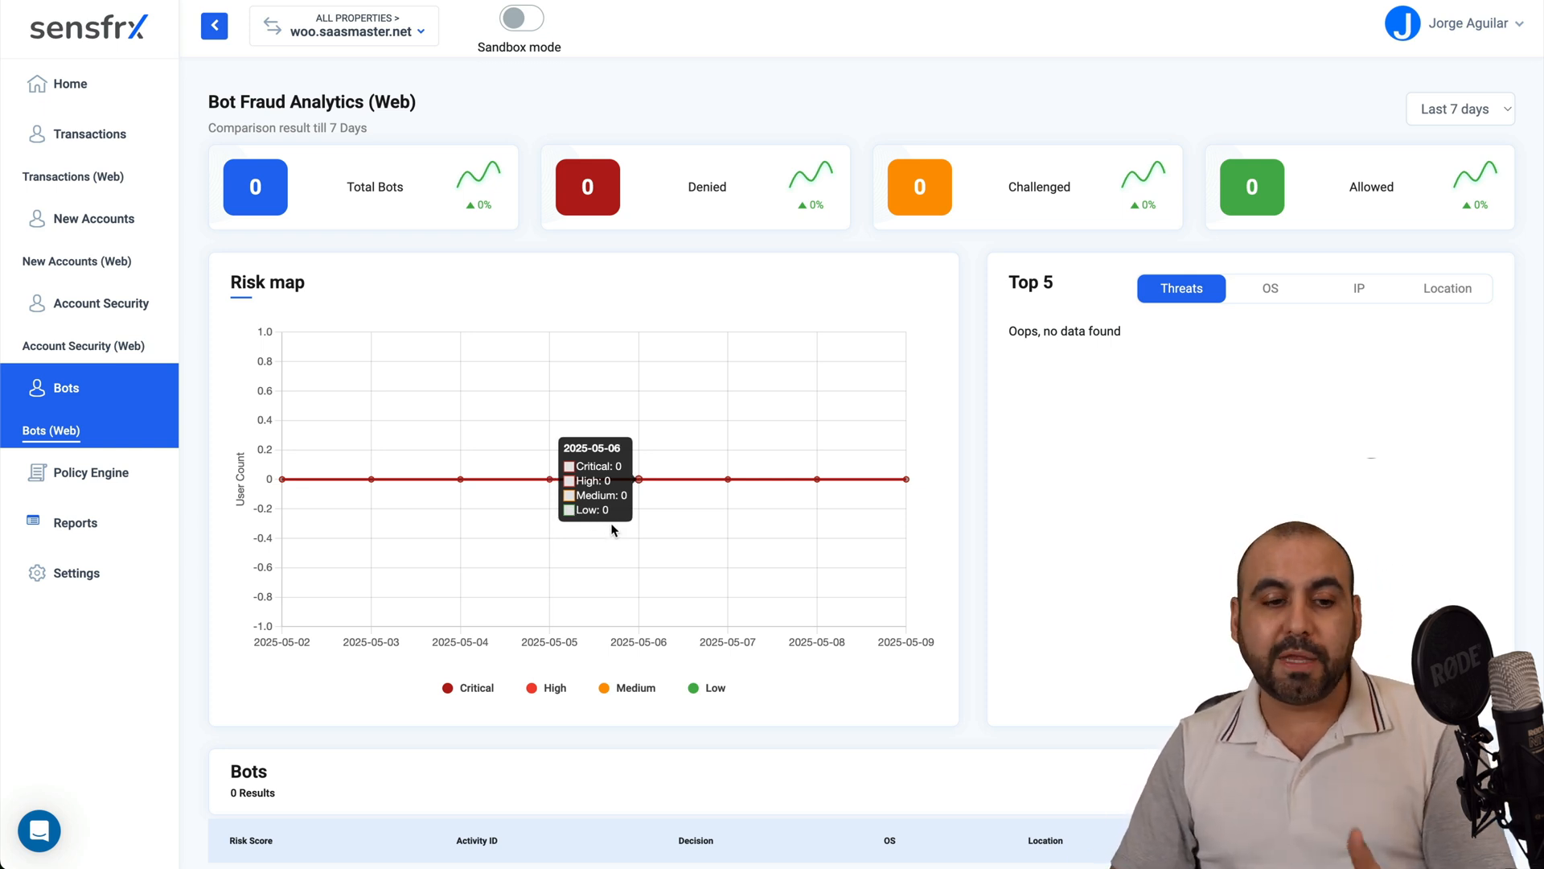
left_click(90, 471)
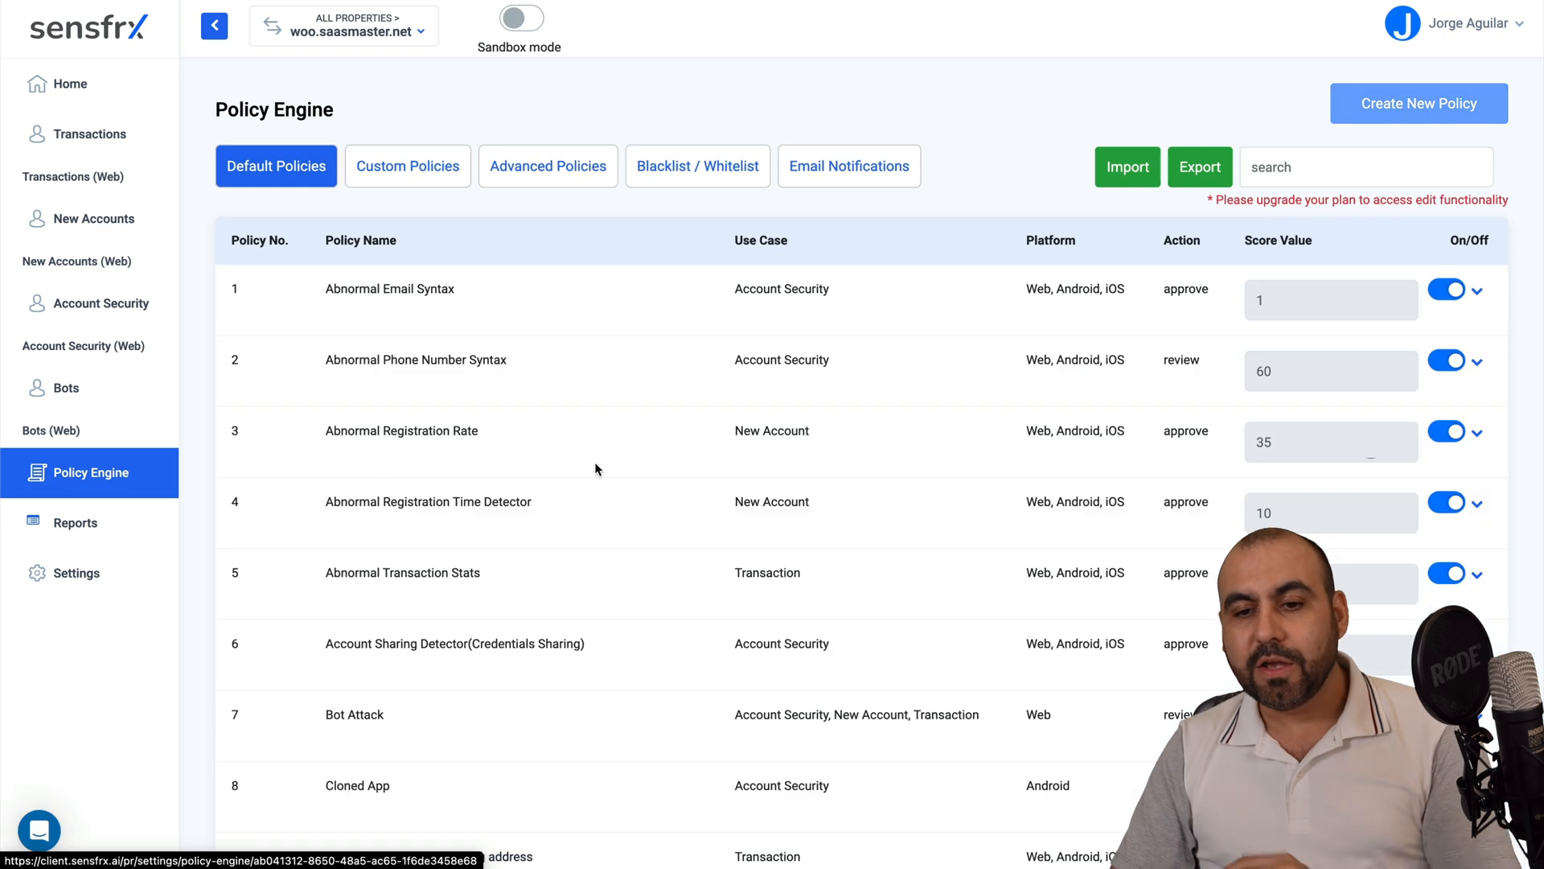
mouse_move(854, 520)
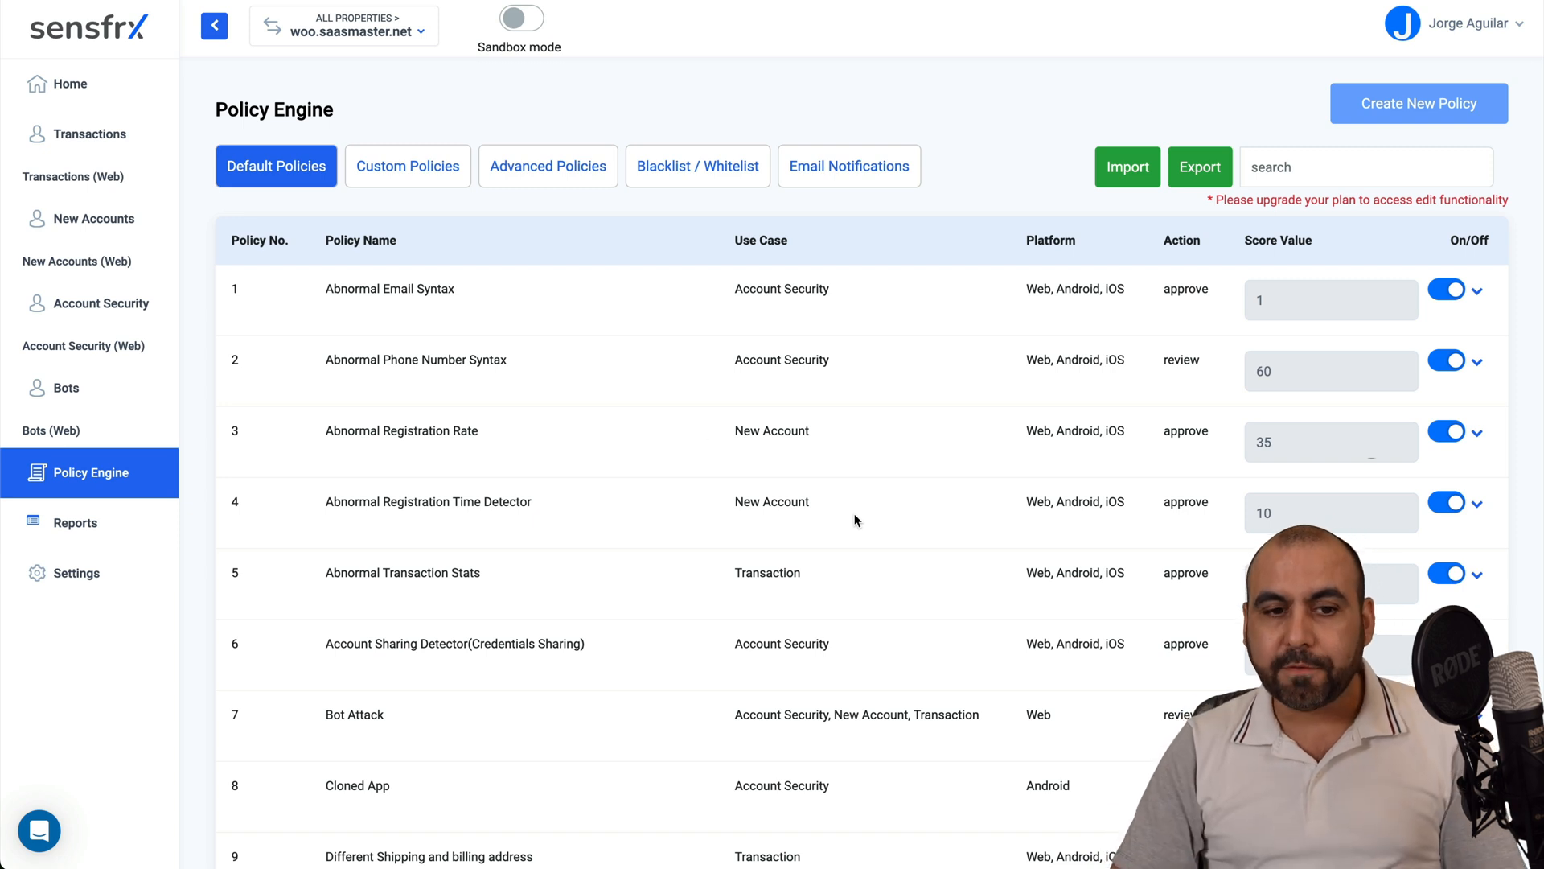
mouse_move(407, 166)
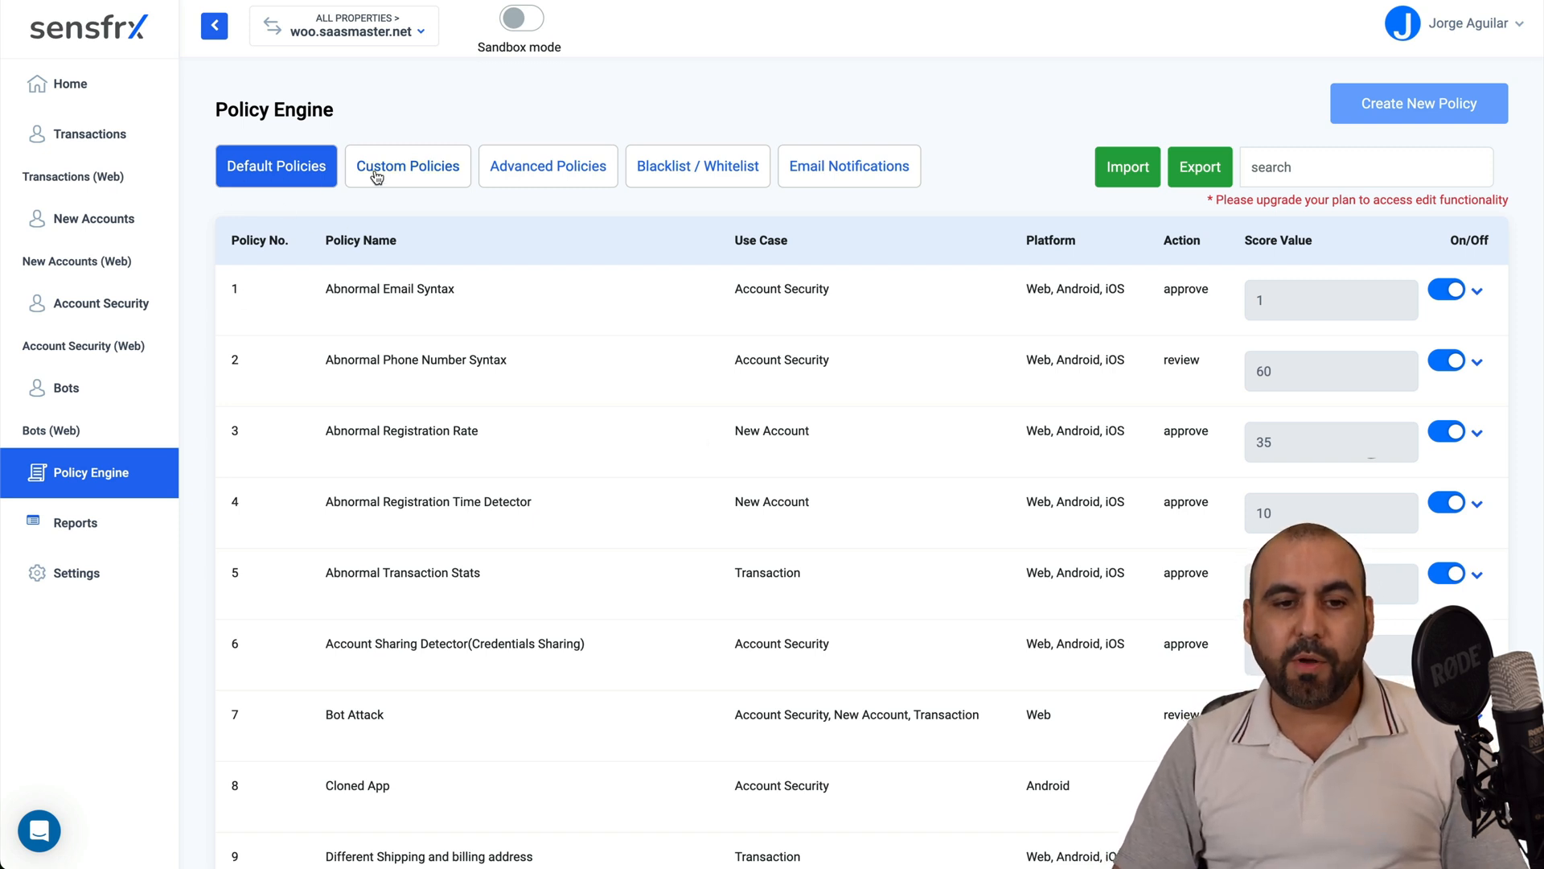
- Check the Custom Policies and Advanced Policies tabs, both empty pending a plan upgrade
left_click(407, 165)
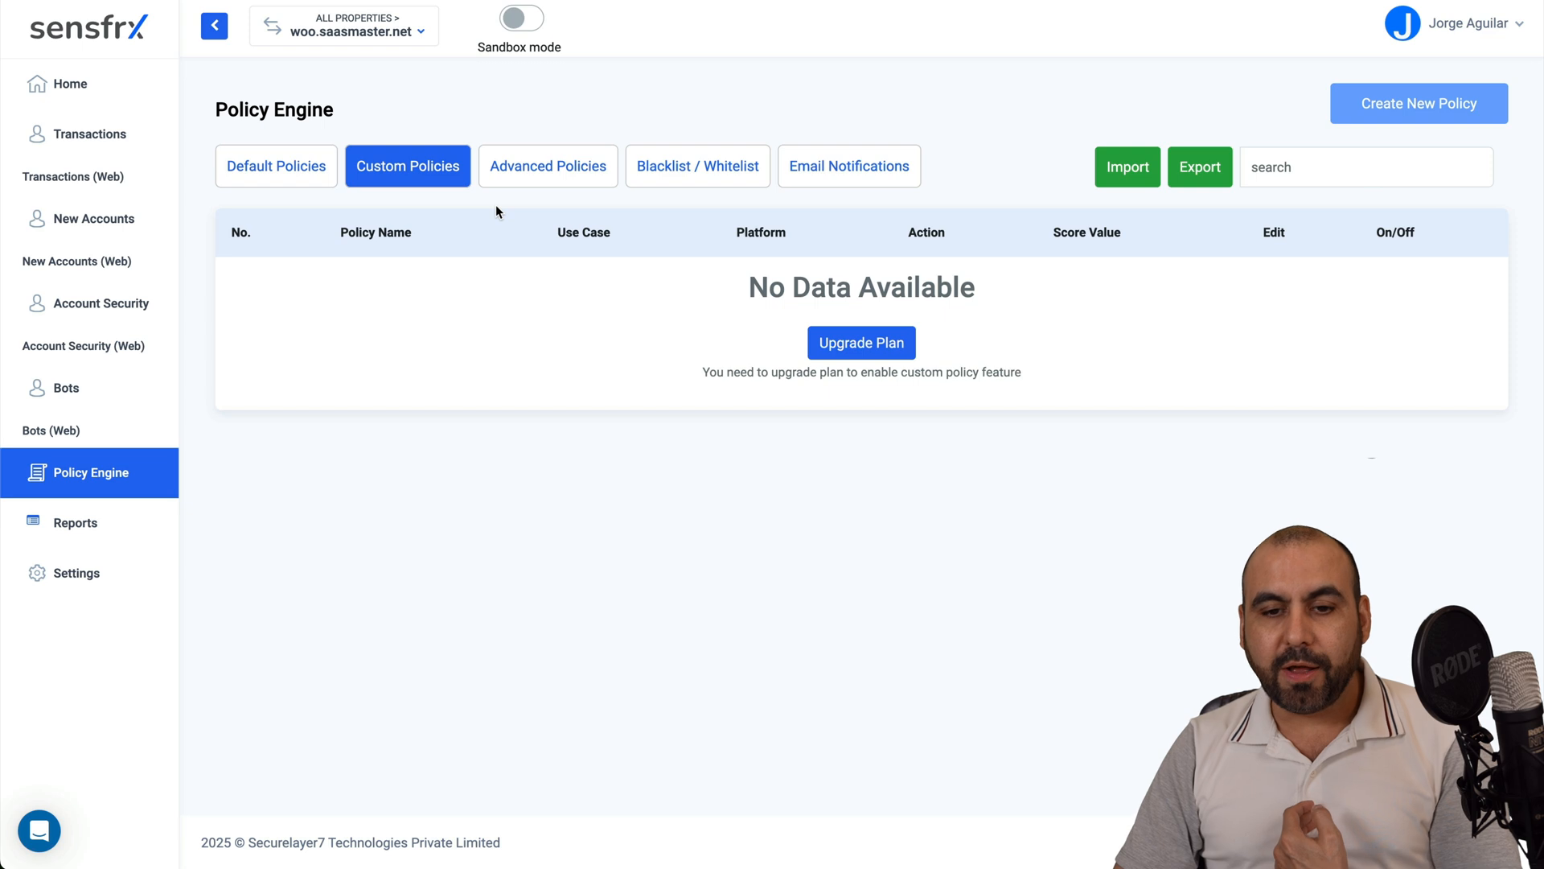
mouse_move(547, 166)
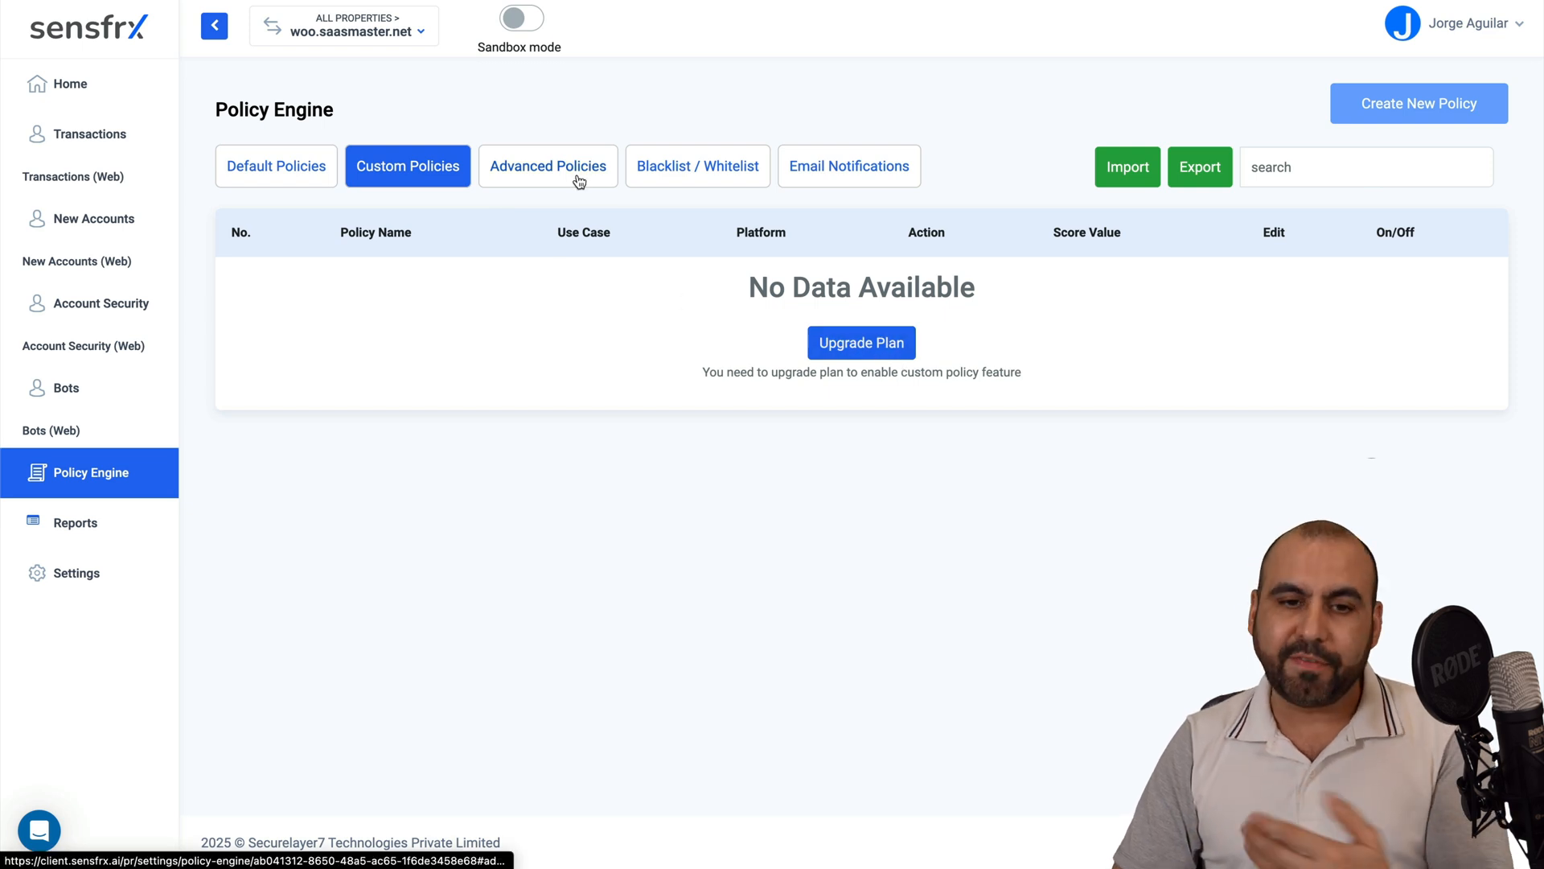
left_click(697, 166)
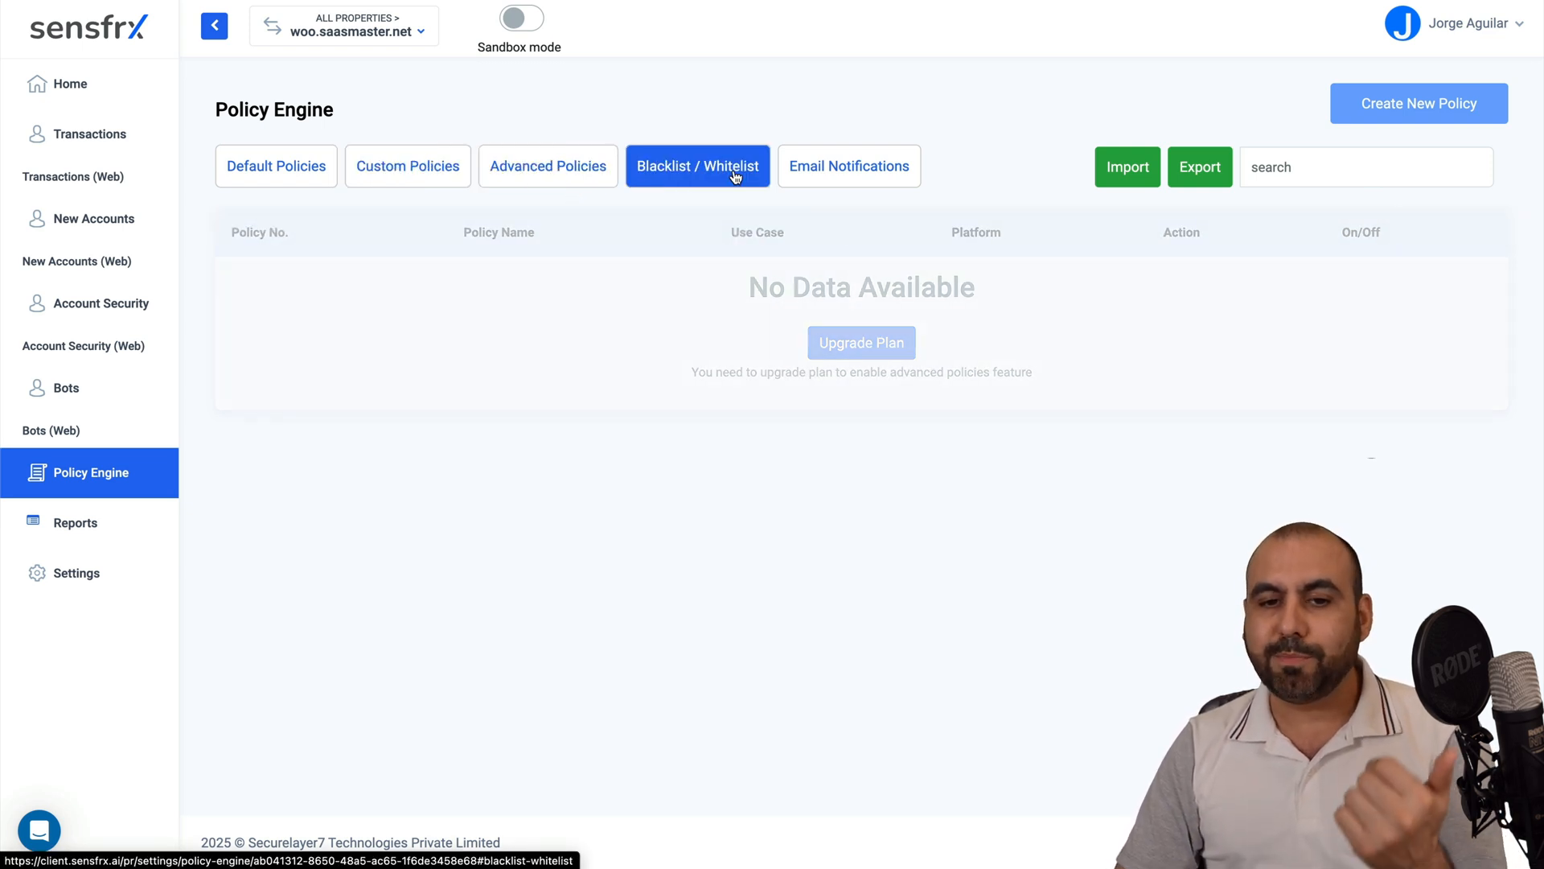
- View the Blacklist / Whitelist lists and cancel a new blacklist entry after checking the item types
left_click(697, 166)
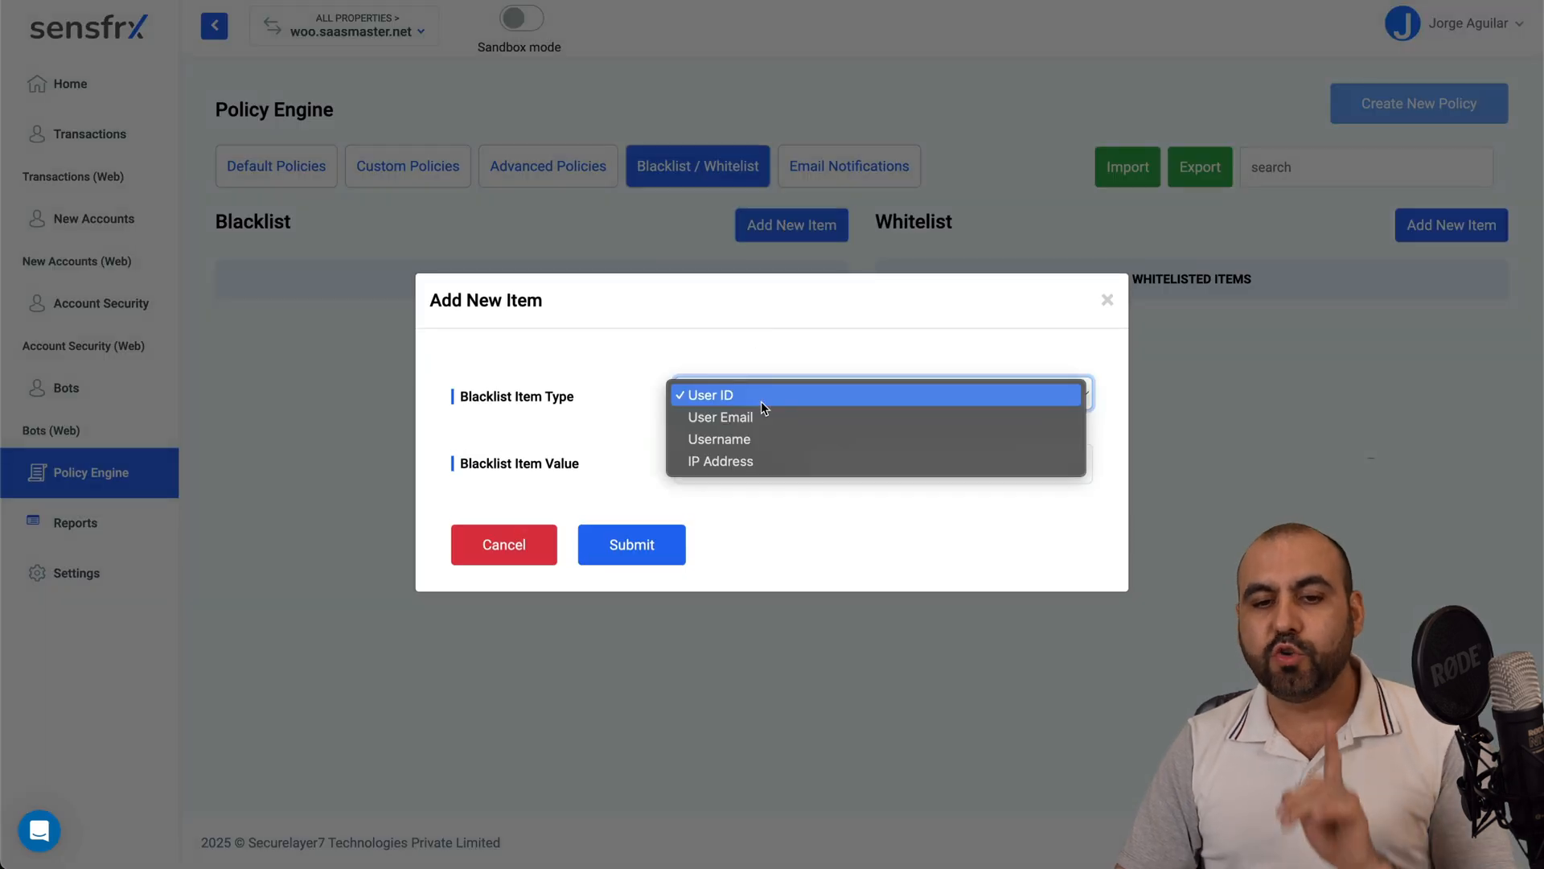
mouse_move(782, 438)
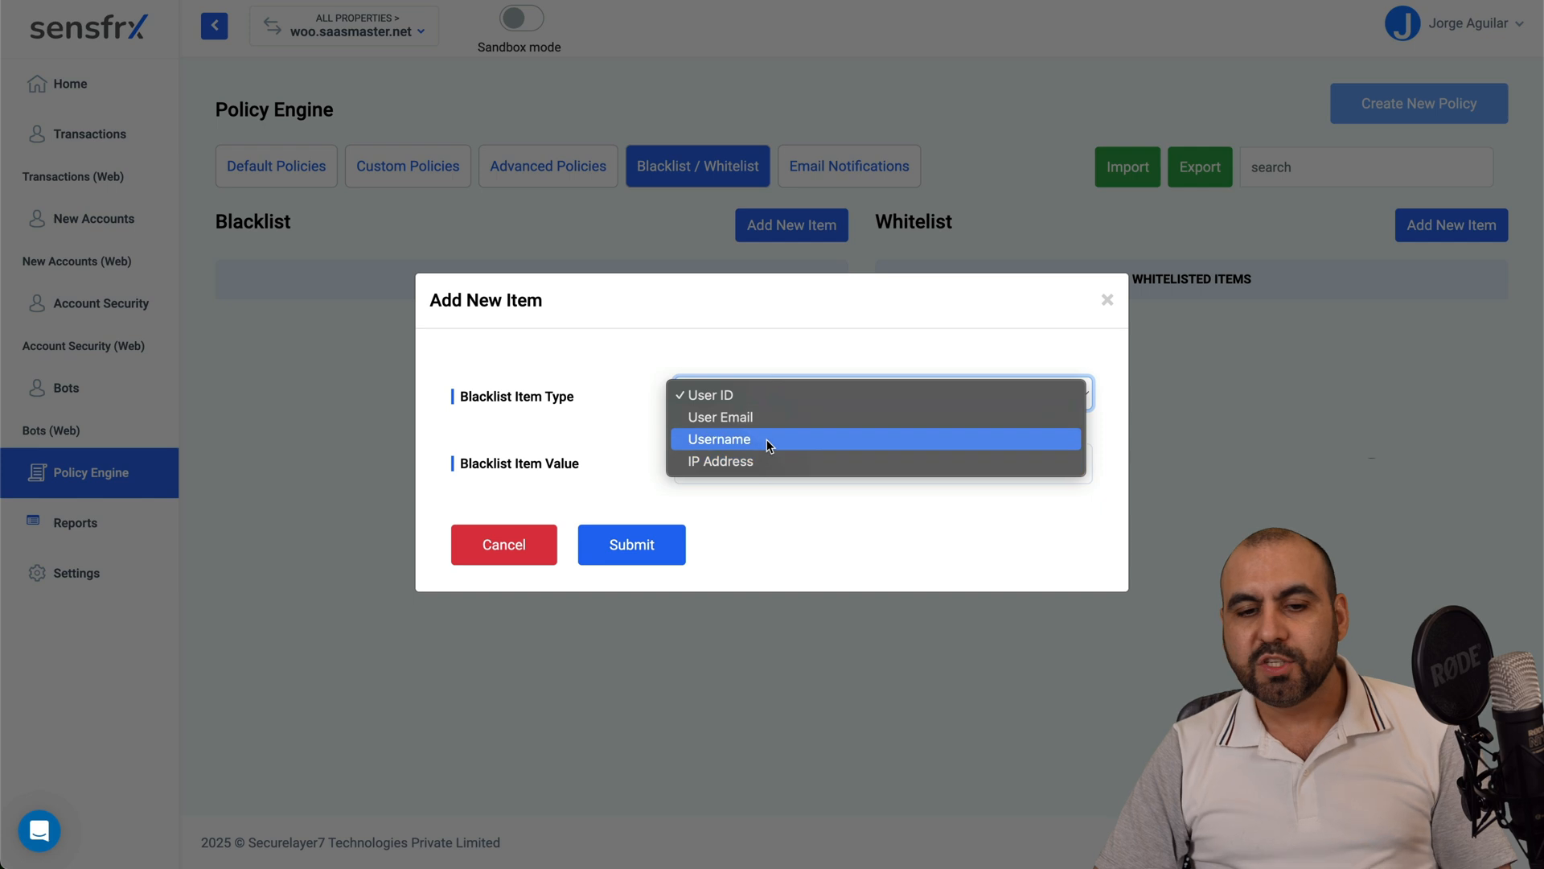
mouse_move(760, 453)
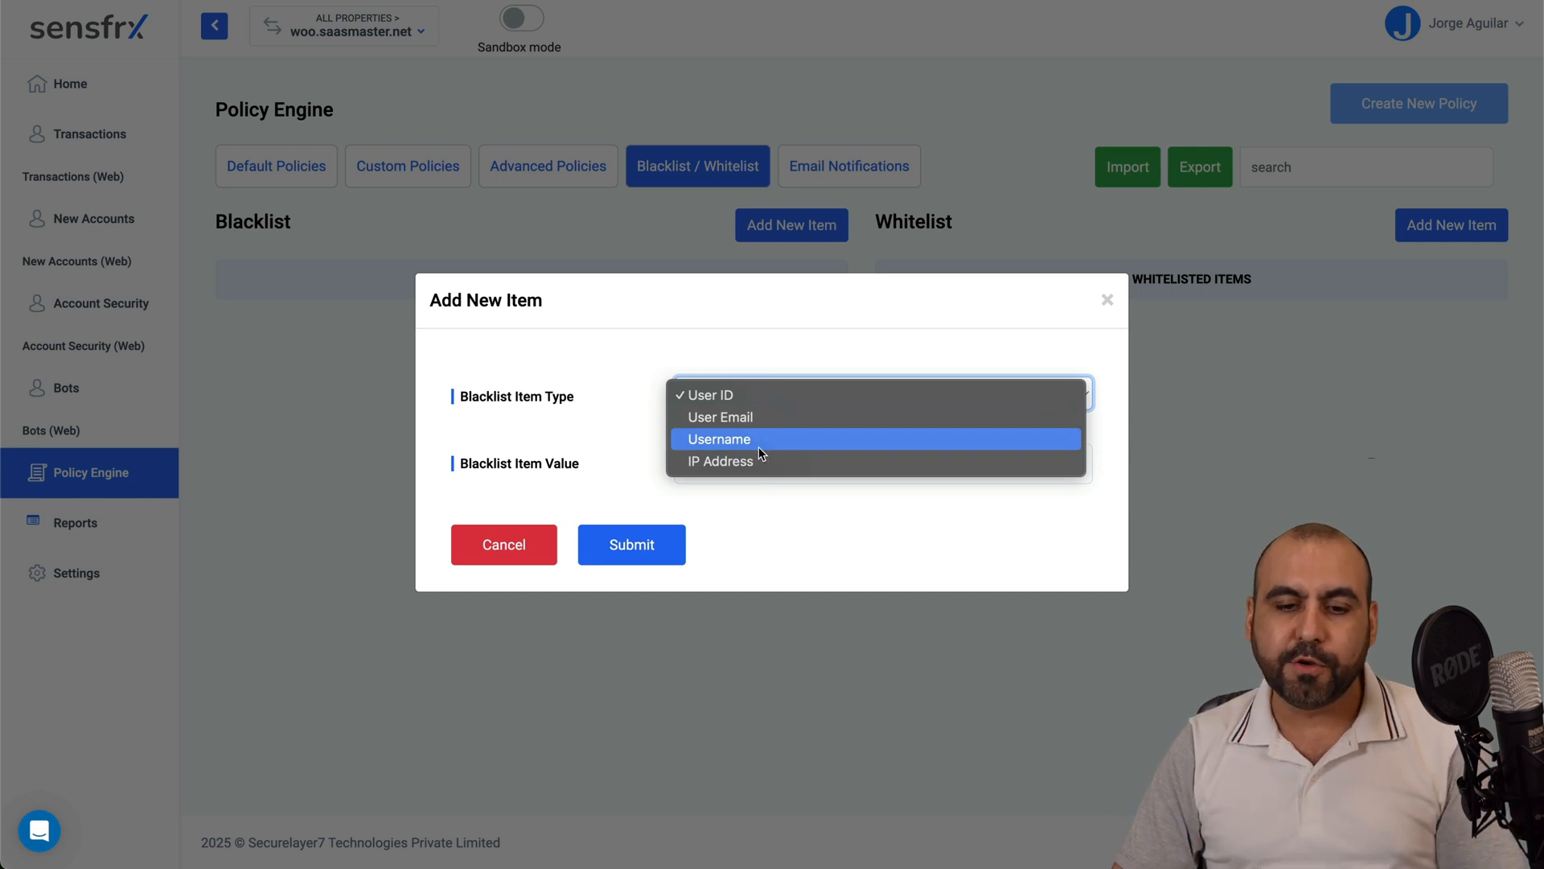
left_click(709, 394)
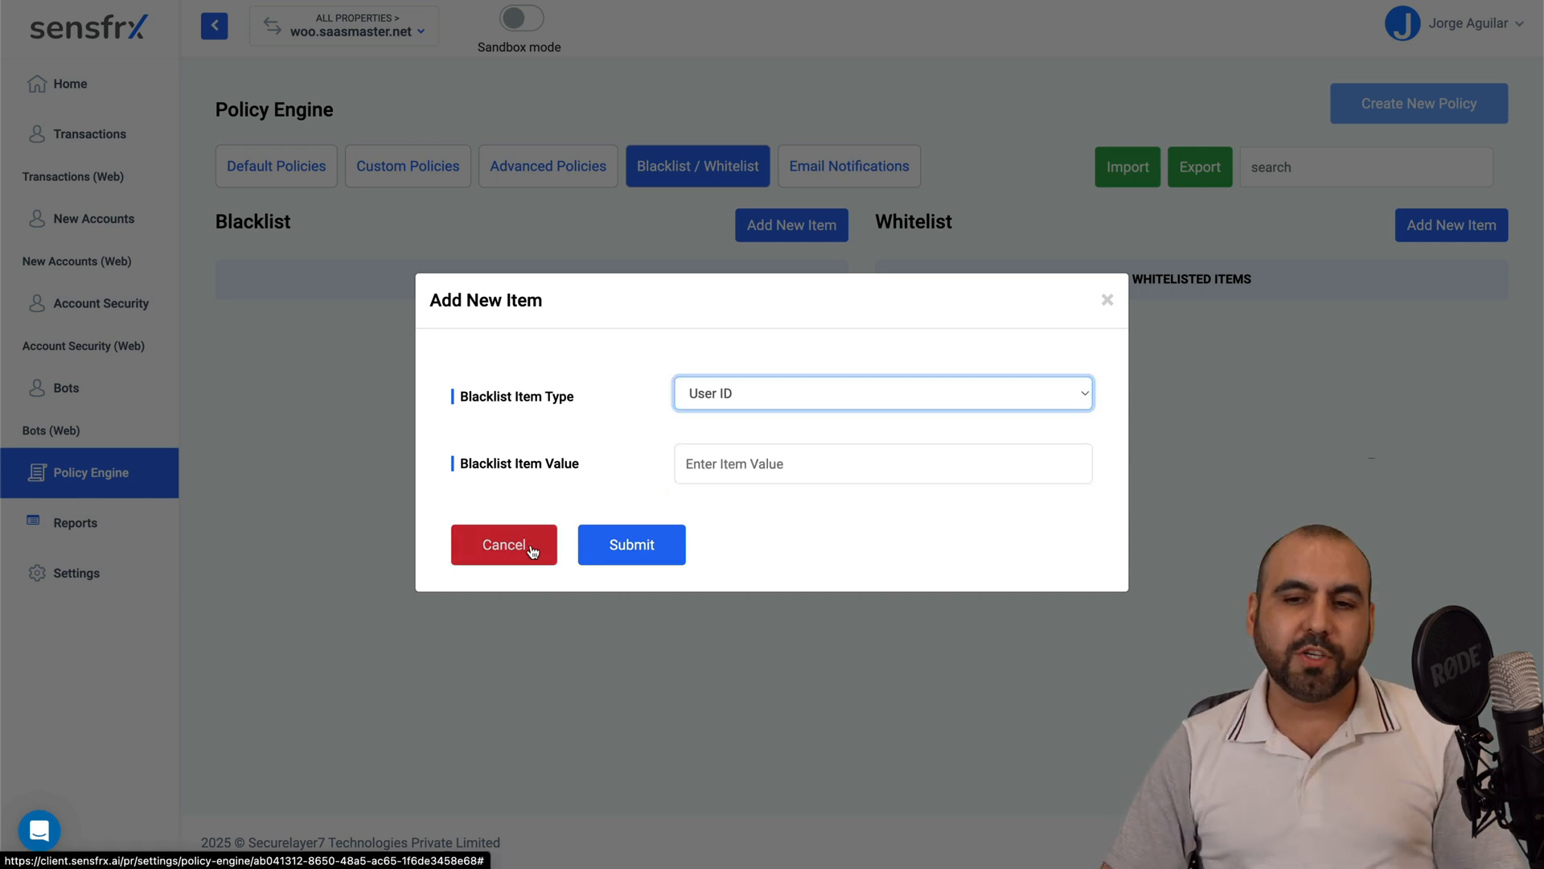
left_click(503, 543)
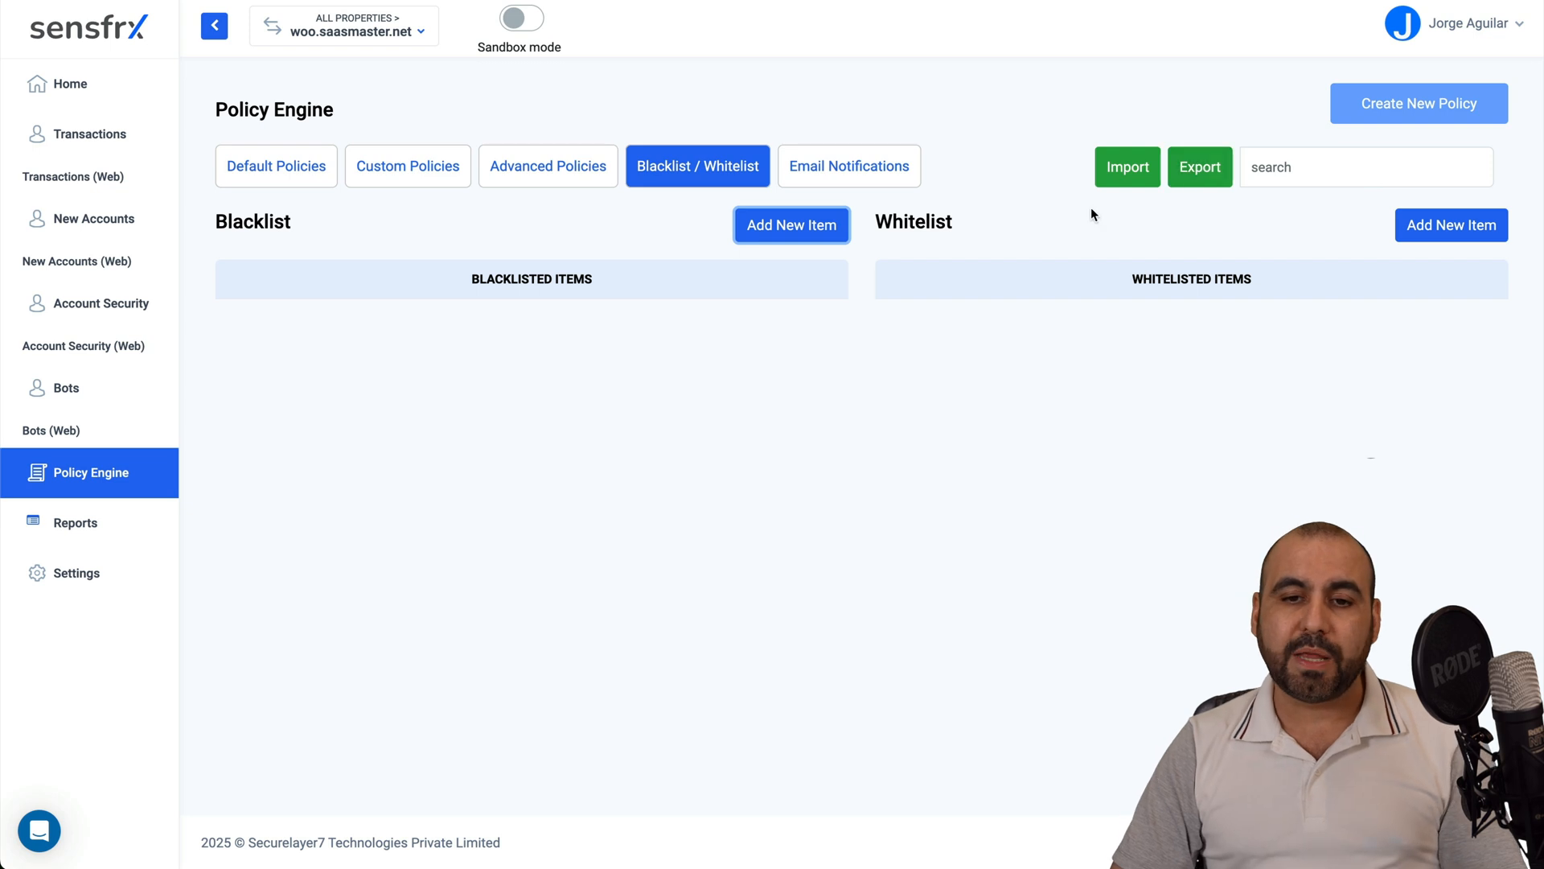
- View the transaction email notification settings, then the empty false positive reports
left_click(848, 165)
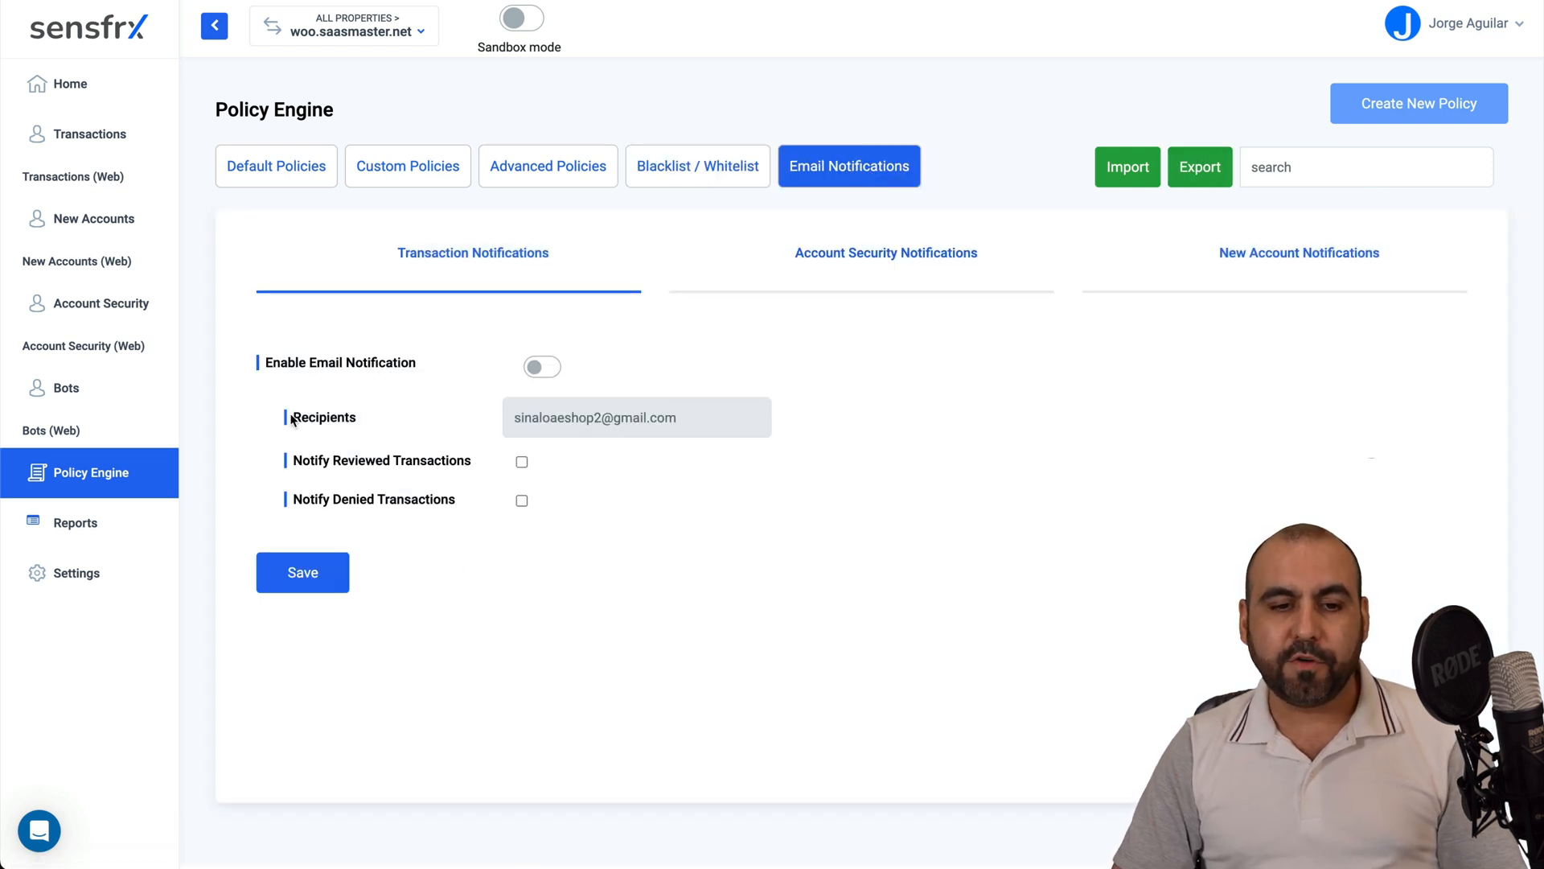
mouse_move(685, 548)
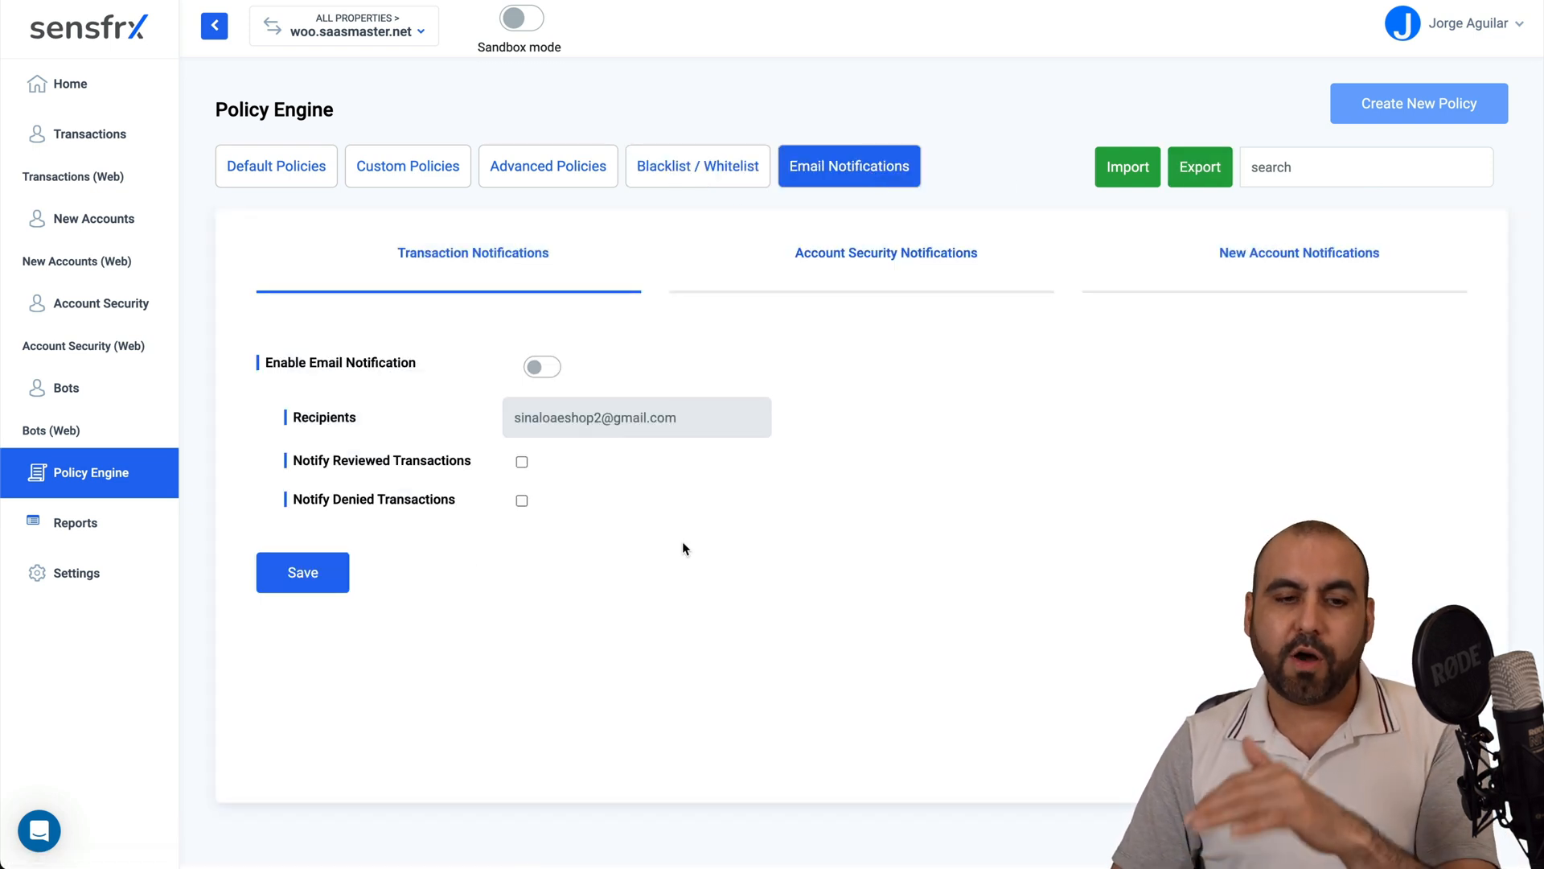
left_click(75, 523)
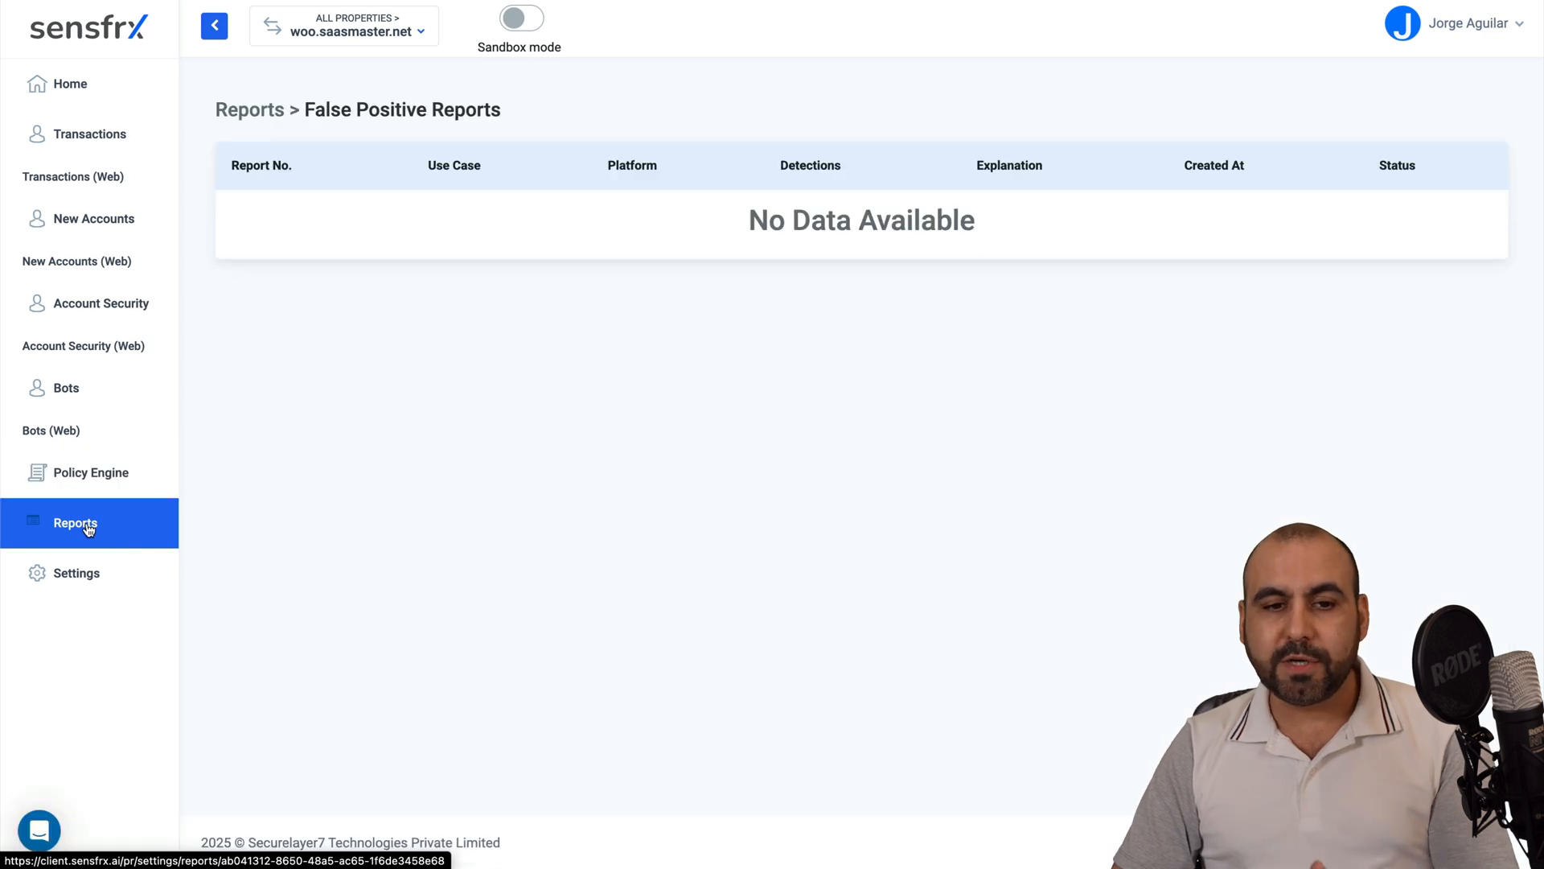
mouse_move(76, 573)
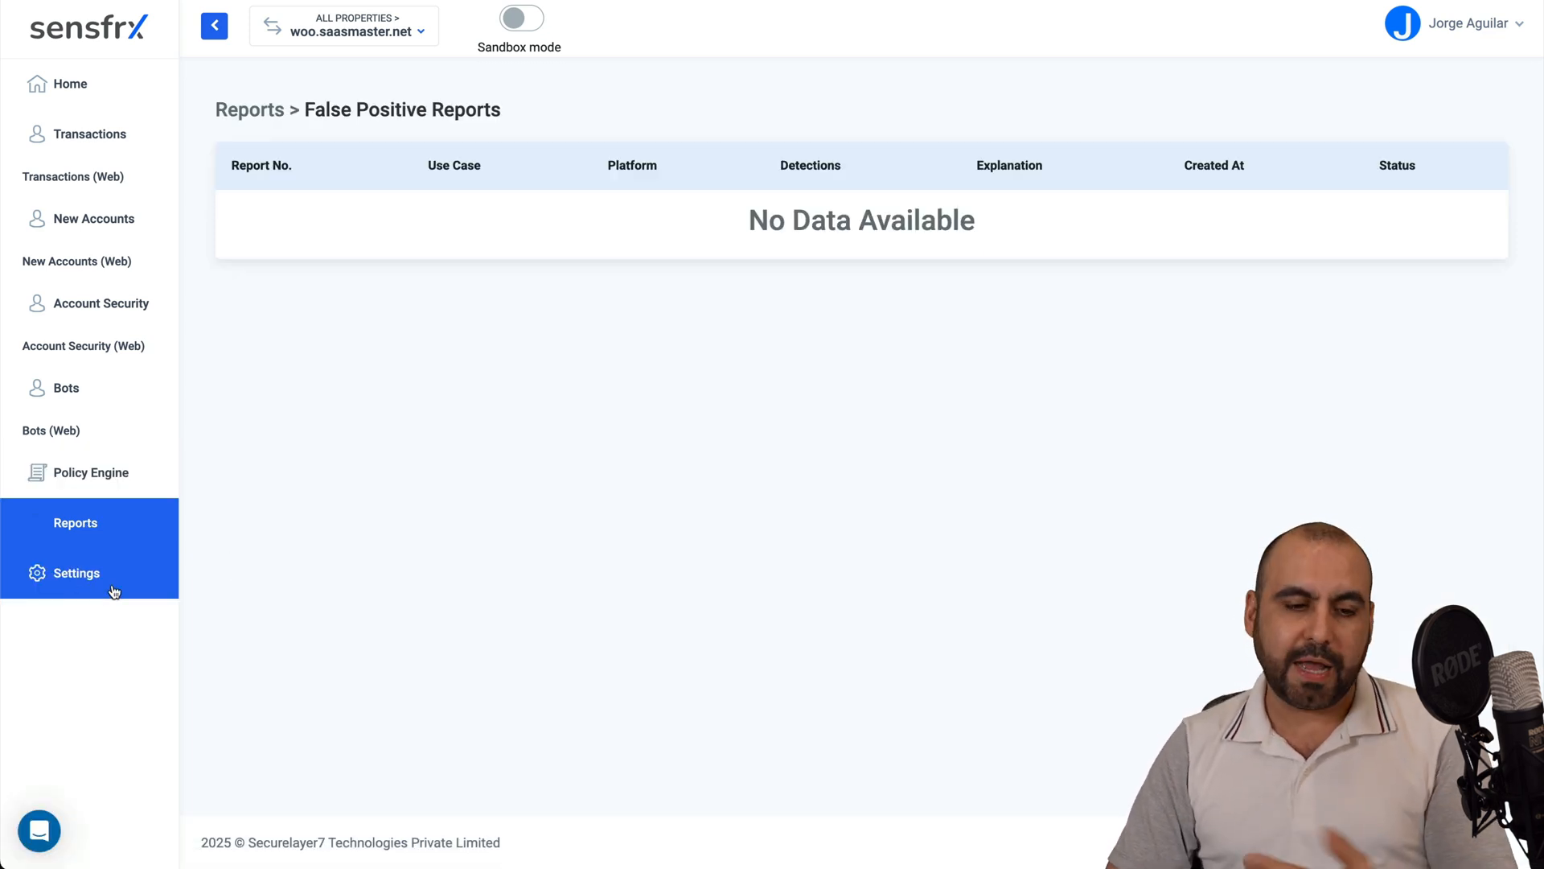
- Review the property settings (property name, shadow mode) and return to the home dashboard
left_click(76, 573)
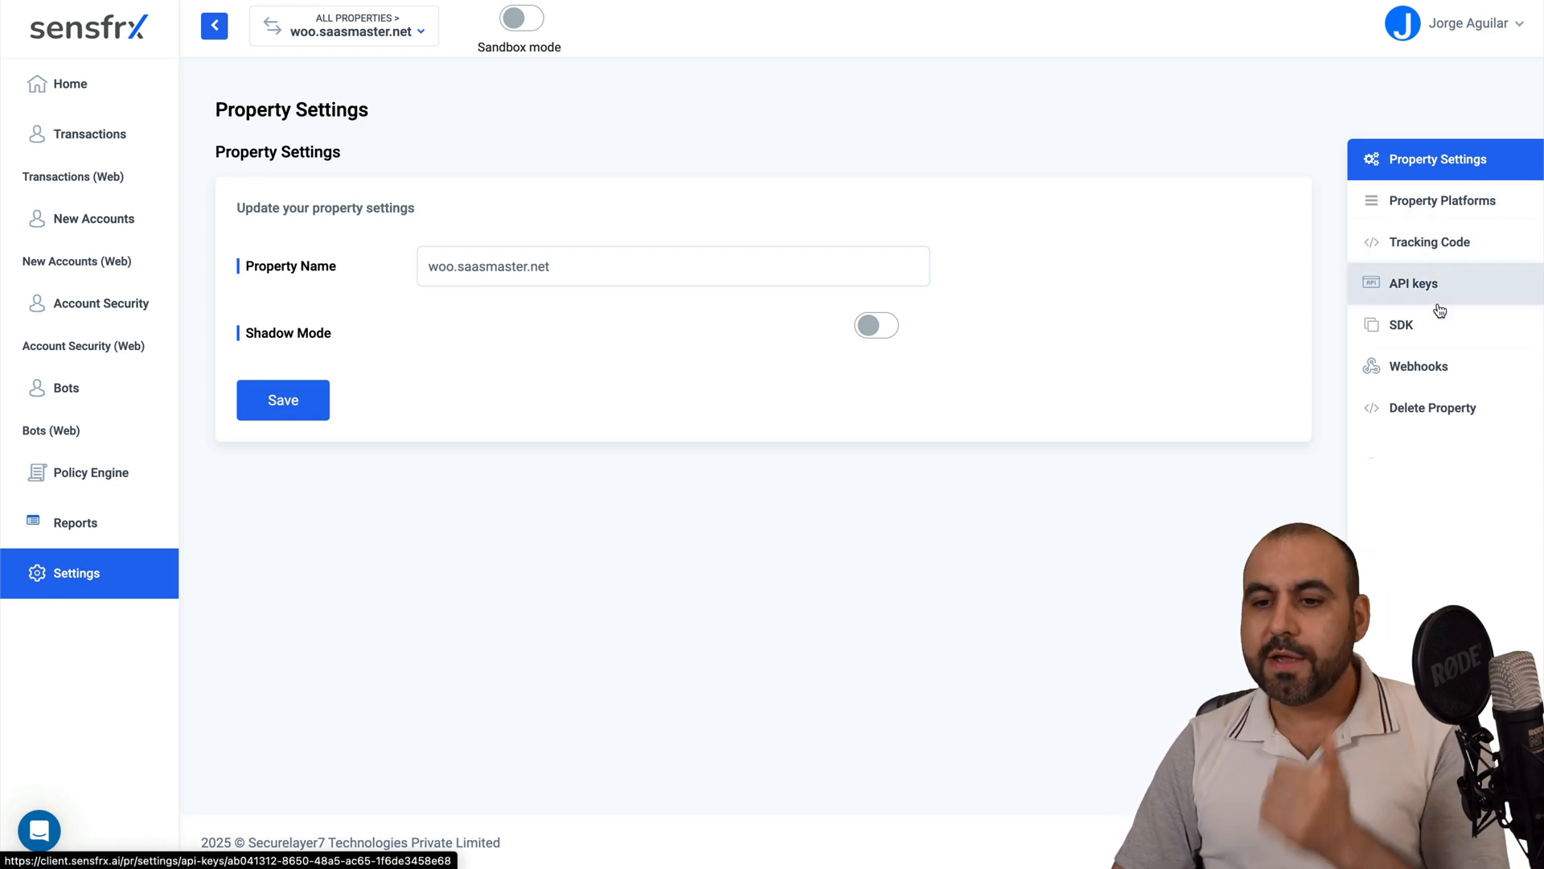
mouse_move(1399, 325)
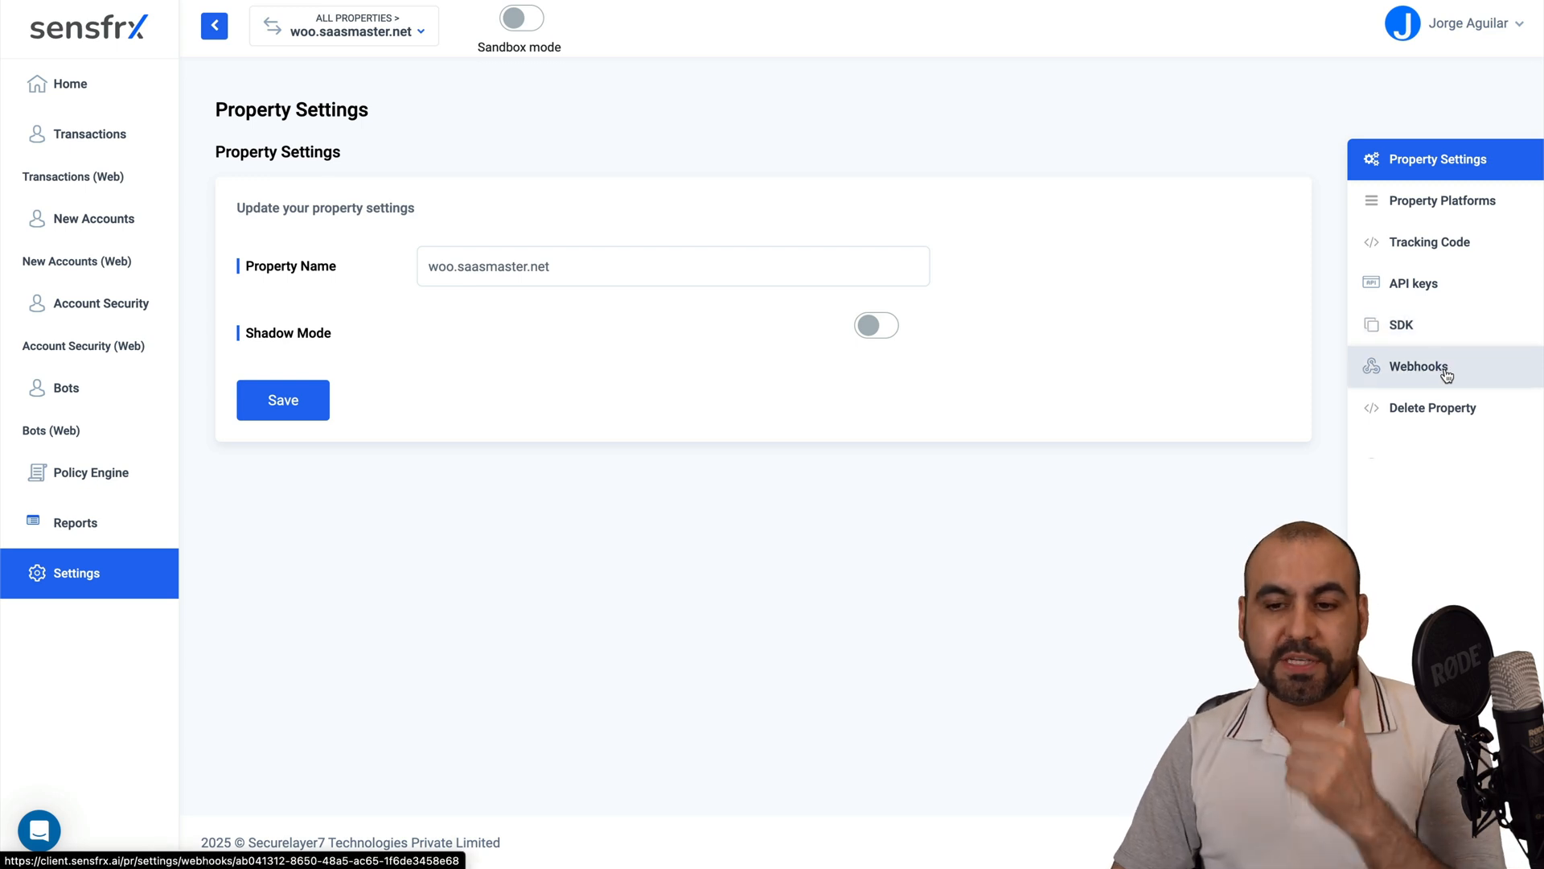
mouse_move(69, 83)
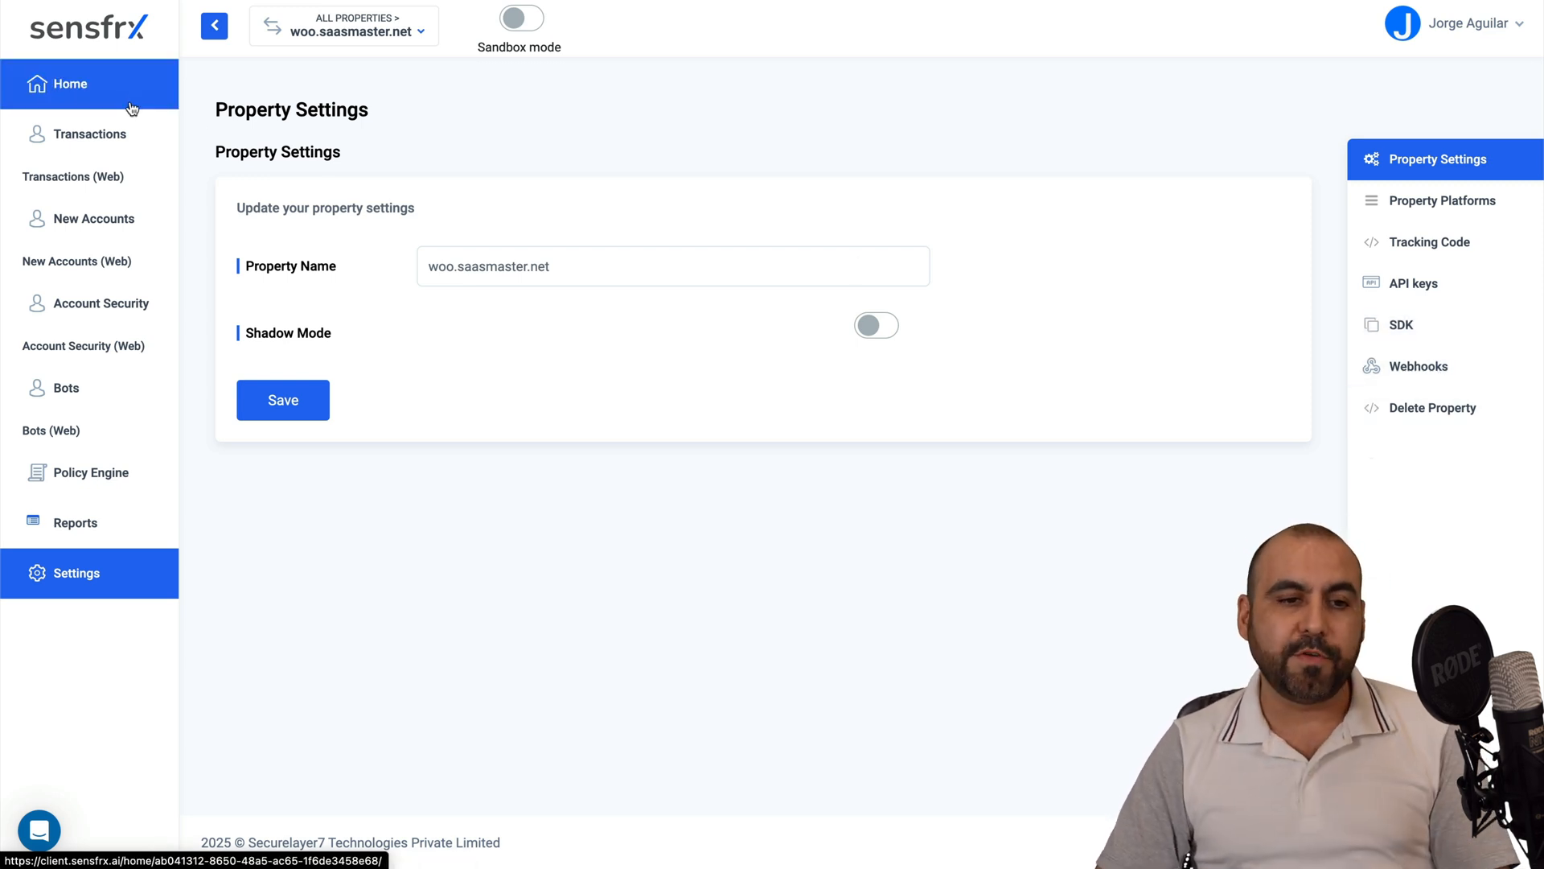
left_click(69, 83)
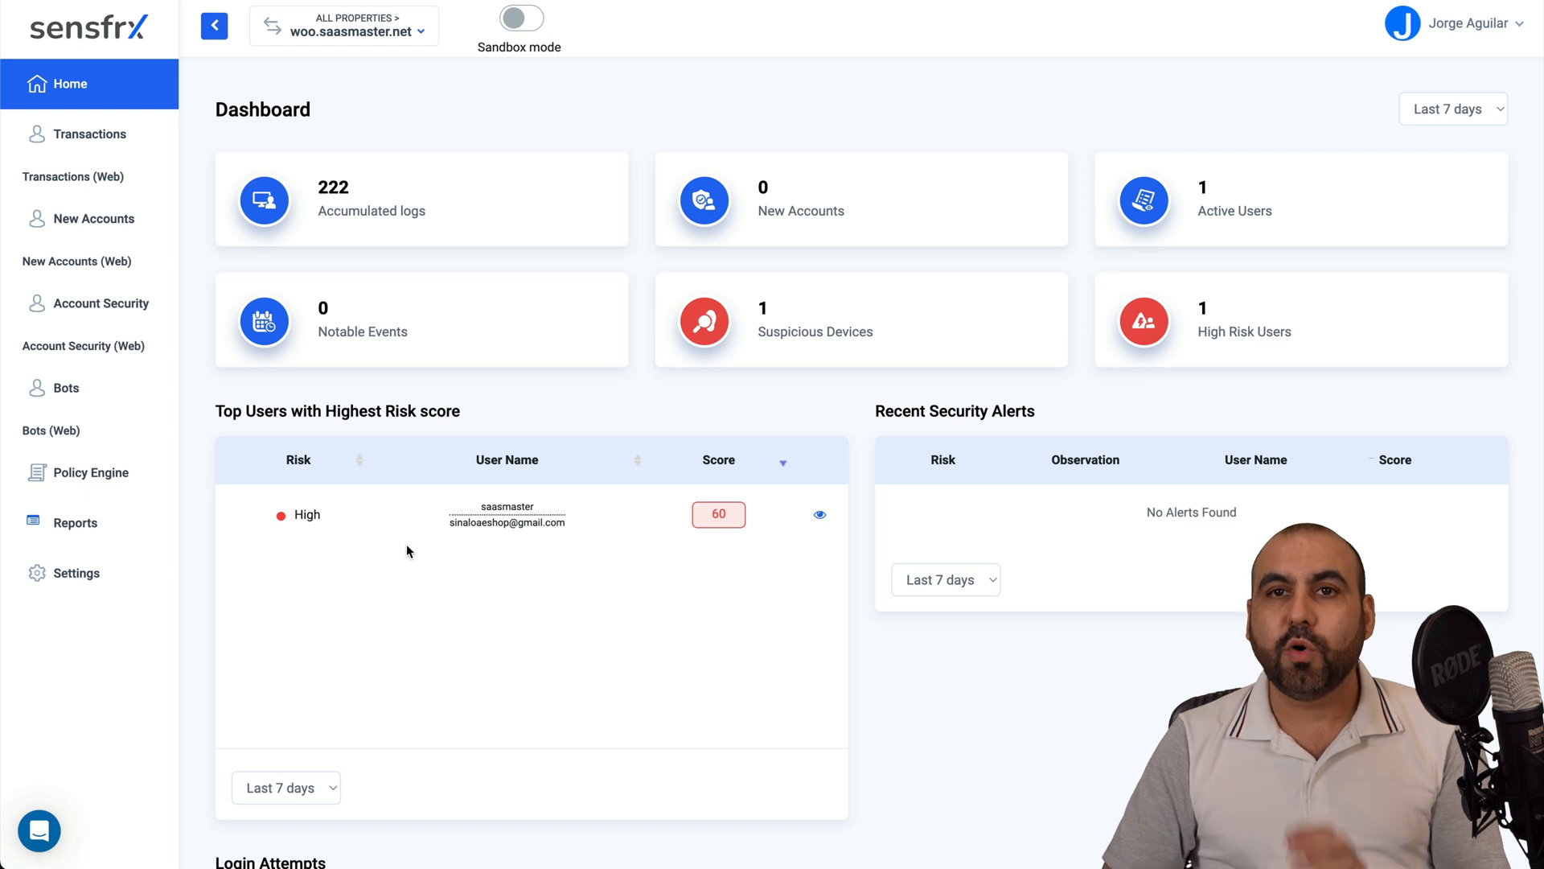